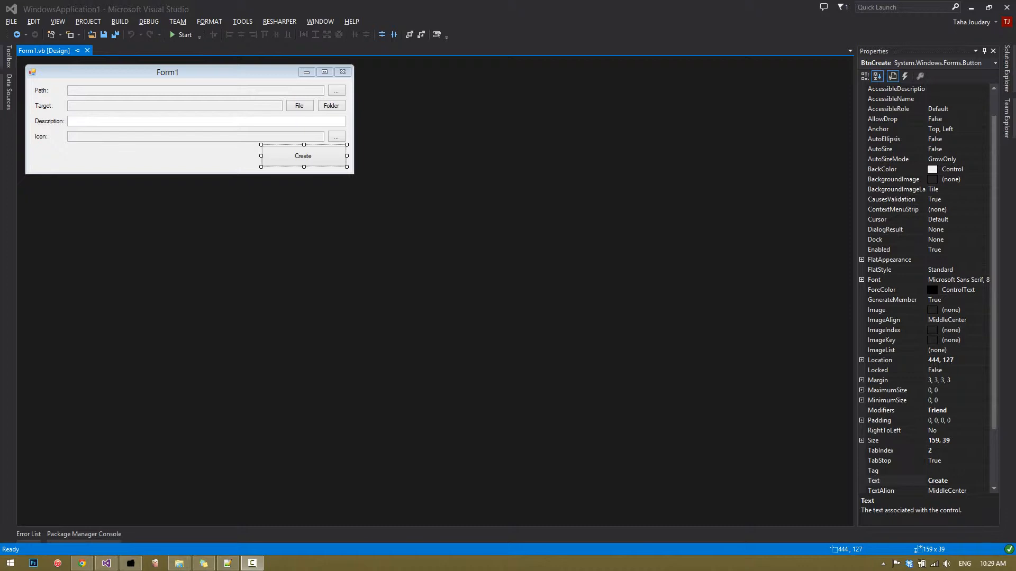
{"action": "mouse_move", "coordinate": [419, 240]}
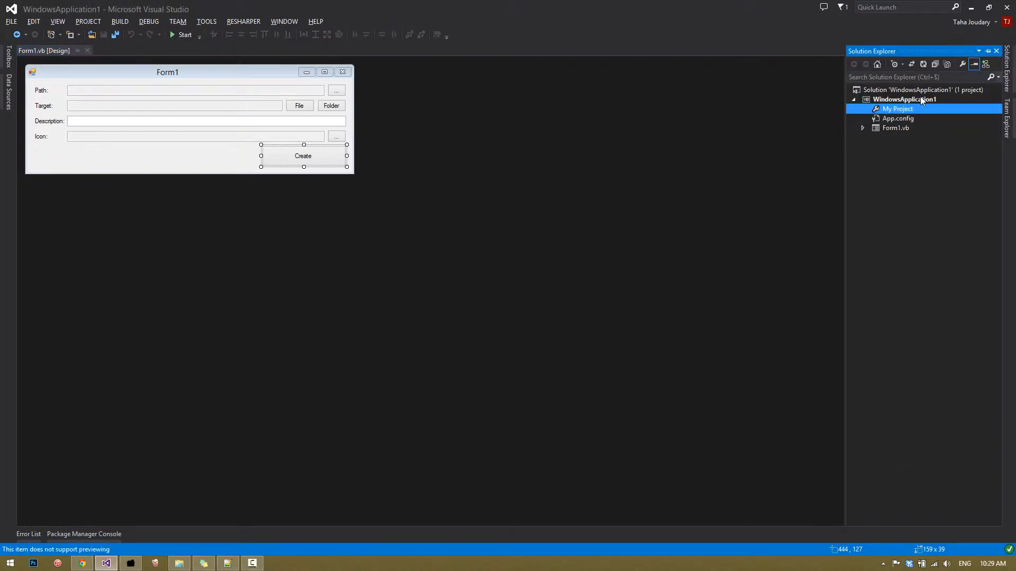
- Add a browsed reference to Interop.IWshRuntimeLibrary.dll through the project's Add Reference dialog
{"action": "right_click", "coordinate": [905, 99]}
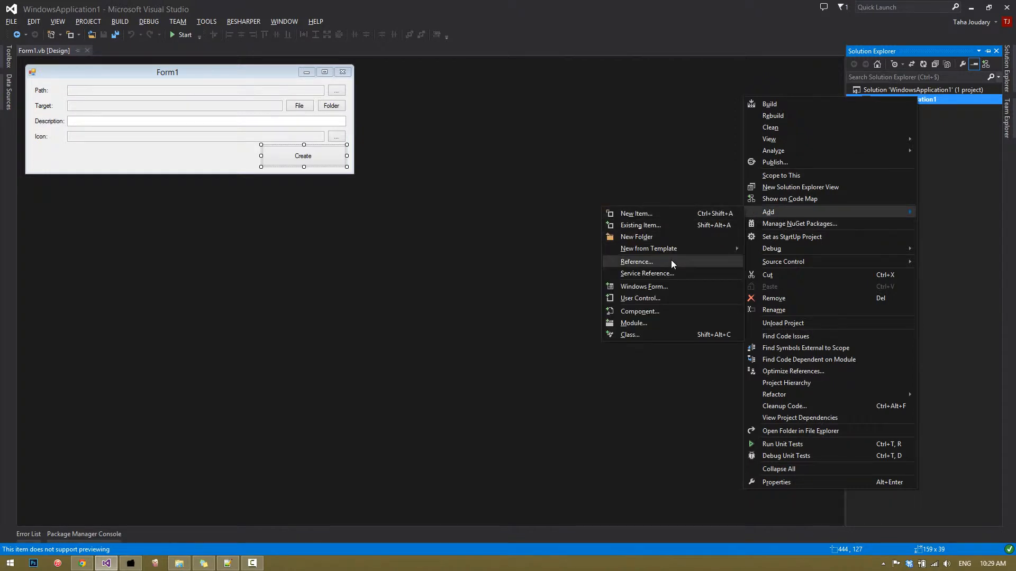
{"action": "left_click", "coordinate": [636, 261]}
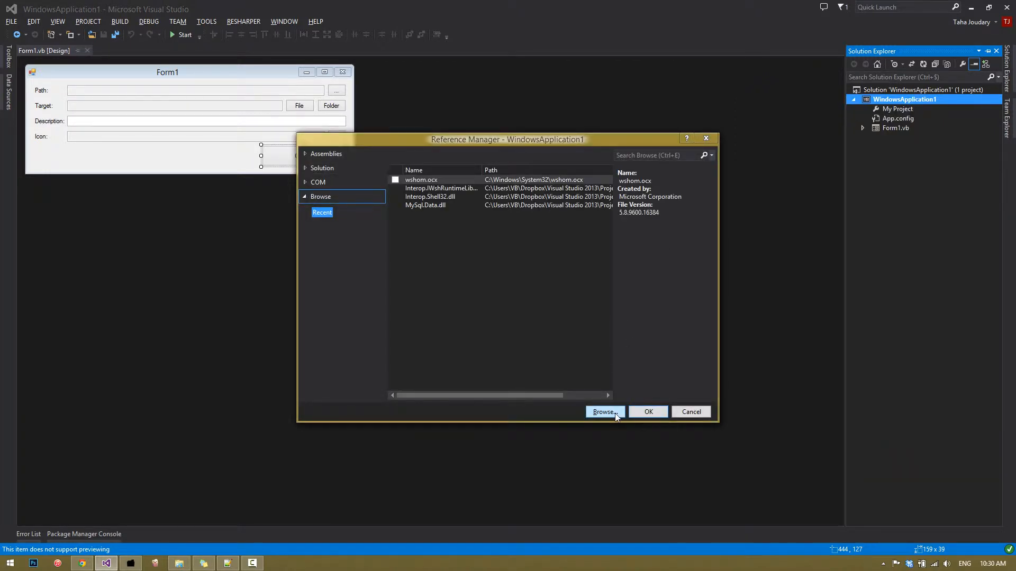
{"action": "left_click", "coordinate": [603, 412]}
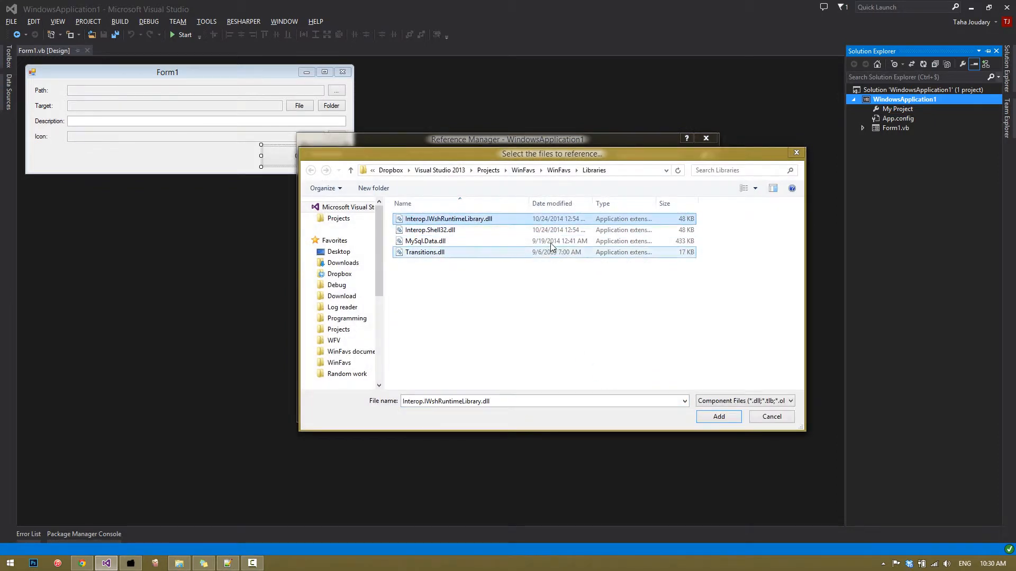
{"action": "left_click", "coordinate": [448, 219]}
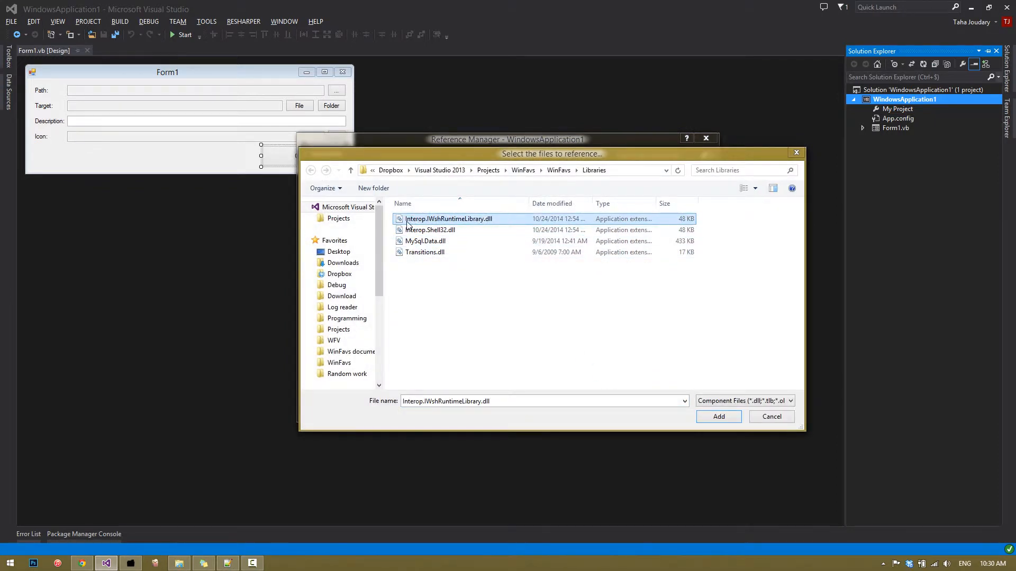
{"action": "mouse_move", "coordinate": [436, 227]}
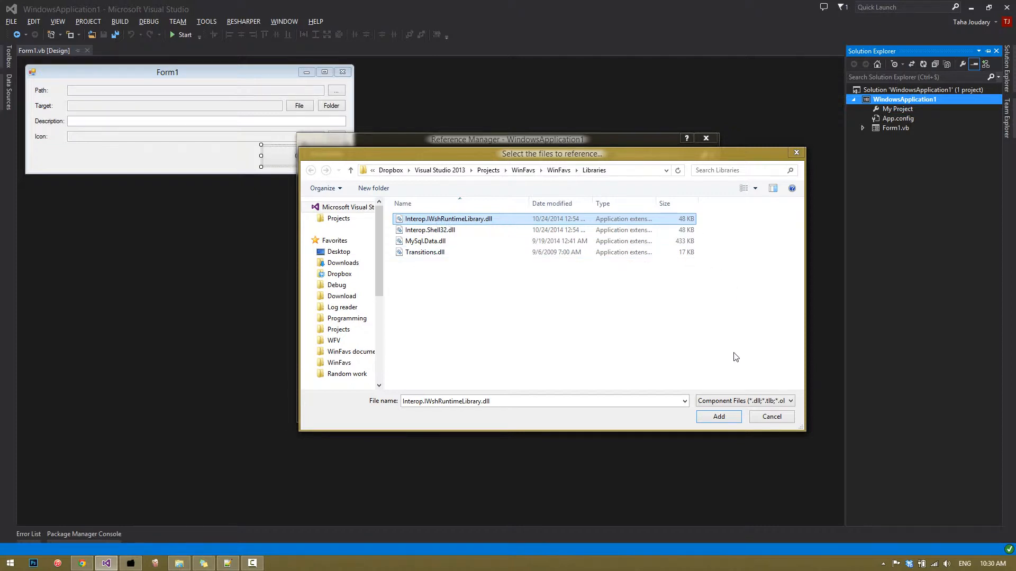
{"action": "left_click", "coordinate": [718, 416]}
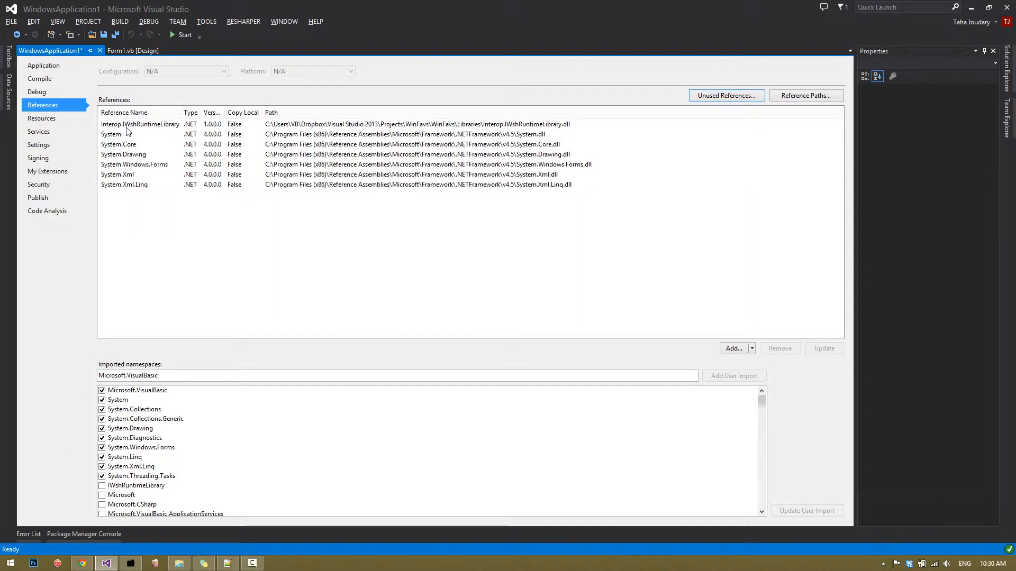
- Select the Interop.IWshRuntimeLibrary reference row to show its properties
{"action": "left_click", "coordinate": [139, 124]}
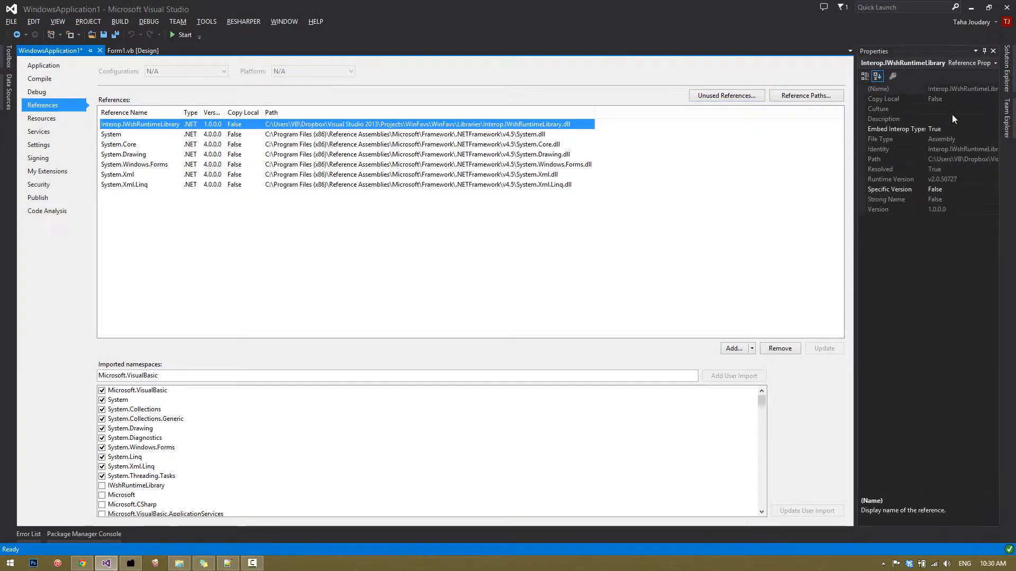
{"action": "mouse_move", "coordinate": [952, 132]}
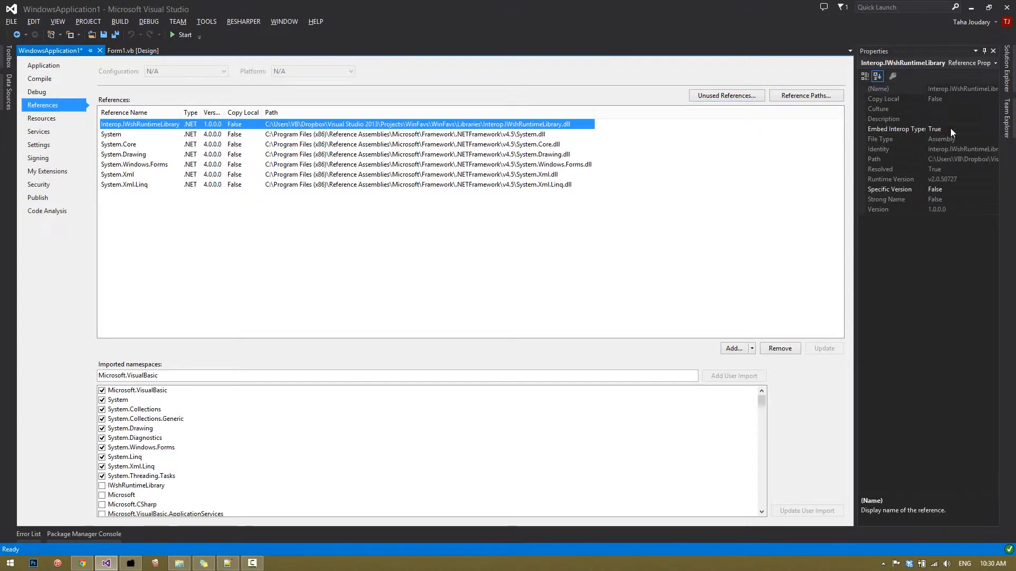
{"action": "left_click", "coordinate": [961, 128]}
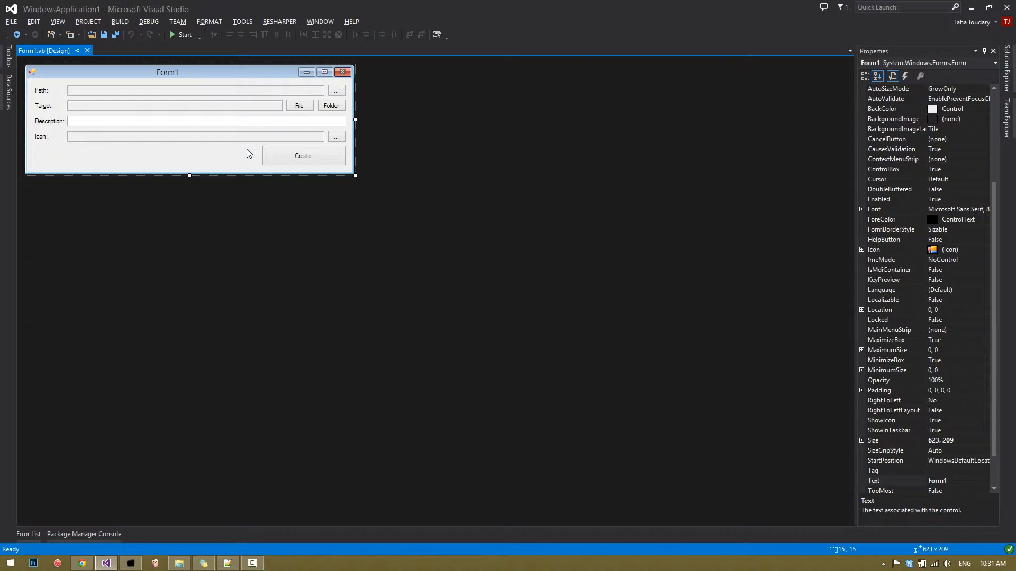
{"action": "mouse_move", "coordinate": [64, 153]}
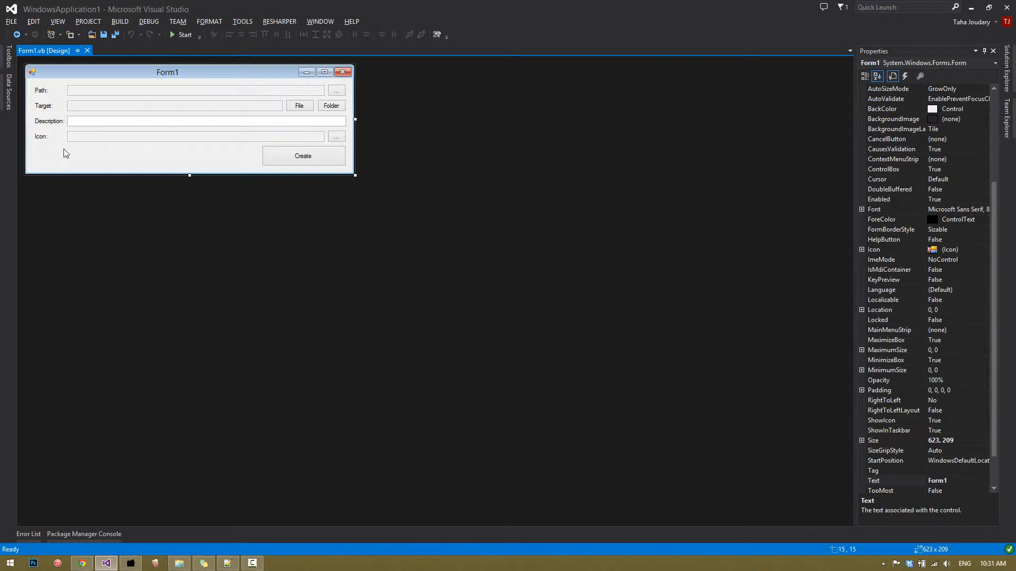
{"action": "mouse_move", "coordinate": [47, 160]}
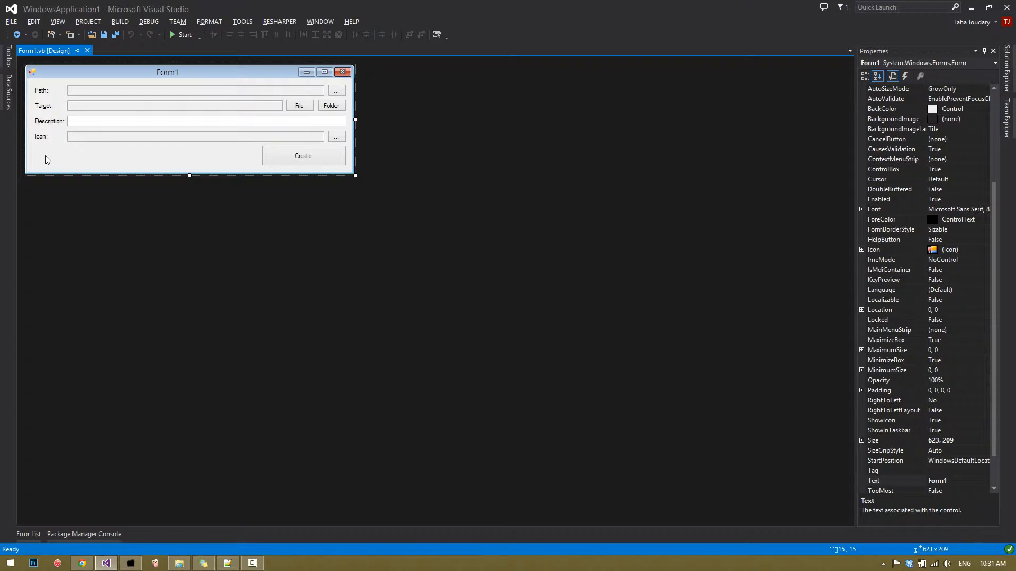
{"action": "mouse_move", "coordinate": [47, 89]}
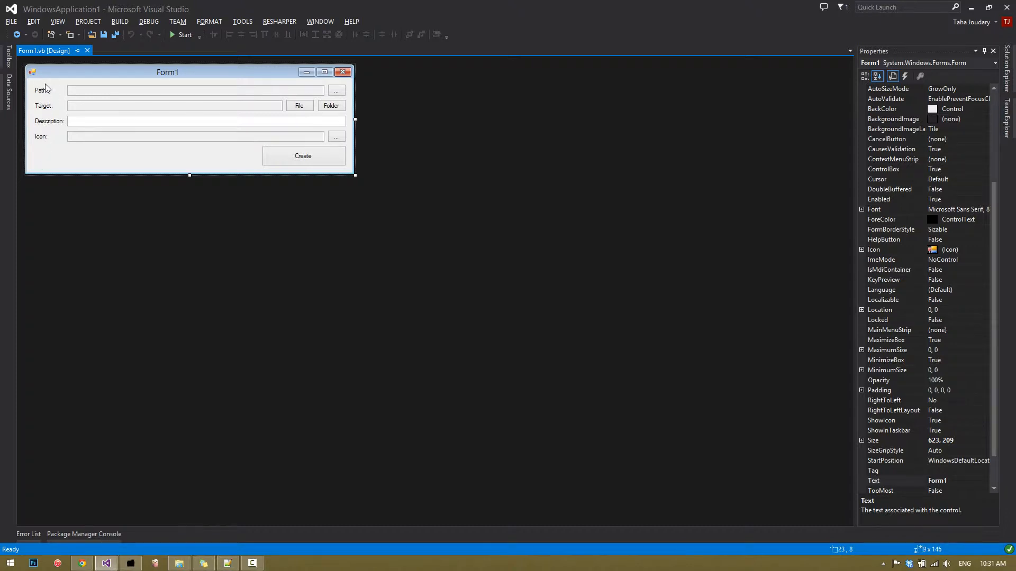
- Select form controls and generate the BtnPath_Click handler for the Path '...' button
{"action": "scroll", "scroll_direction": "down", "scroll_amount": 3}
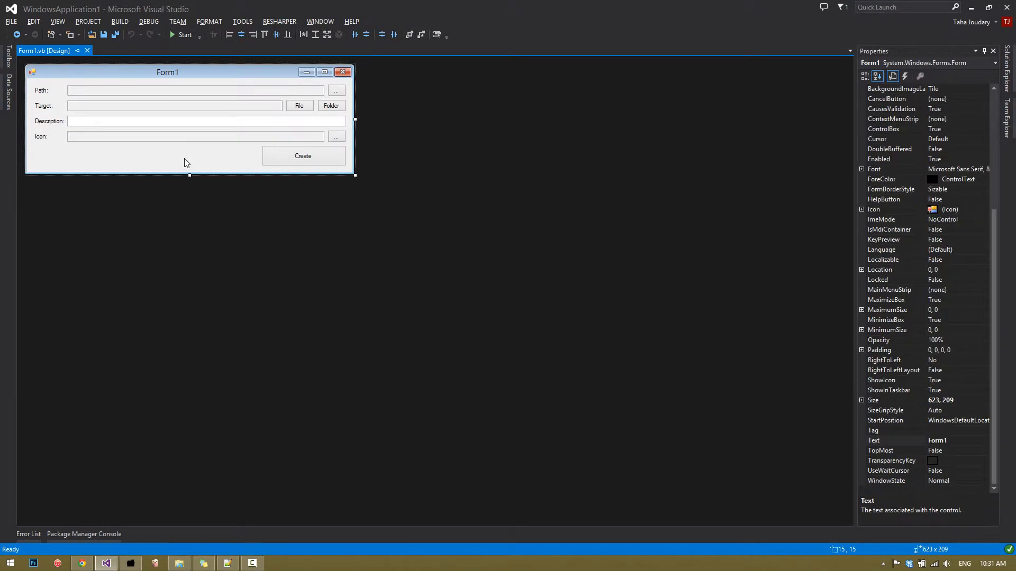
{"action": "left_click", "coordinate": [171, 106]}
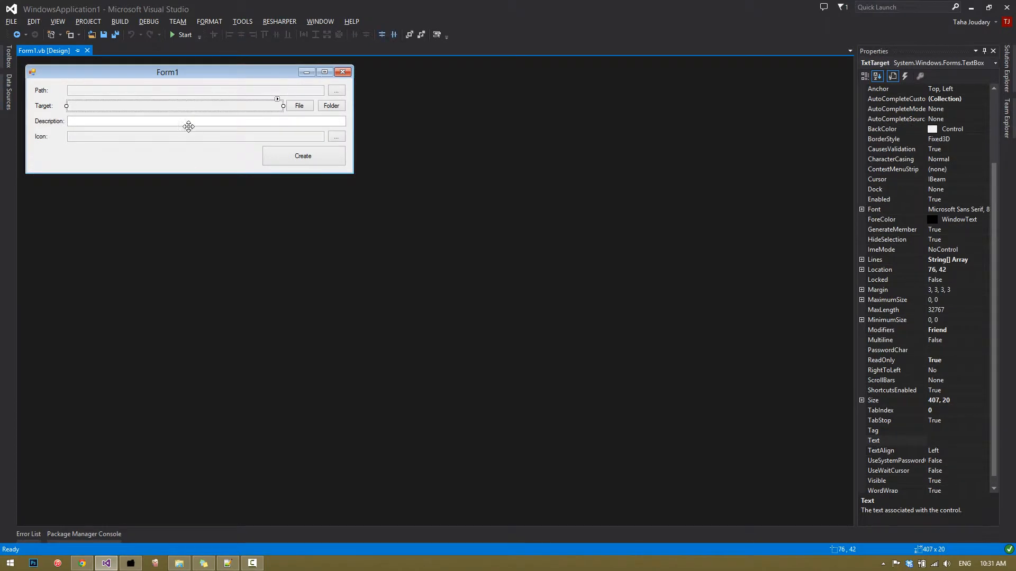
{"action": "left_click", "coordinate": [336, 90]}
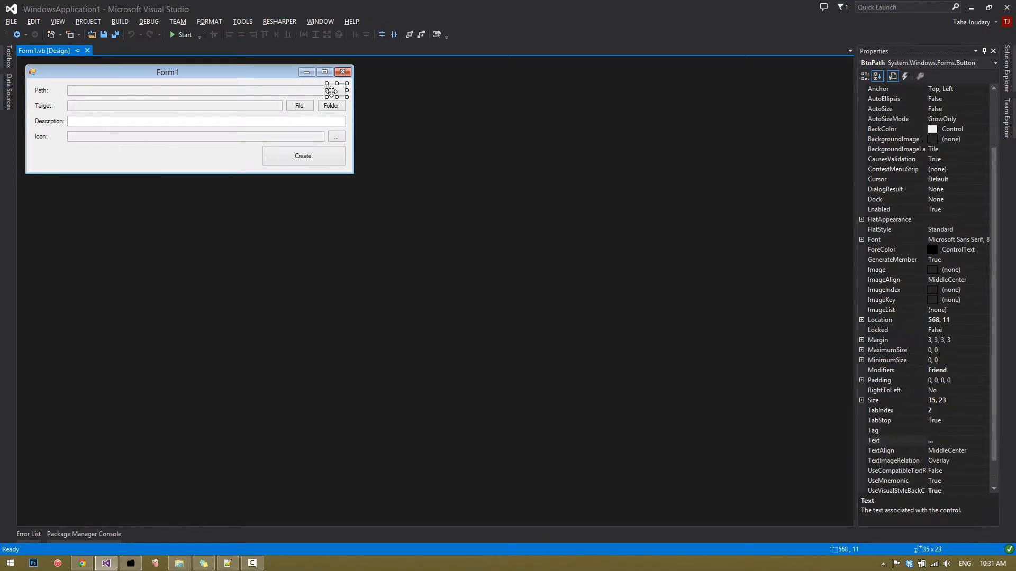
{"action": "left_click", "coordinate": [302, 156]}
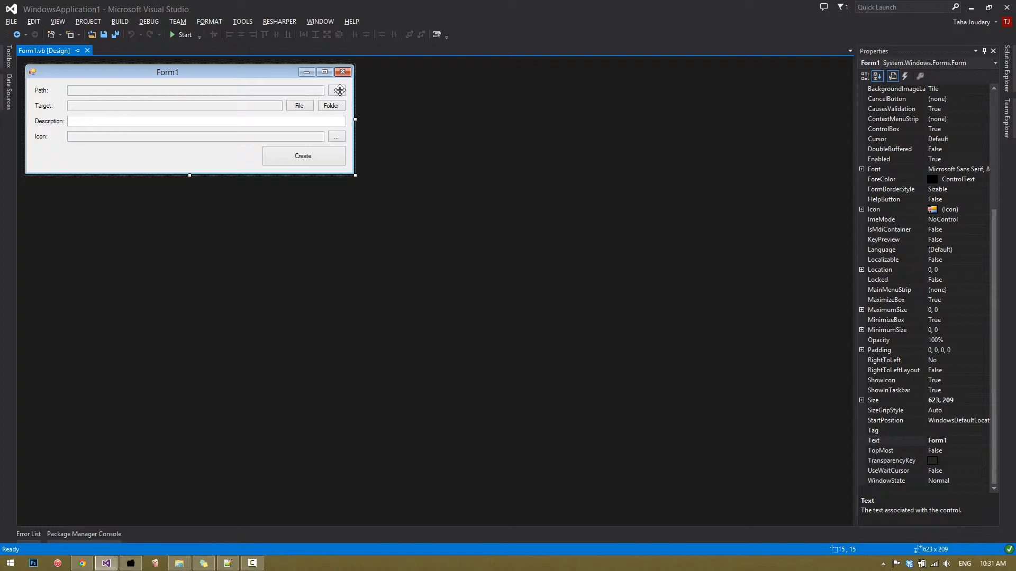
{"action": "left_click", "coordinate": [338, 89]}
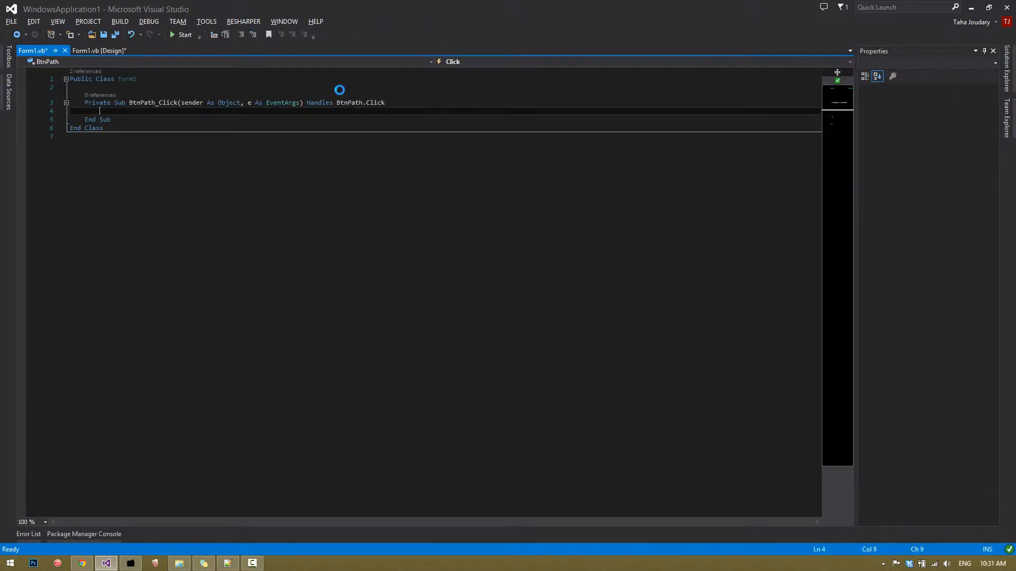
- Declare Dim s As New SaveFileDialog() with filter "Shortcut (*.lnk)|*.lnk"
{"action": "type", "text": "Dim s As"}
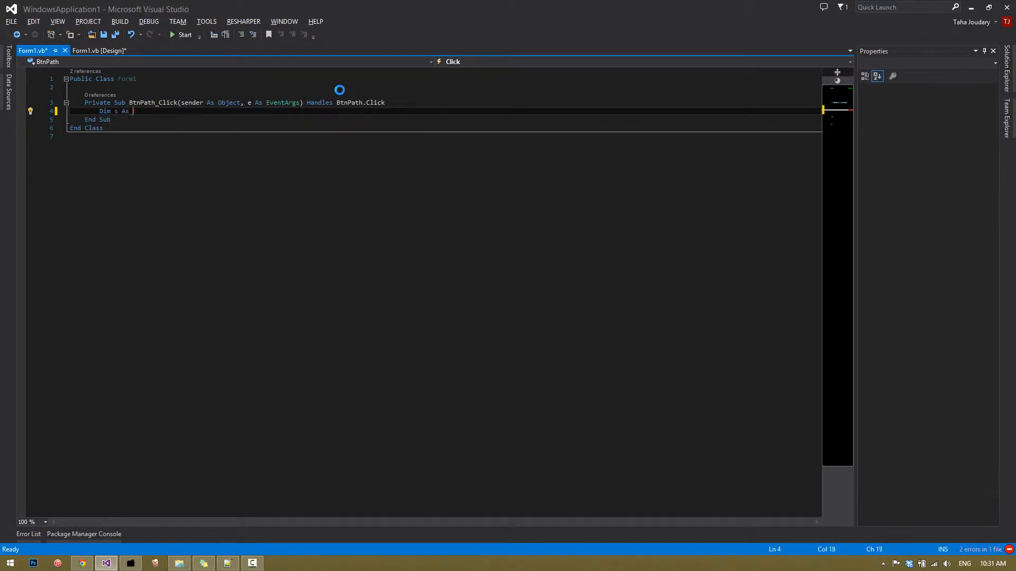
{"action": "type", "text": "New saveFileDialog("}
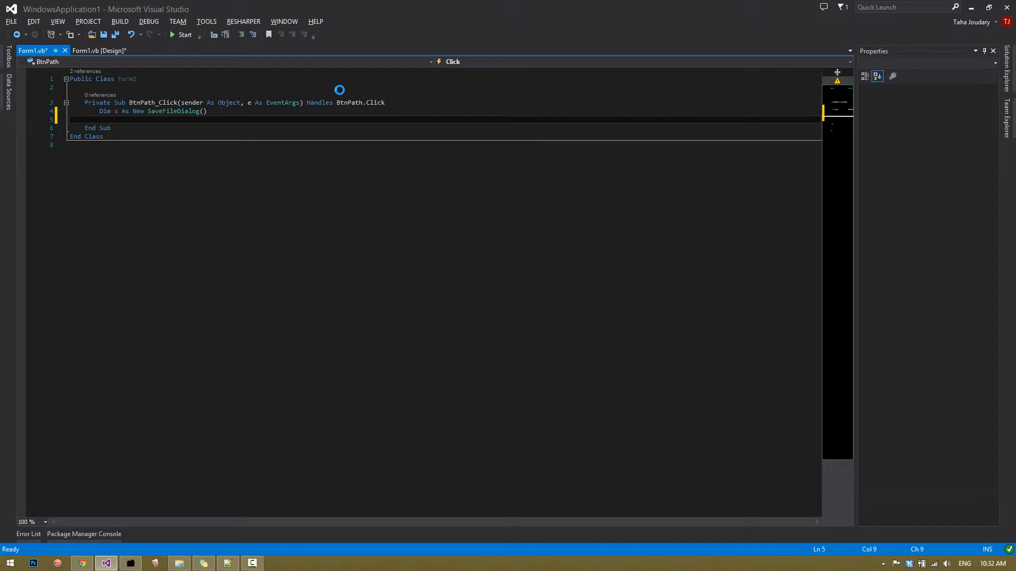
{"action": "type", "text": "s.Filter ="}
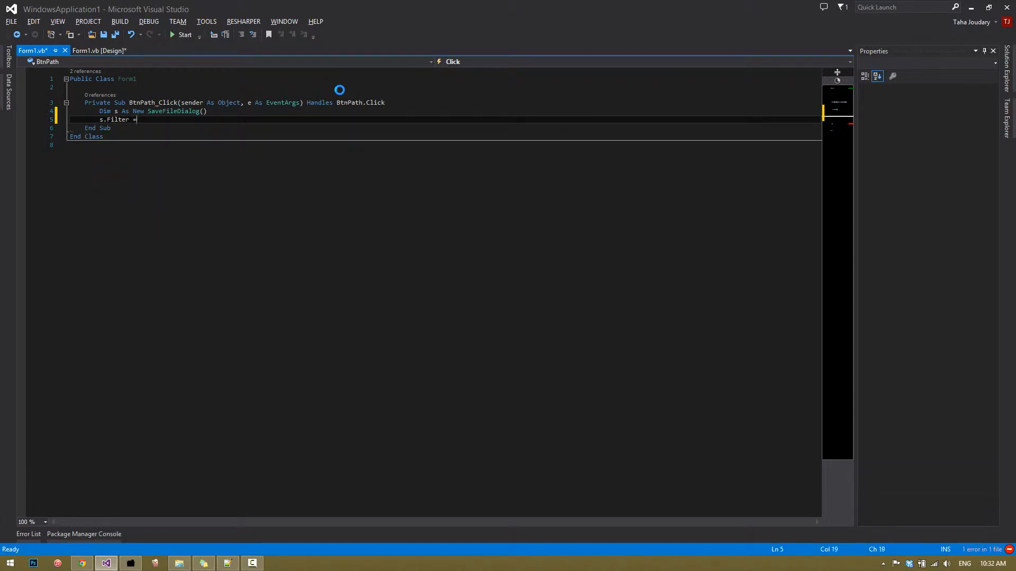
{"action": "type", "text": "\"Short"}
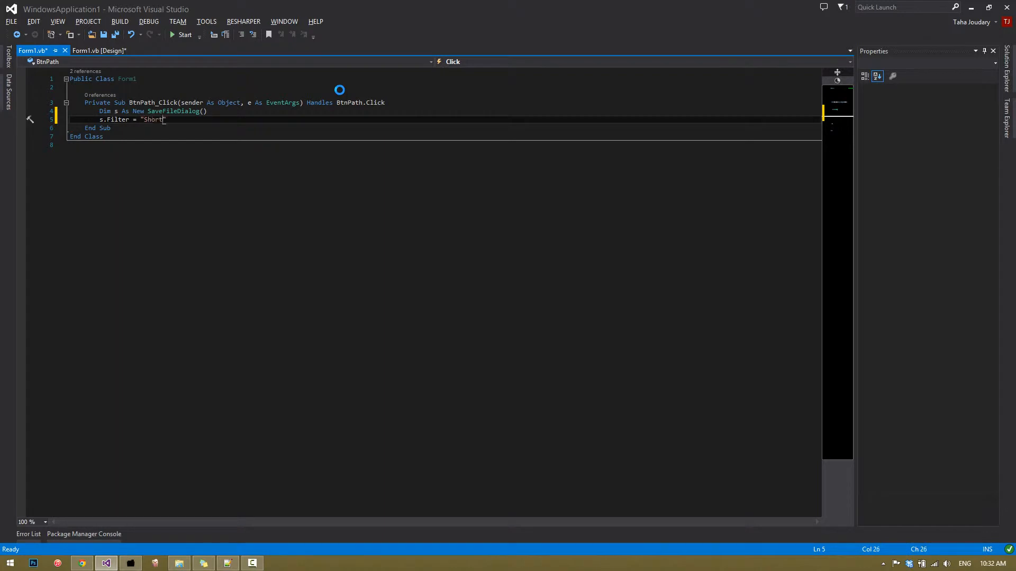
{"action": "type", "text": "cut"}
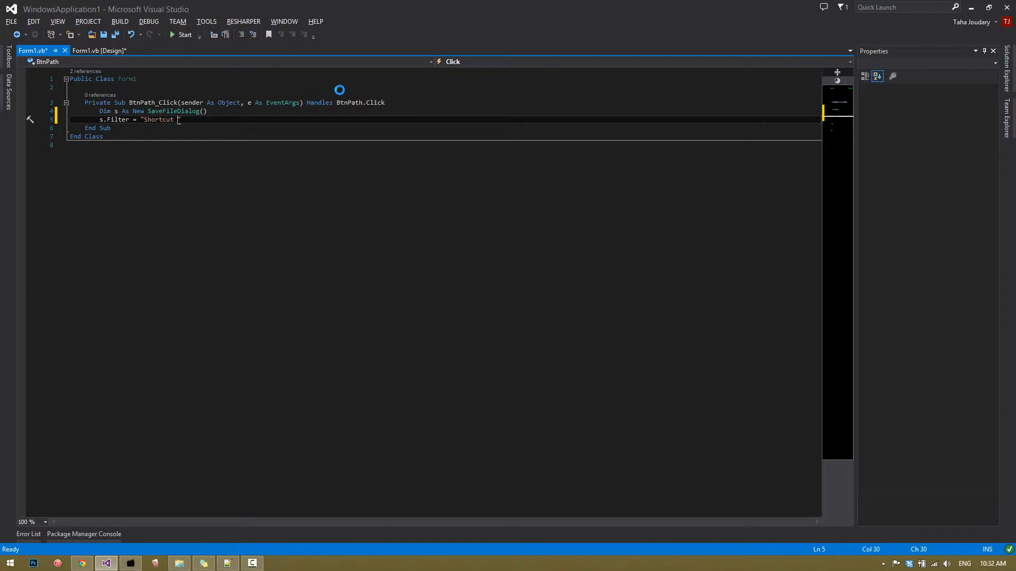
{"action": "type", "text": "(*."}
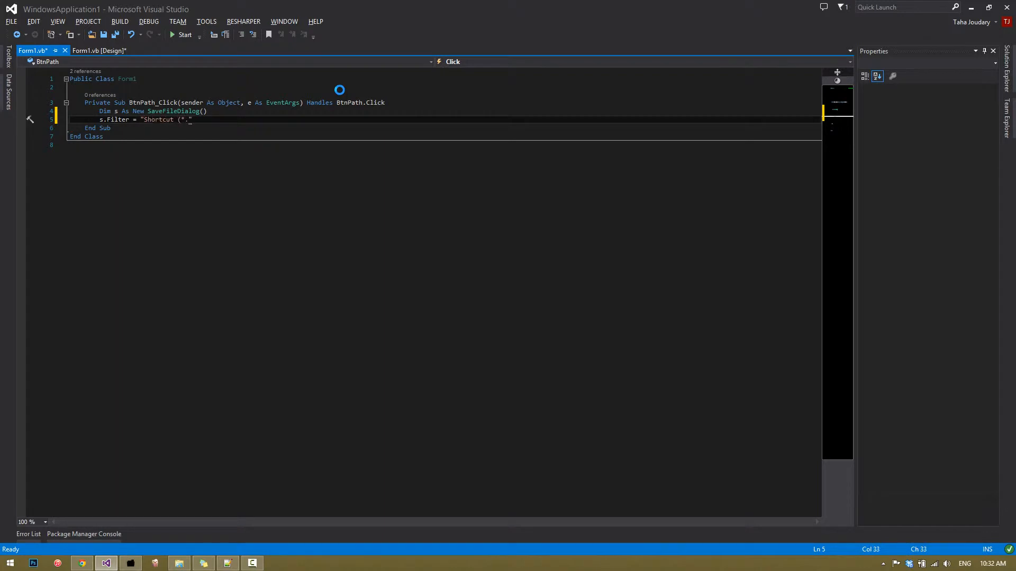
{"action": "type", "text": "lnk"}
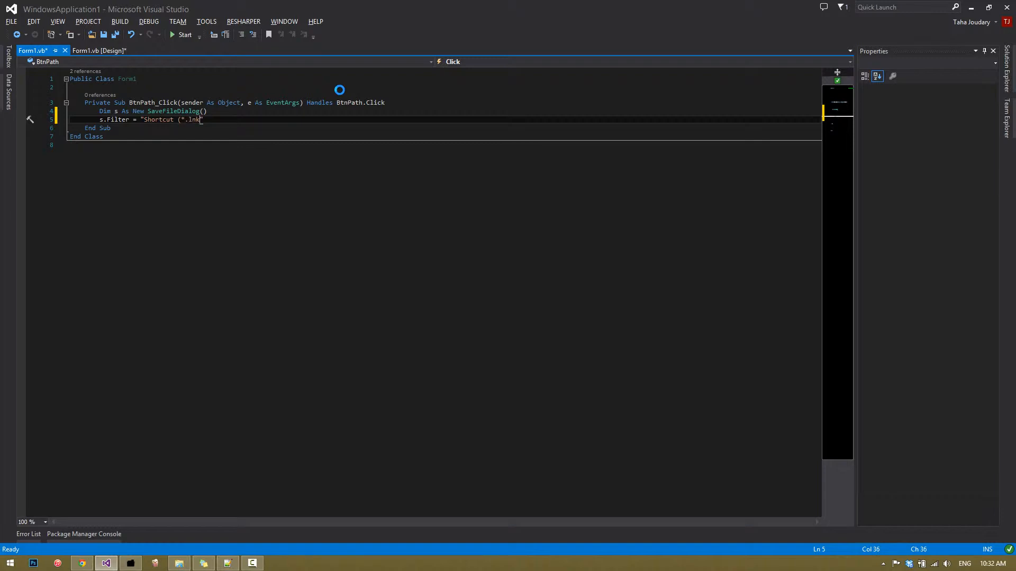
{"action": "type", "text": ")|"}
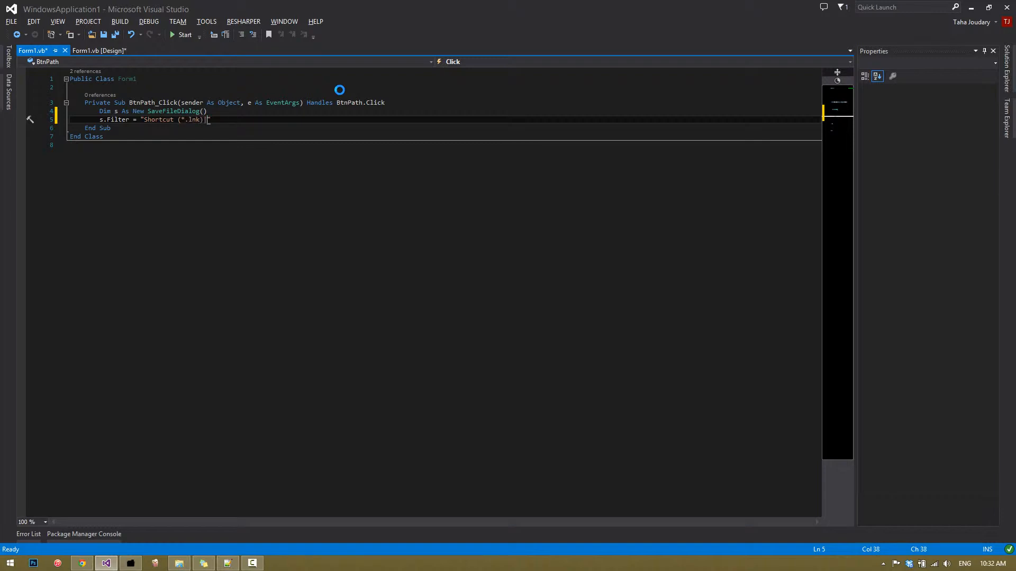
{"action": "type", "text": "*.lnk"}
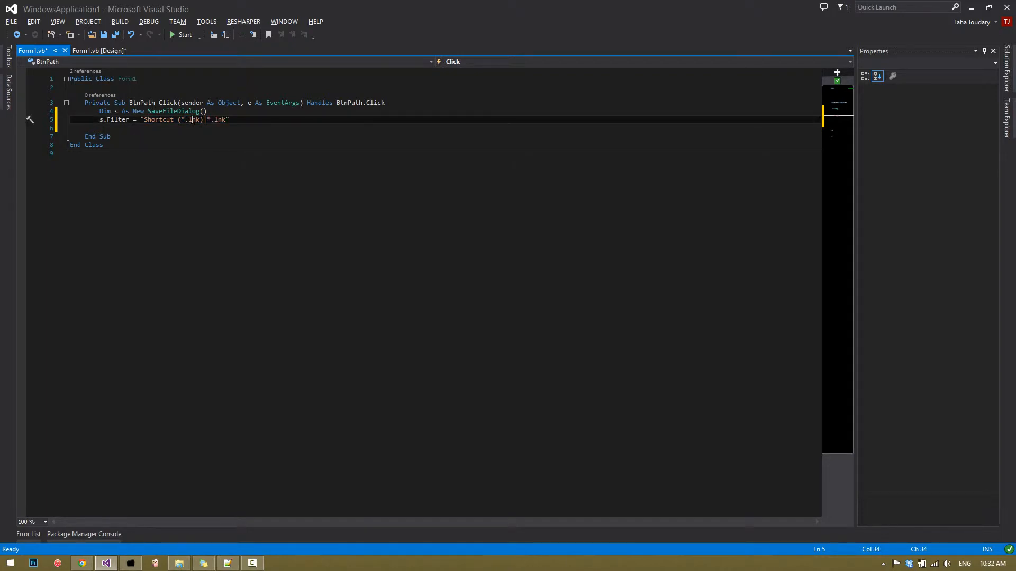
{"action": "double_click", "coordinate": [191, 119]}
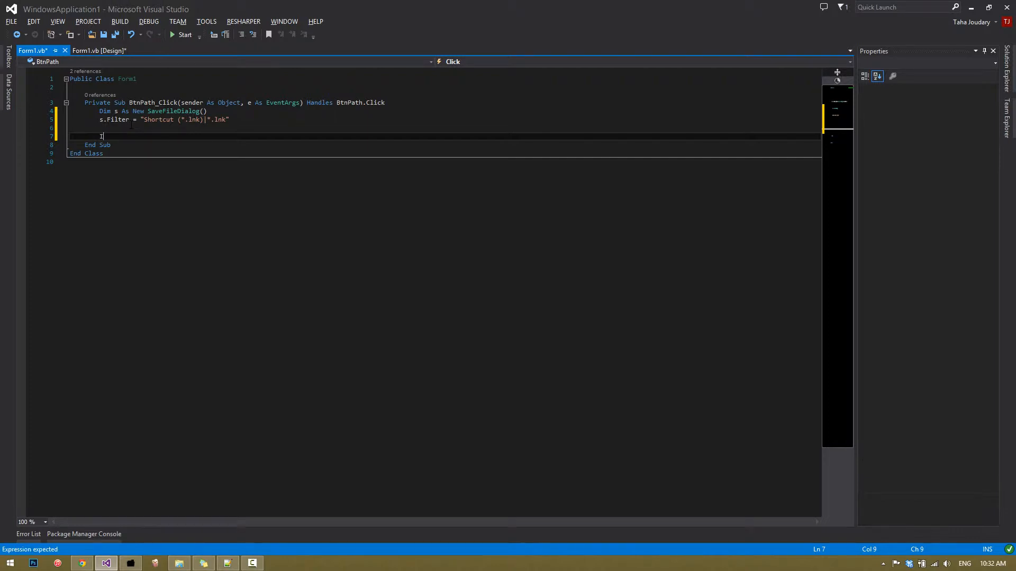
- Return from BtnPath_Click unless s.ShowDialog() equals DialogResult.OK
{"action": "type", "text": "If"}
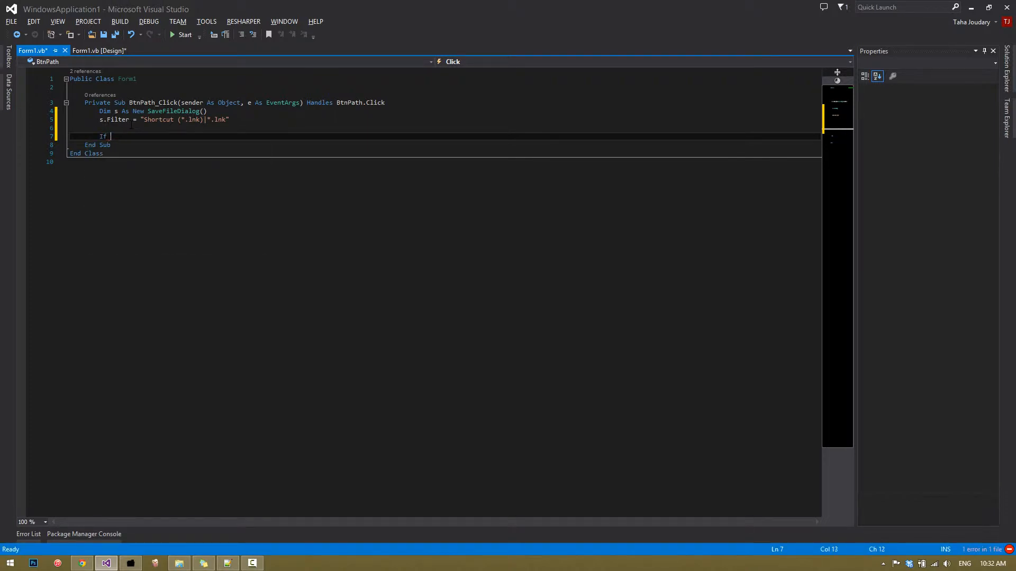
{"action": "type", "text": "(s.showd)"}
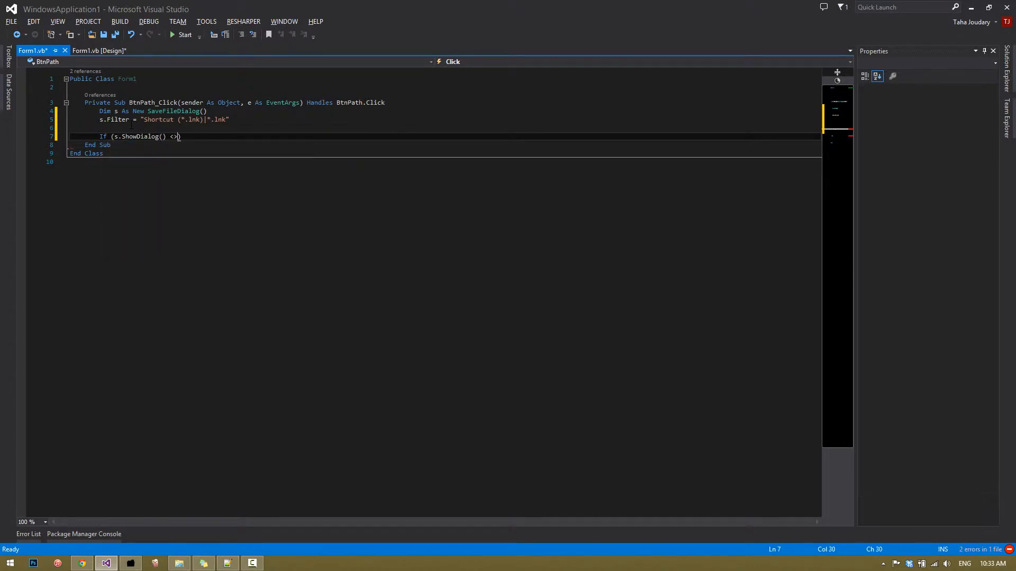
{"action": "type", "text": "Dialo"}
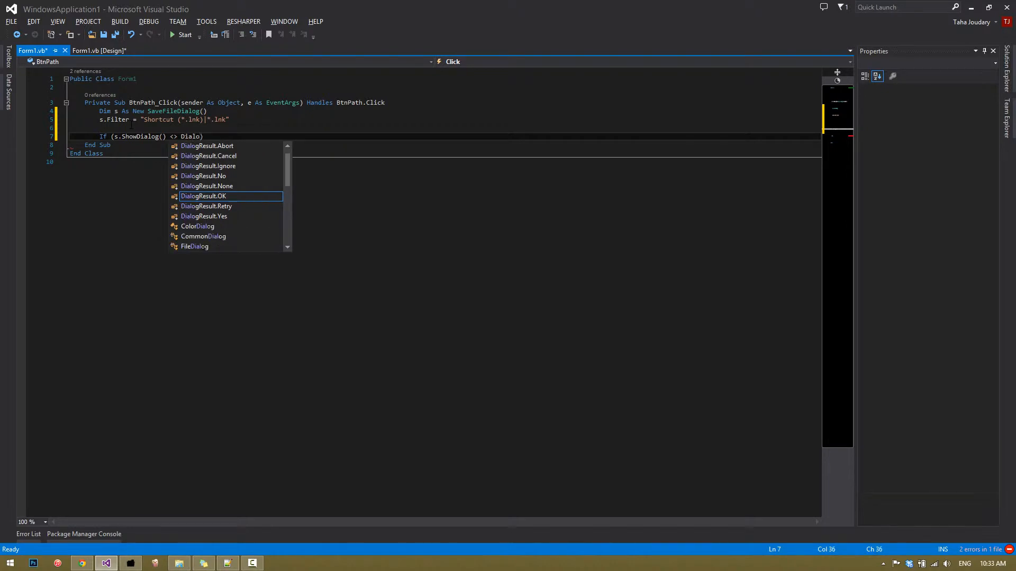
{"action": "type", "text": "gres"}
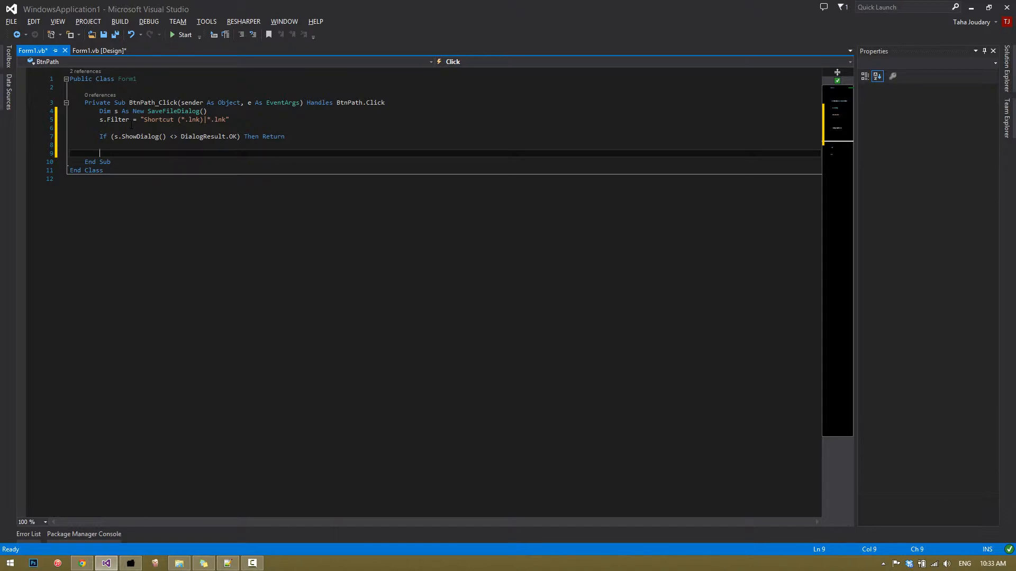
{"action": "type", "text": "i"}
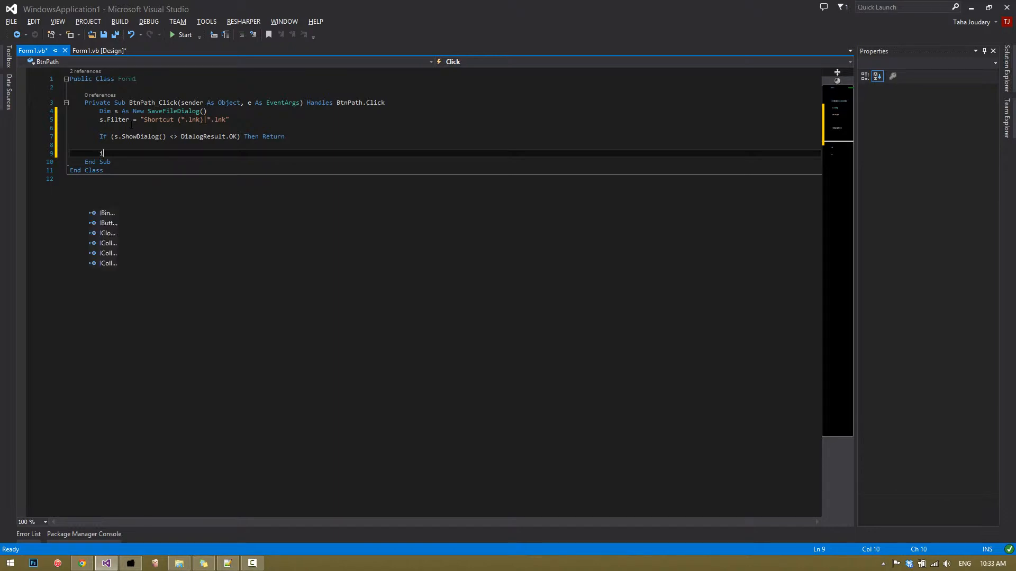
- Set TxtPath.Text = s.FileName when the file name ends with ".lnk"
{"action": "type", "text": "If(s.)"}
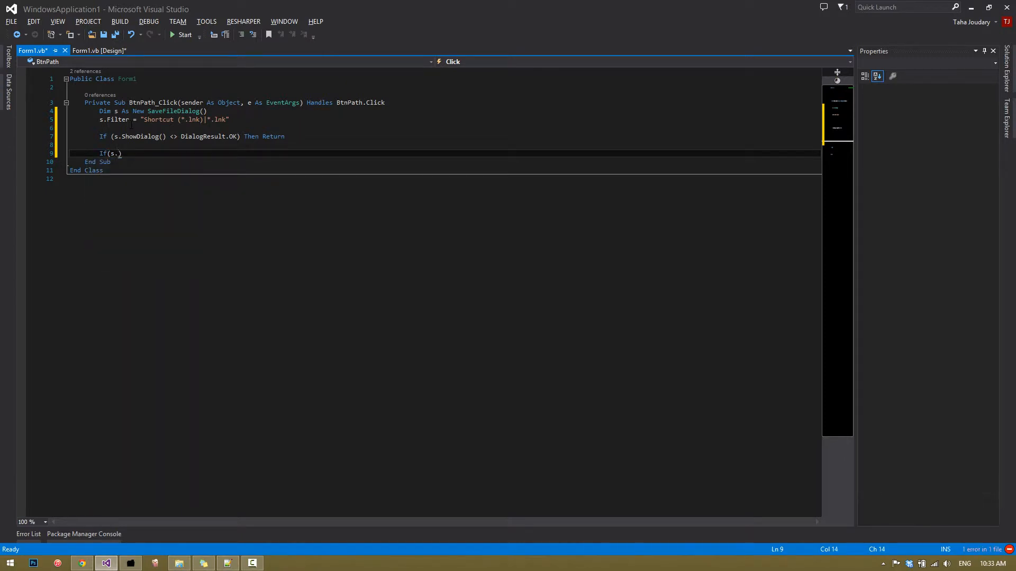
{"action": "type", "text": "FileName.EndsWith(\".lnk"}
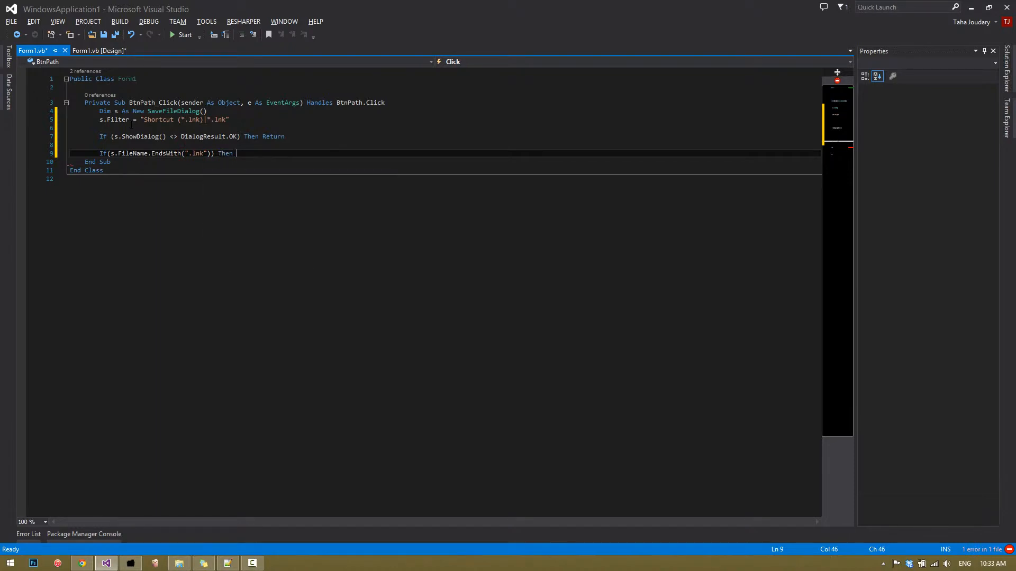
{"action": "type", "text": "txtpath"}
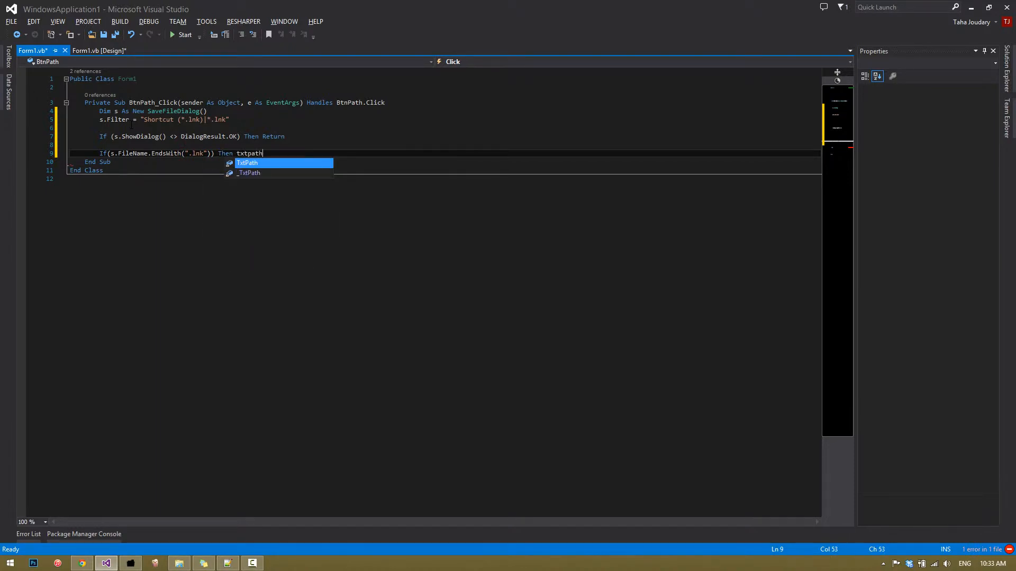
{"action": "type", "text": ".Text ="}
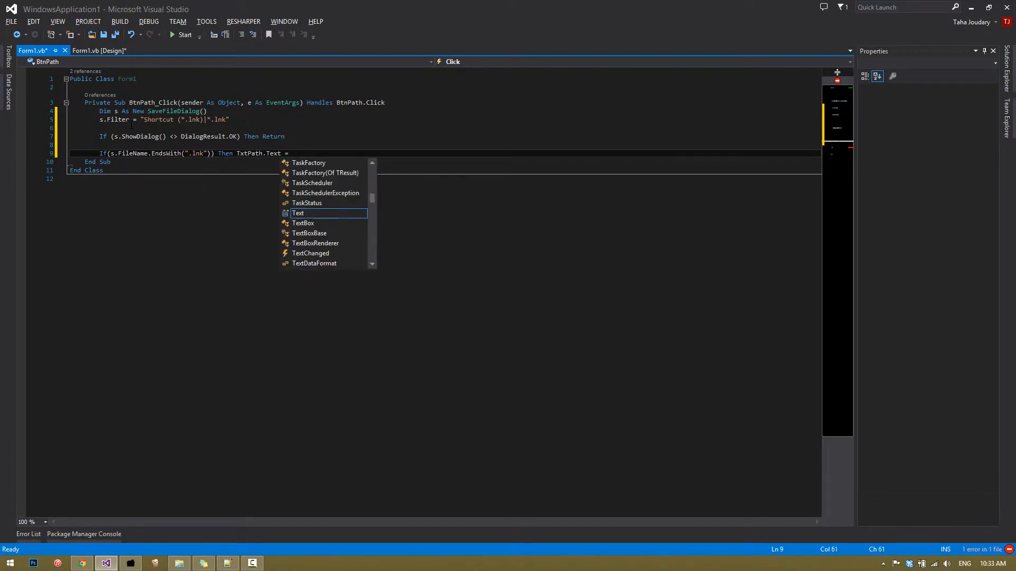
{"action": "type", "text": "s.FileName"}
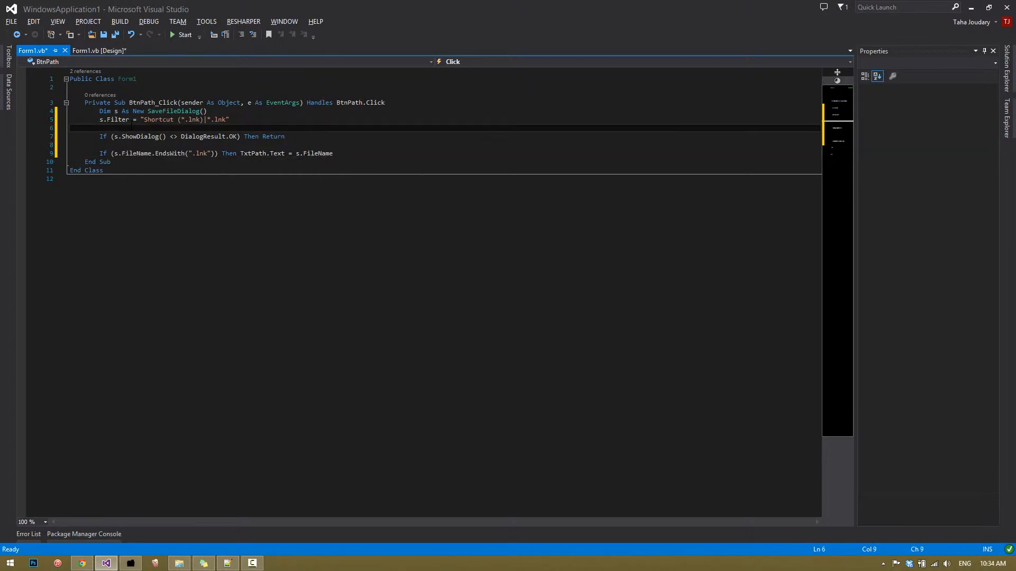
{"action": "left_click", "coordinate": [99, 51]}
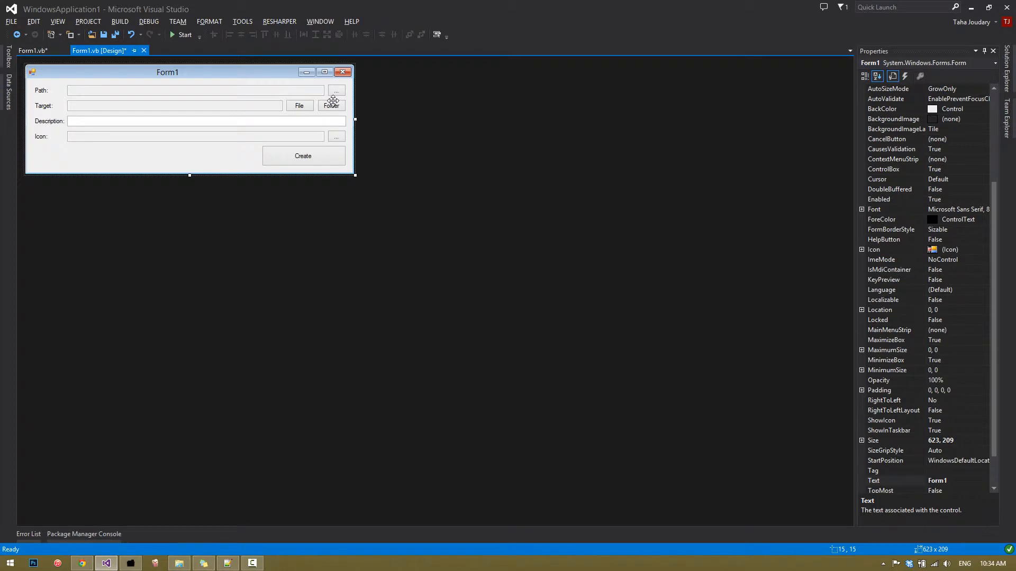
- Generate an empty BtnFile_Click handler for the File button from the designer
{"action": "left_click", "coordinate": [331, 106]}
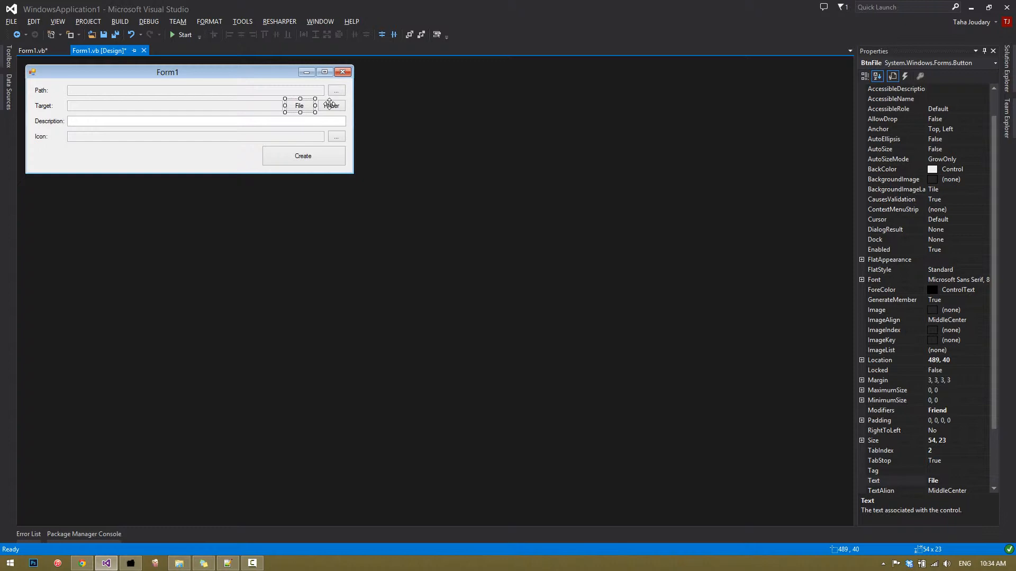
{"action": "left_click", "coordinate": [332, 105]}
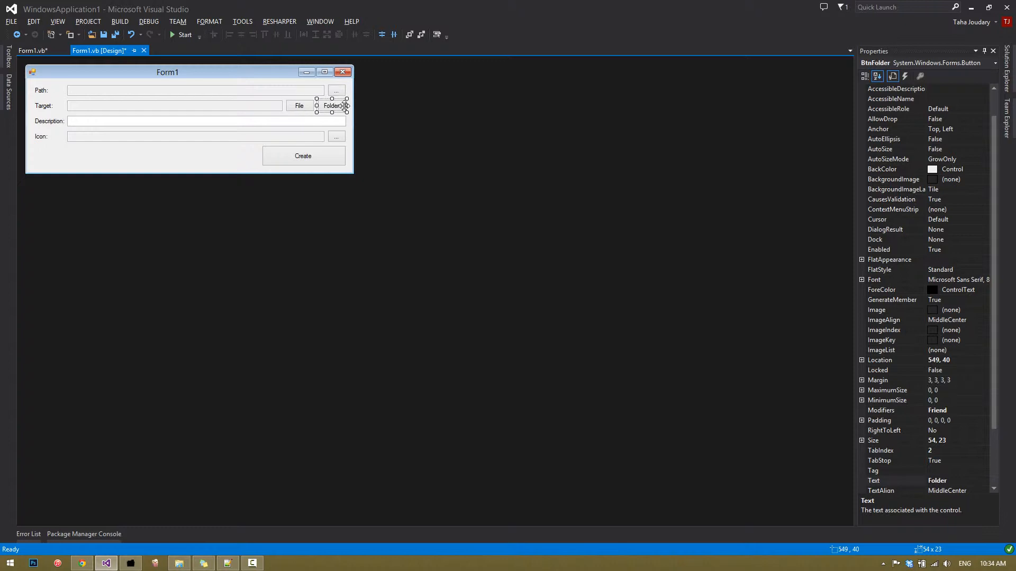
{"action": "left_click", "coordinate": [298, 106]}
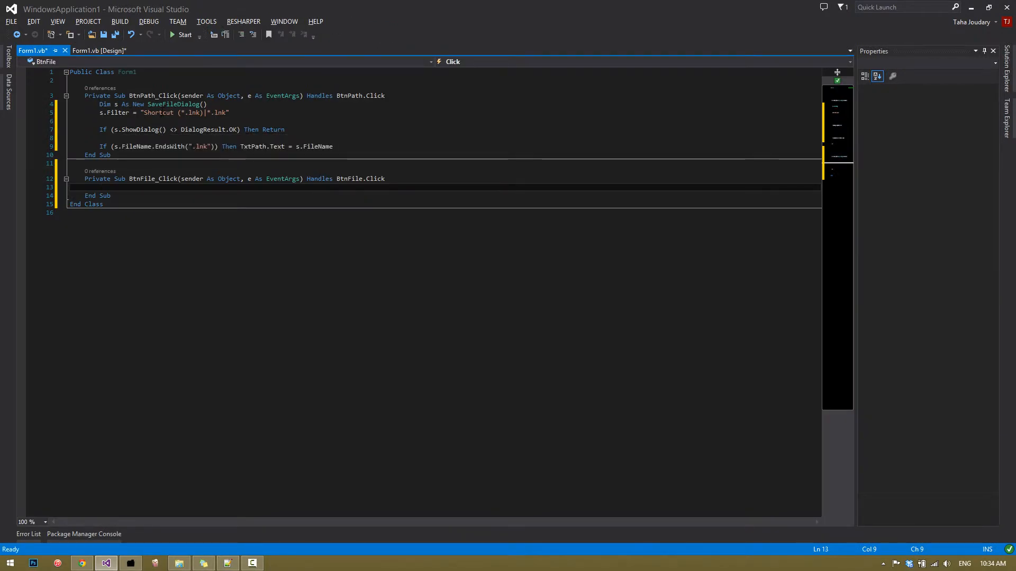
- Declare Dim o As New OpenFileDialog() with filter "Any file (*.*)|*.*"
{"action": "type", "text": "Dim o As New OpenFileDialog("}
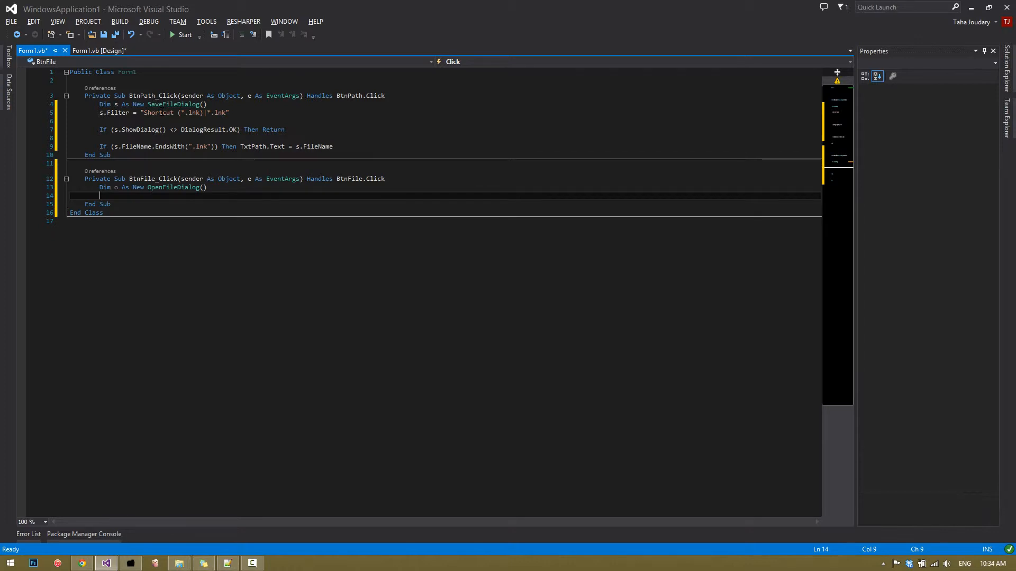
{"action": "type", "text": "o."}
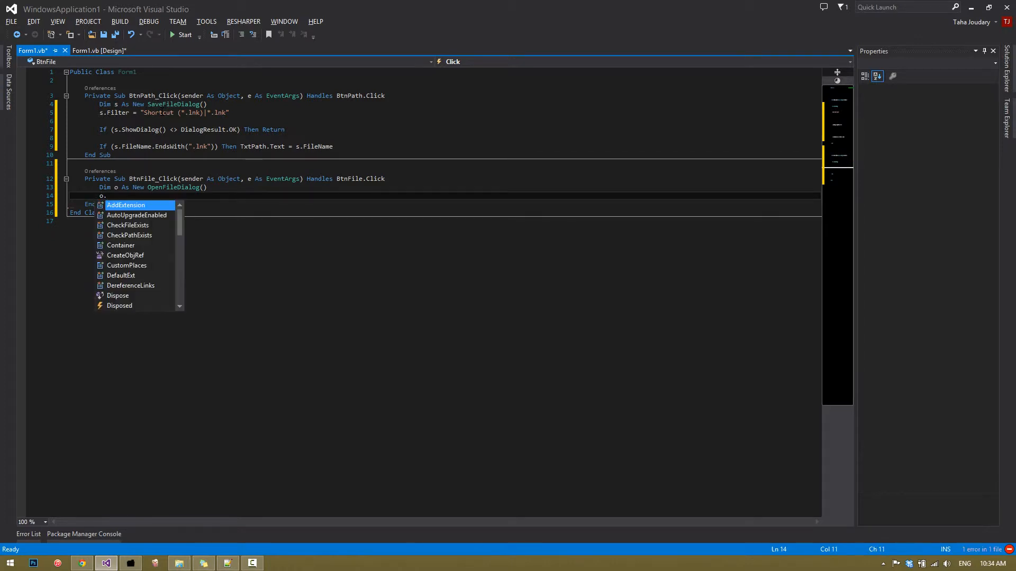
{"action": "key", "text": "Escape"}
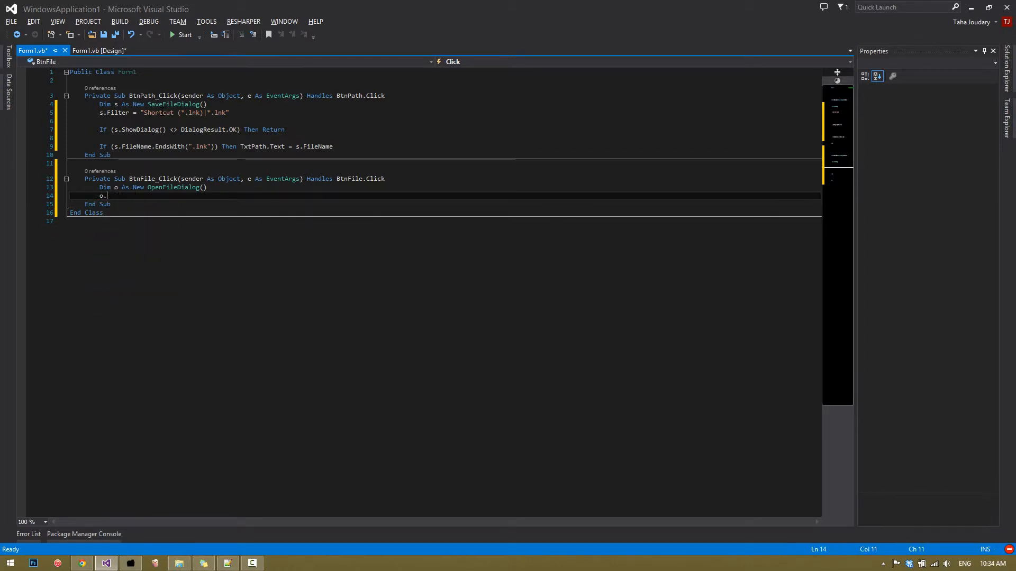
{"action": "type", "text": "Filter"}
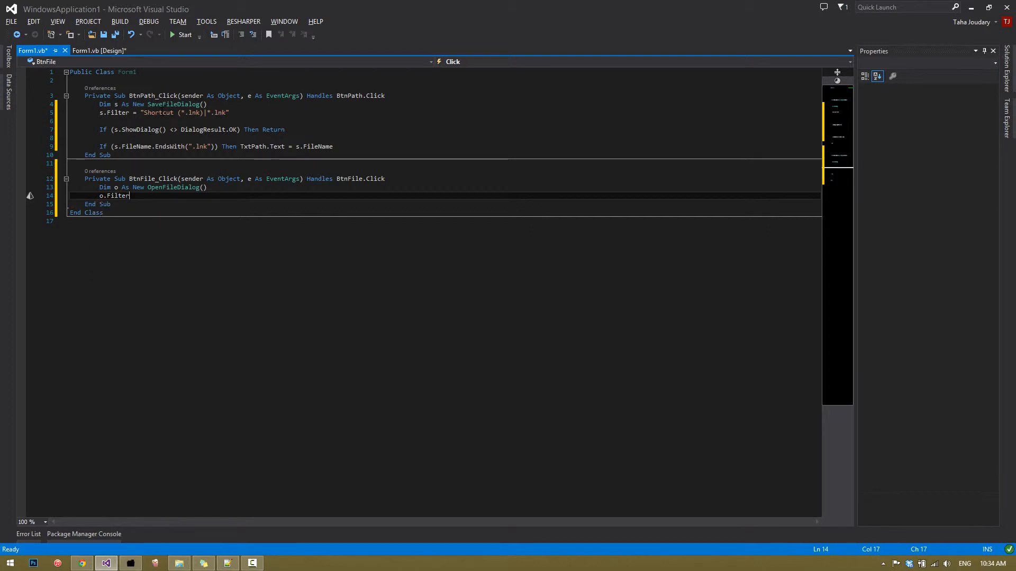
{"action": "type", "text": "= \"AA\""}
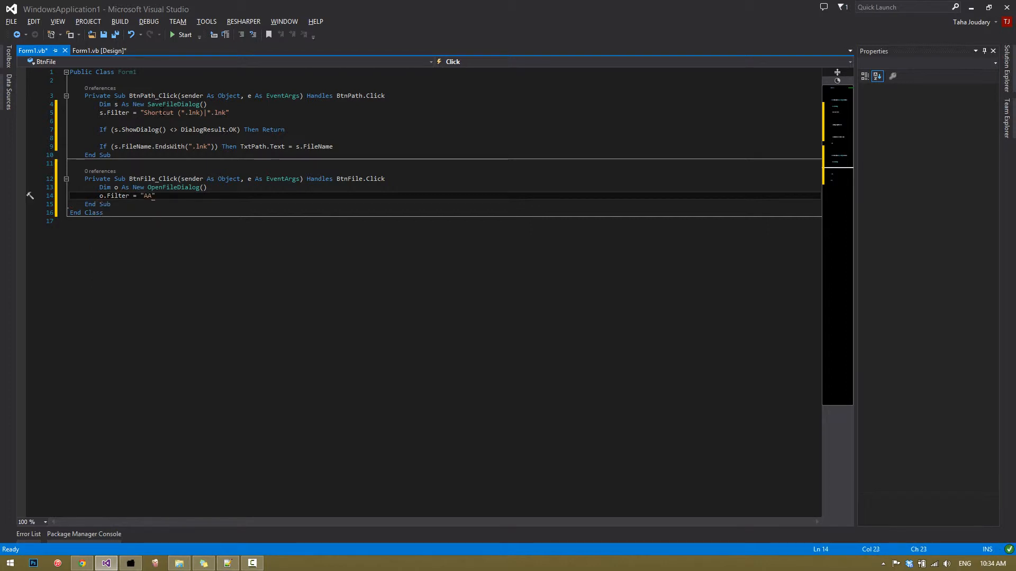
{"action": "type", "text": "ny f"}
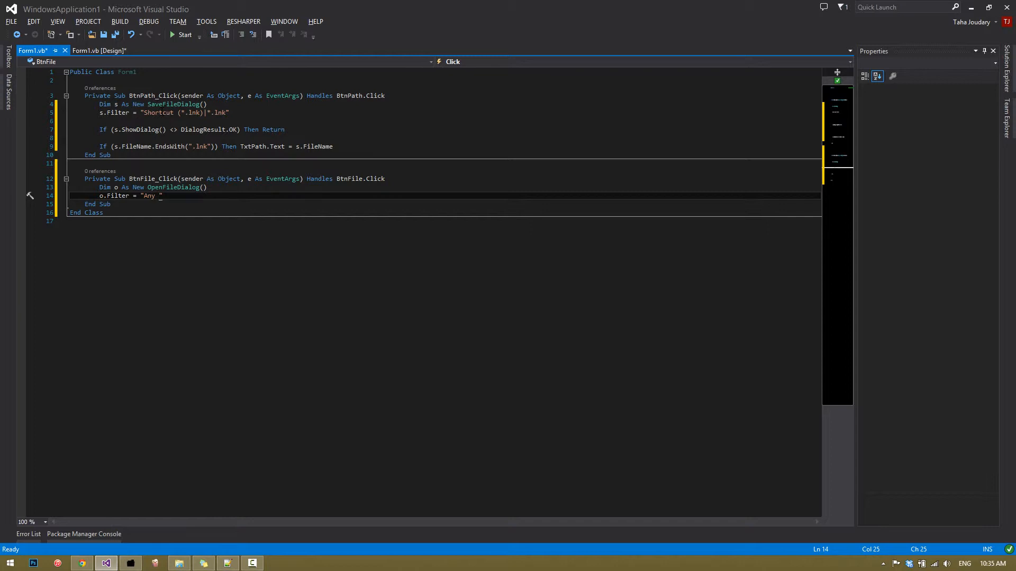
{"action": "type", "text": "f"}
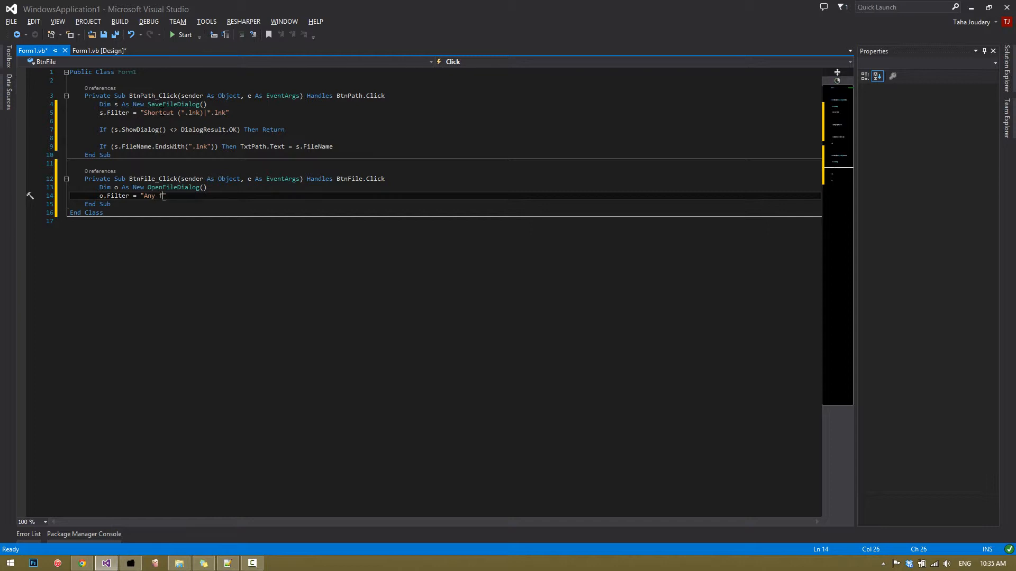
{"action": "type", "text": "ile (*.*\""}
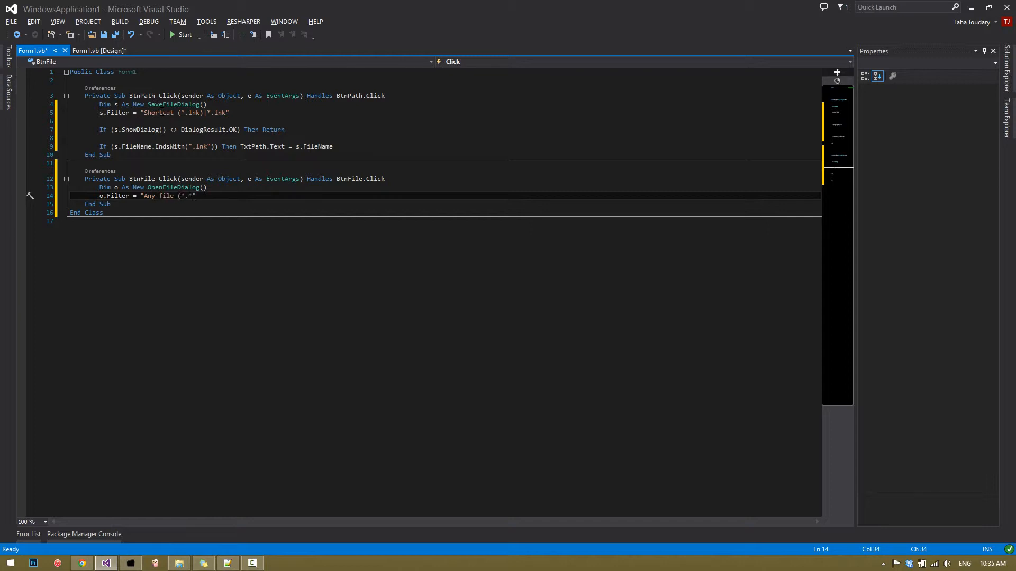
{"action": "type", "text": "|*."}
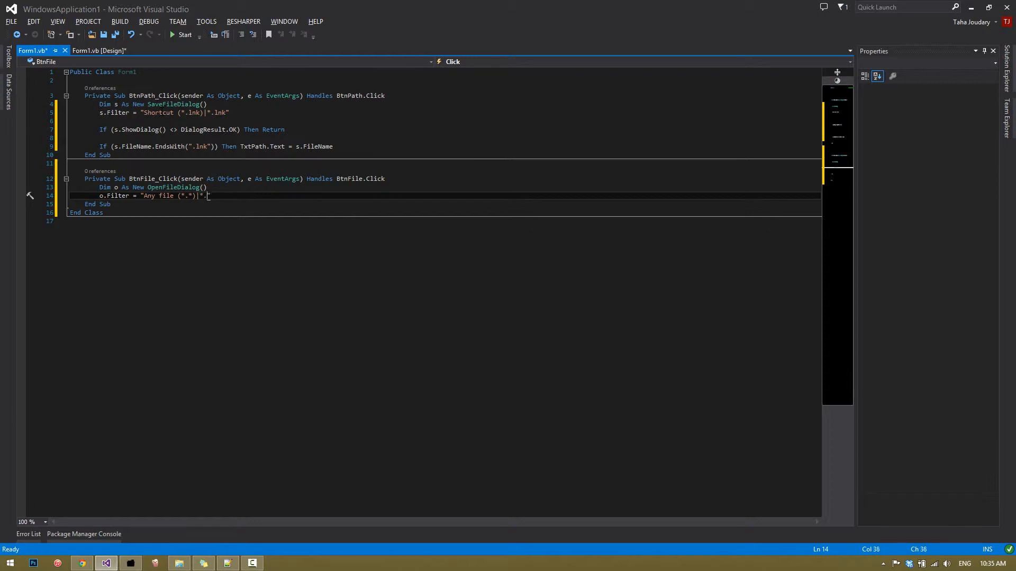
- Return unless o.ShowDialog() is DialogResult.OK, then start assigning TxtPath.Text
{"action": "type", "text": "if"}
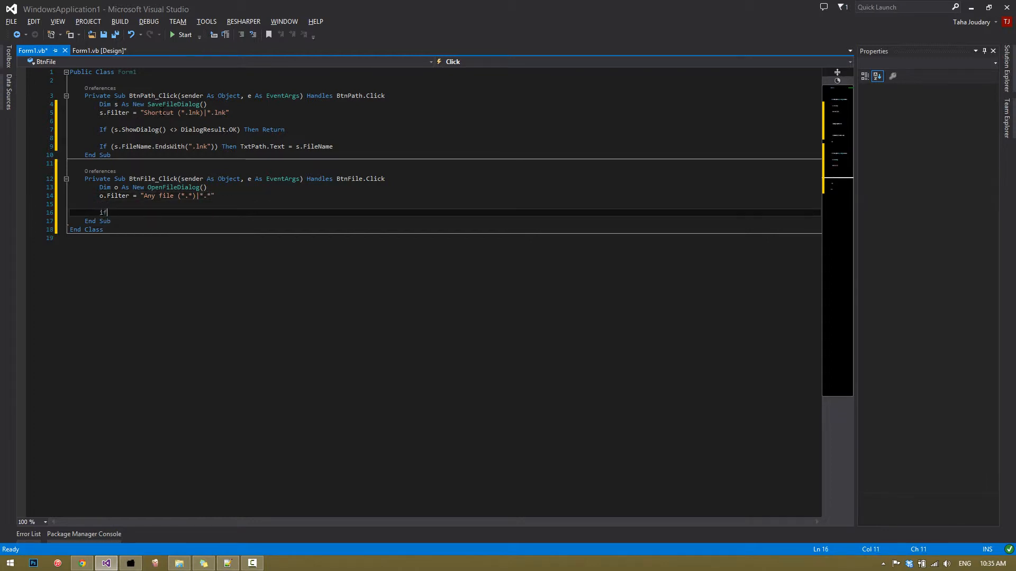
{"action": "type", "text": "(o."}
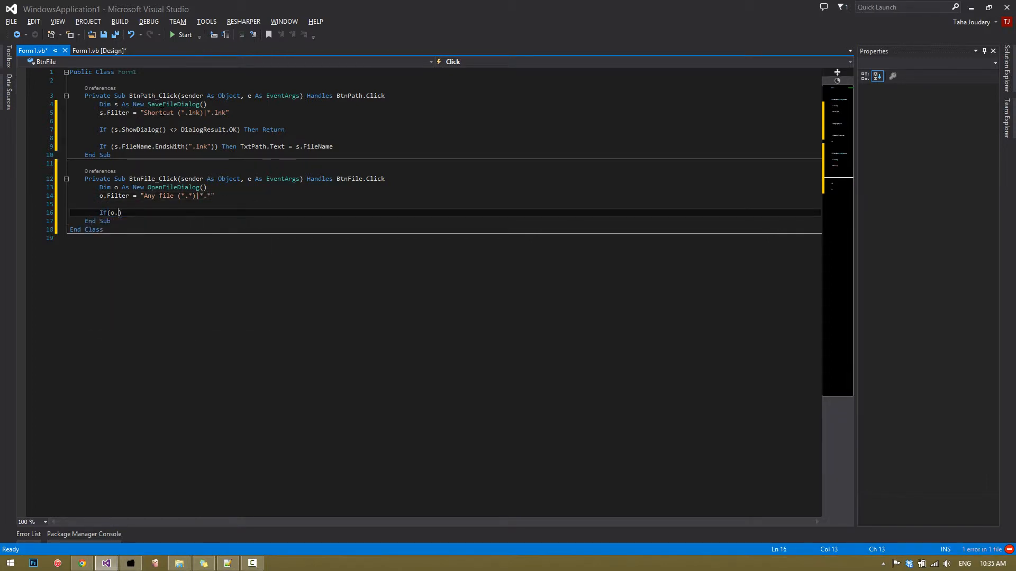
{"action": "type", "text": "s"}
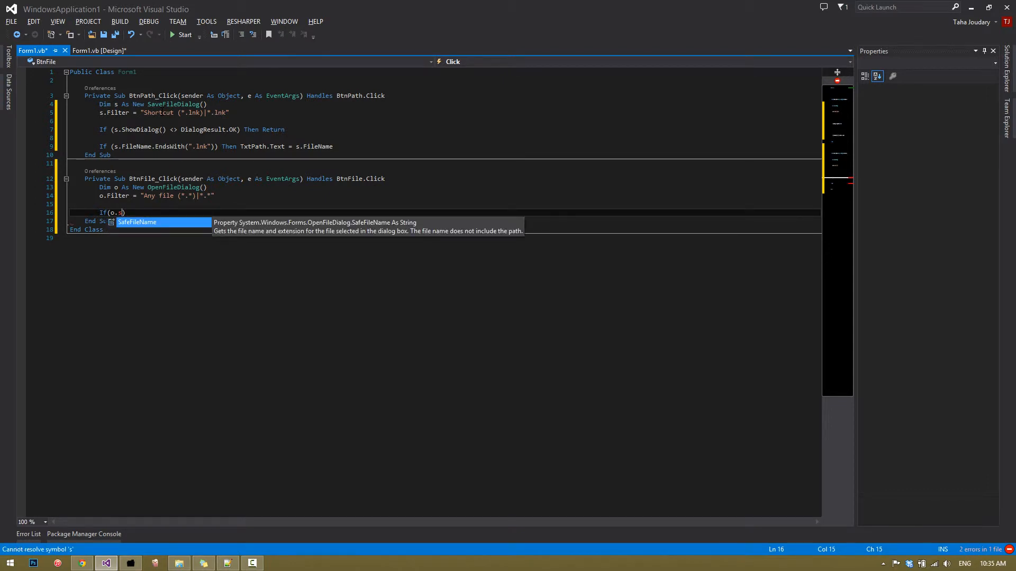
{"action": "type", "text": "ShowDialog()"}
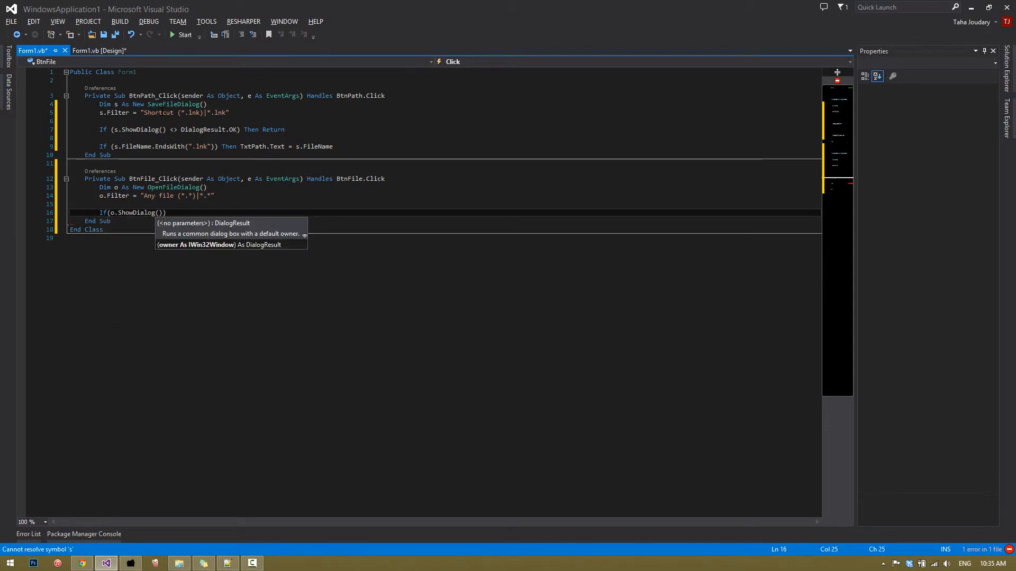
{"action": "type", "text": "<>"}
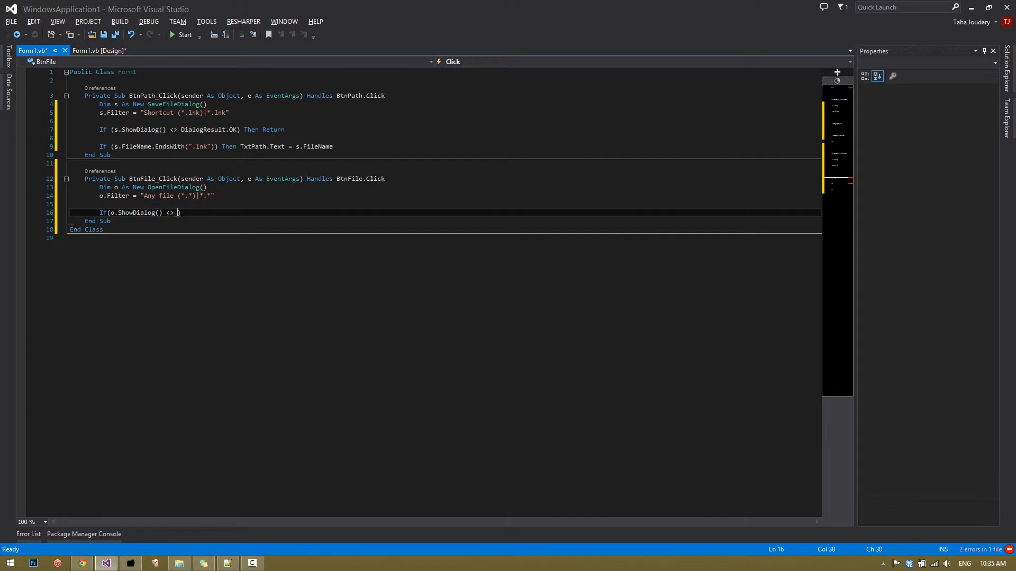
{"action": "type", "text": "dialogResult.OK"}
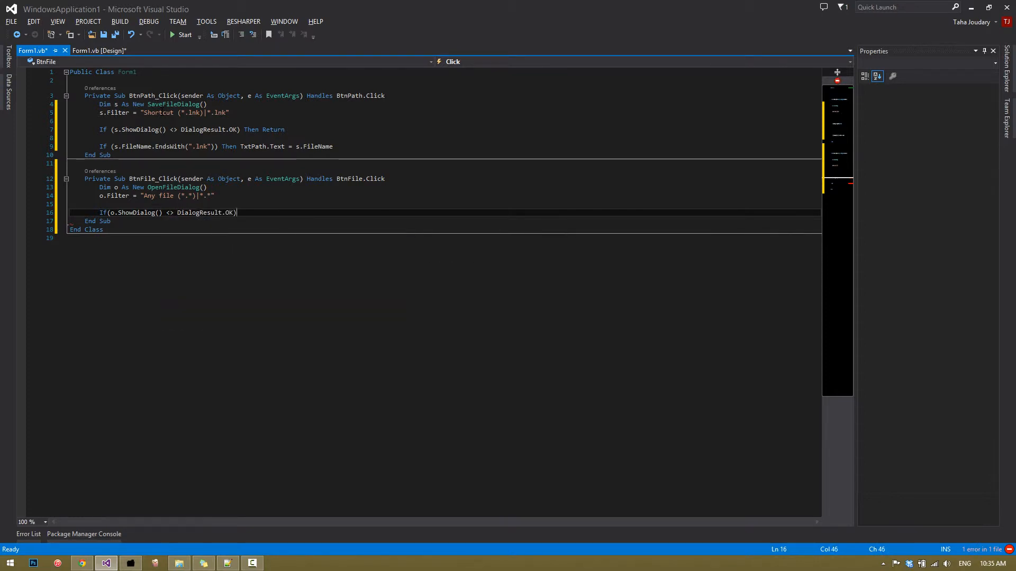
{"action": "type", "text": "Then re"}
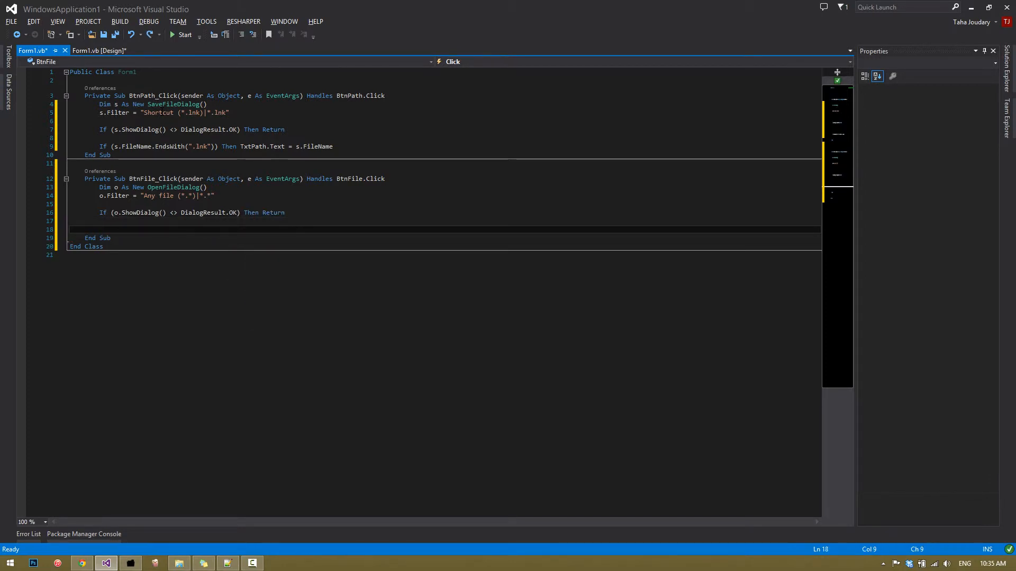
{"action": "type", "text": "TxtPath.Text= o"}
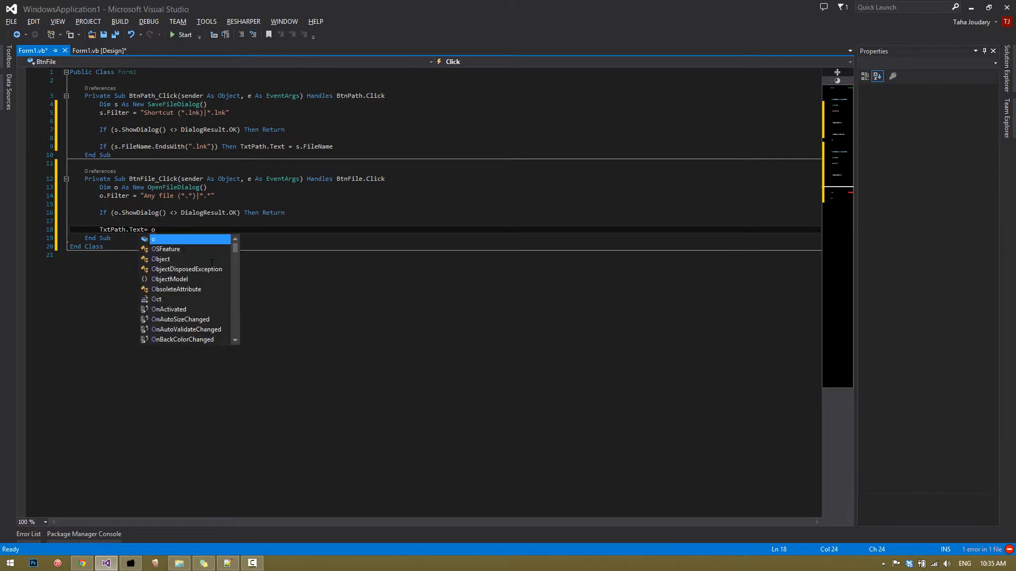
- Finish TxtPath.Text = o.FileName and generate the BtnFolder_Click handler from the designer
{"action": "type", "text": ".FileName"}
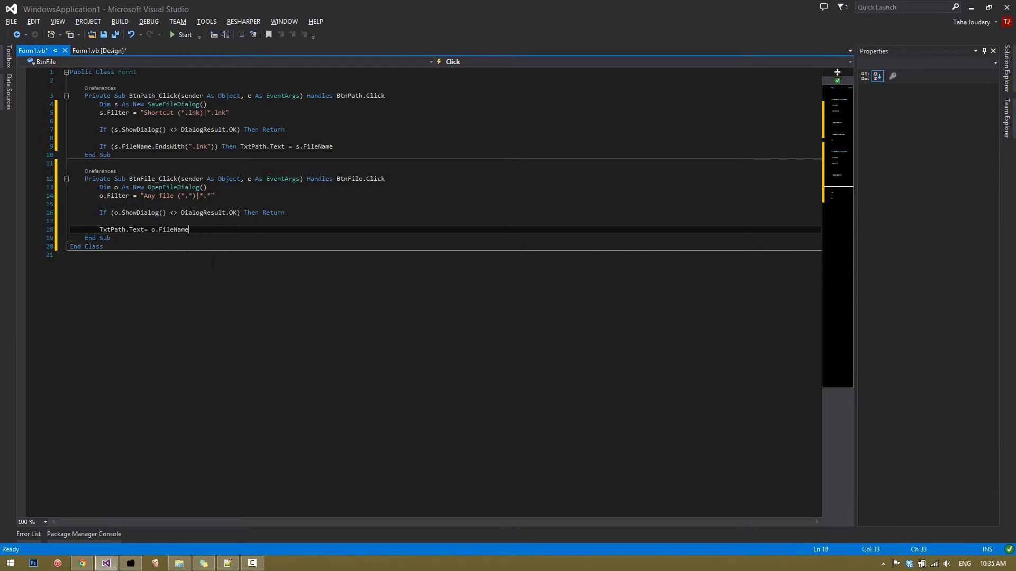
{"action": "left_click", "coordinate": [97, 50]}
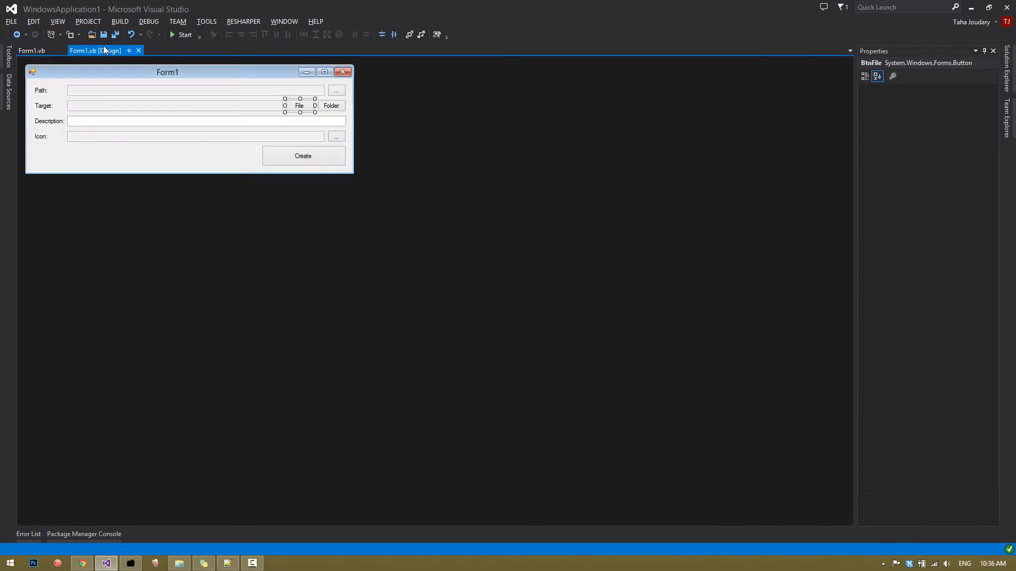
{"action": "left_click", "coordinate": [332, 106]}
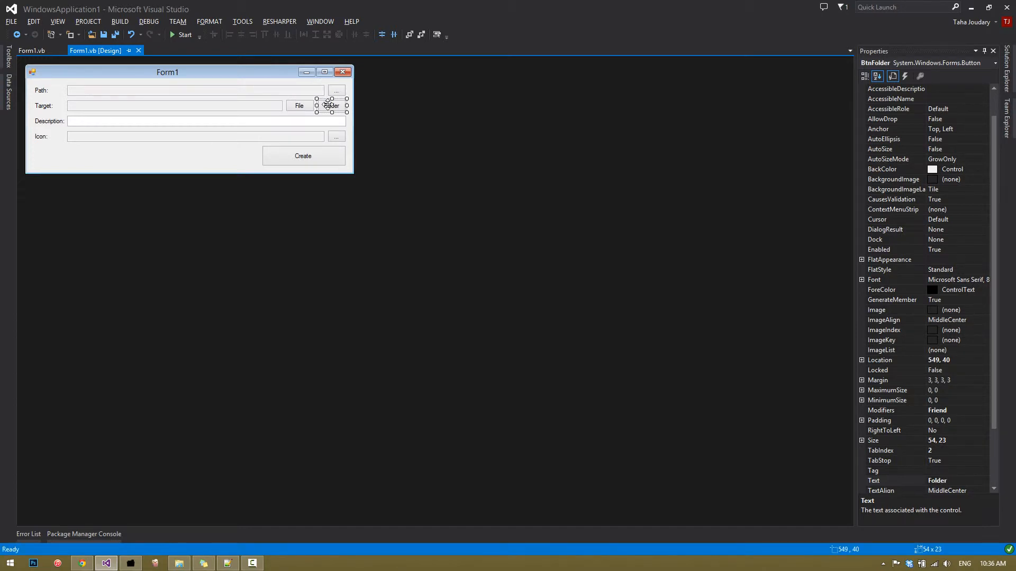
{"action": "double_click", "coordinate": [331, 105]}
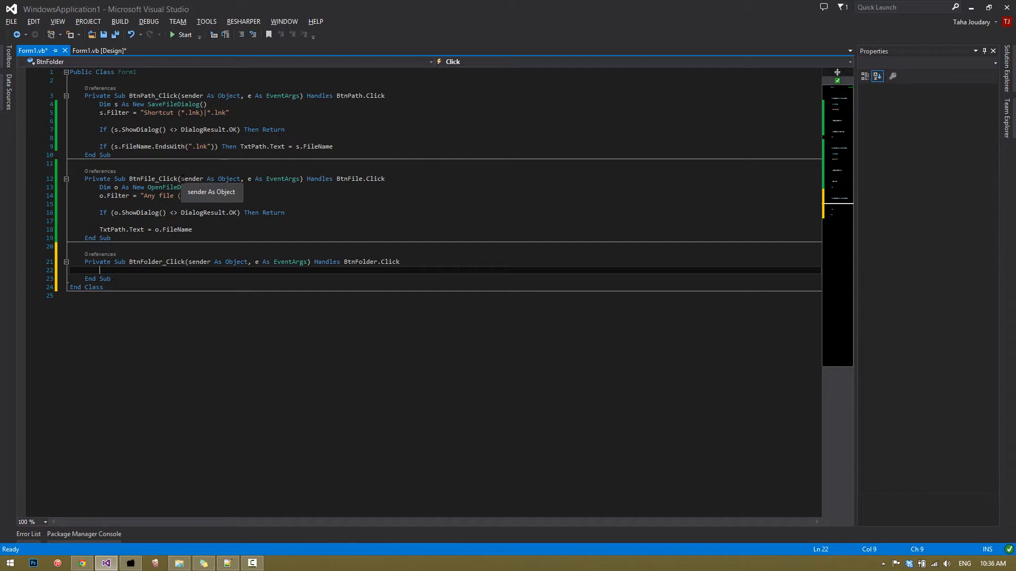
- Declare a FolderBrowserDialog f and return unless f.ShowDialog() is DialogResult.OK
{"action": "type", "text": "z"}
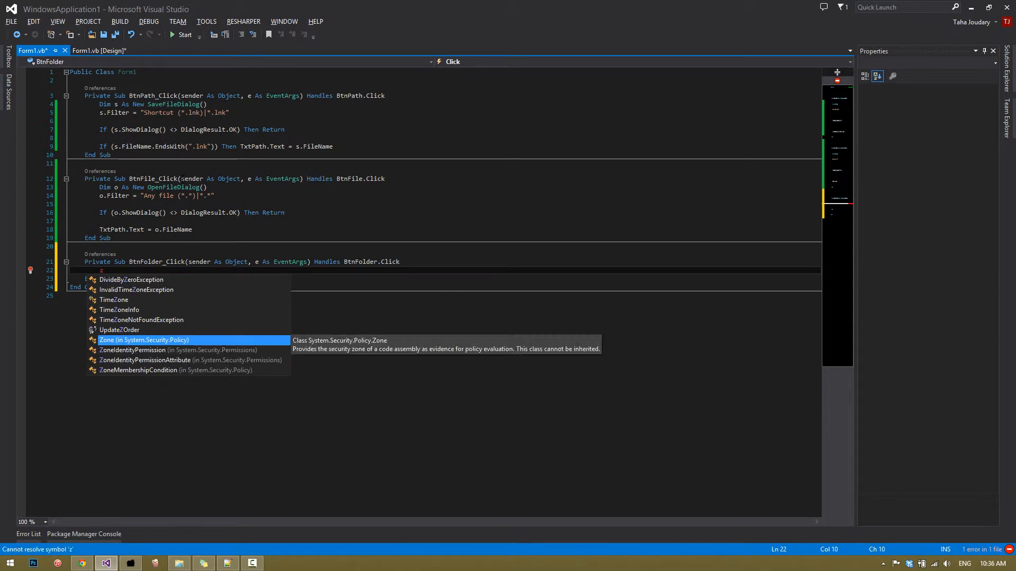
{"action": "type", "text": "di"}
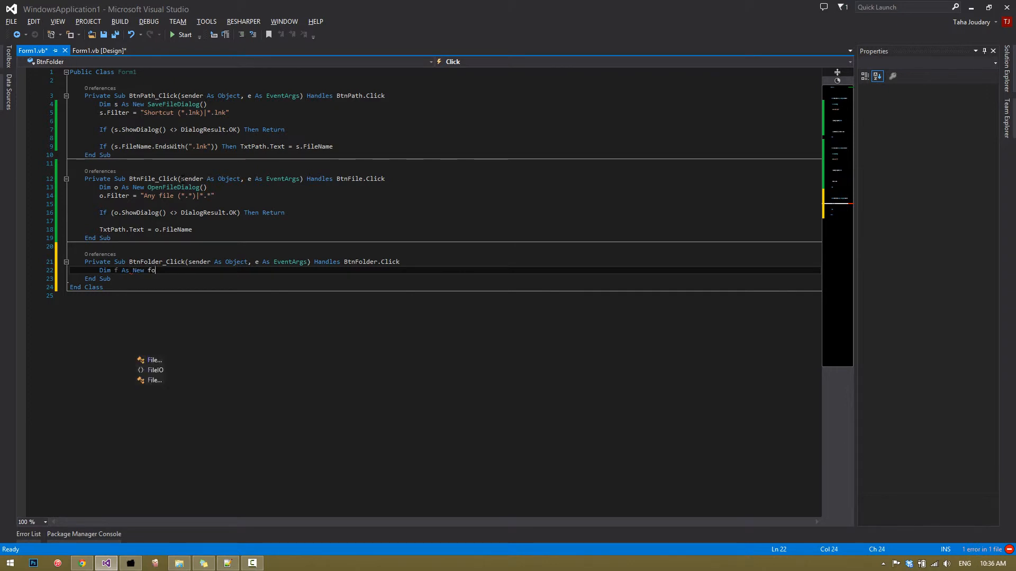
{"action": "type", "text": "lderBrowserDialog("}
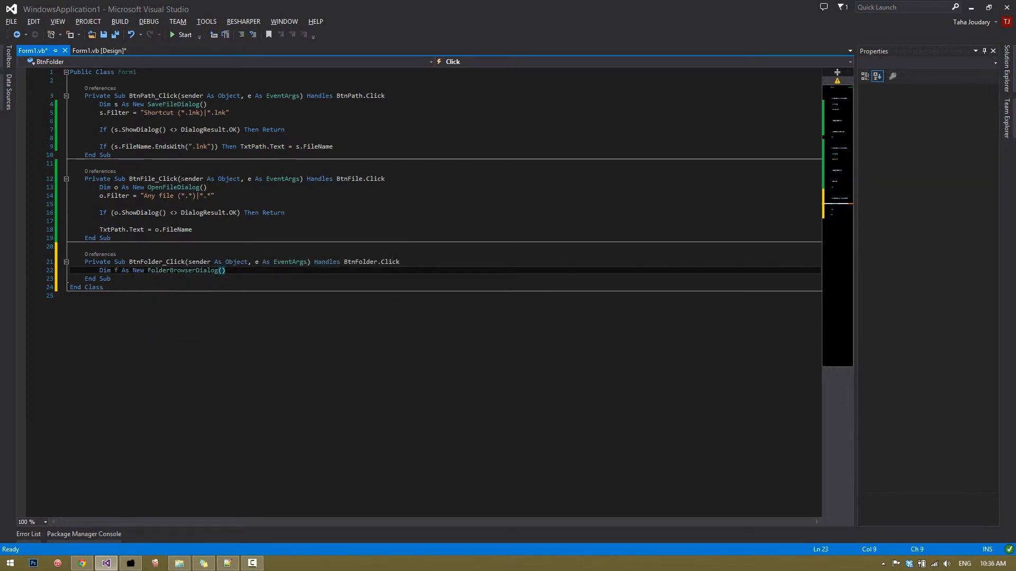
{"action": "key", "text": "Enter"}
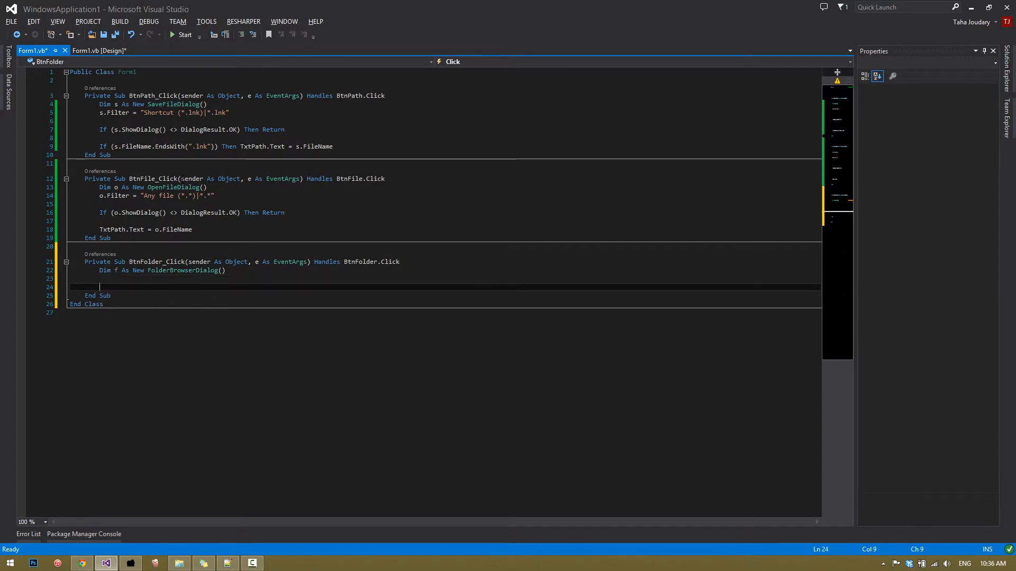
{"action": "type", "text": "If(f"}
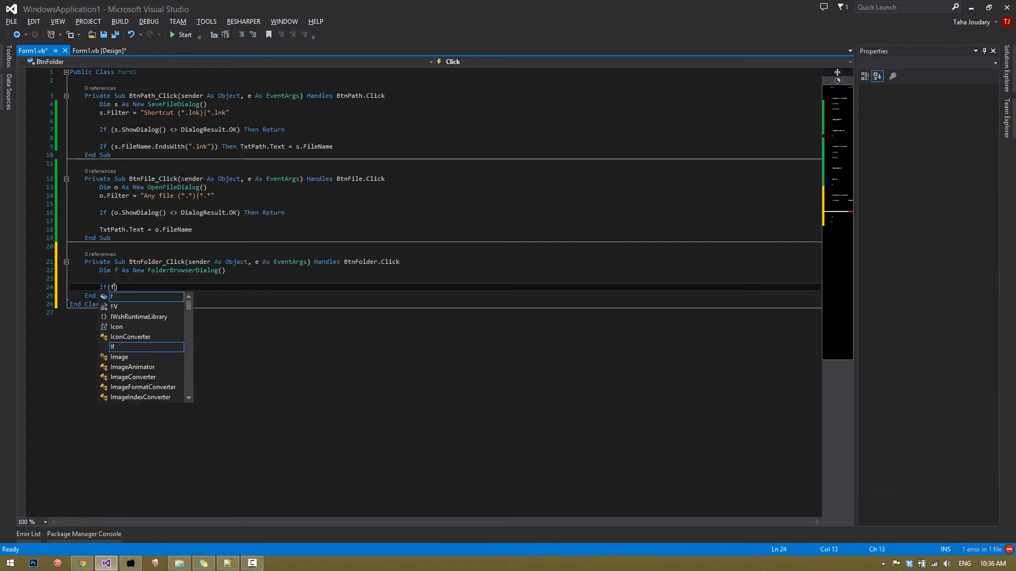
{"action": "type", "text": ".showDialog("}
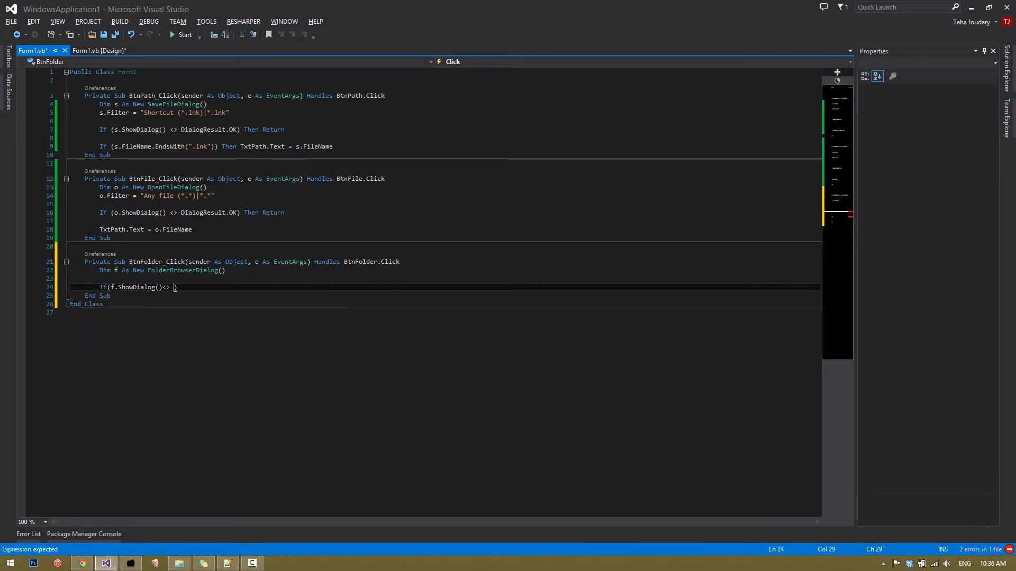
{"action": "type", "text": "dialogResult.OK"}
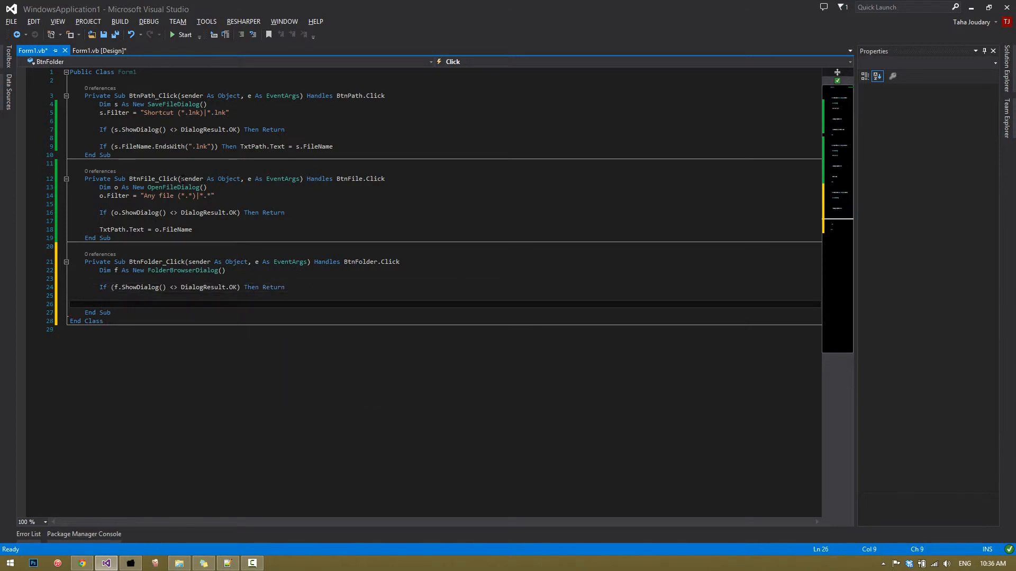
- Set TxtTarget.Text = f.SelectedPath in the folder handler
{"action": "type", "text": "txtta"}
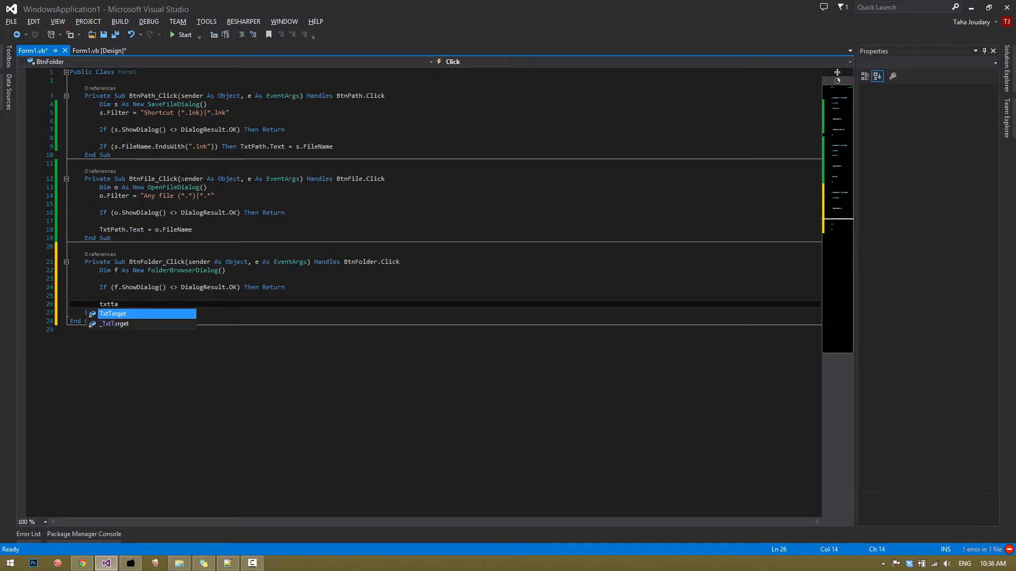
{"action": "type", "text": "TxtTarget.Text="}
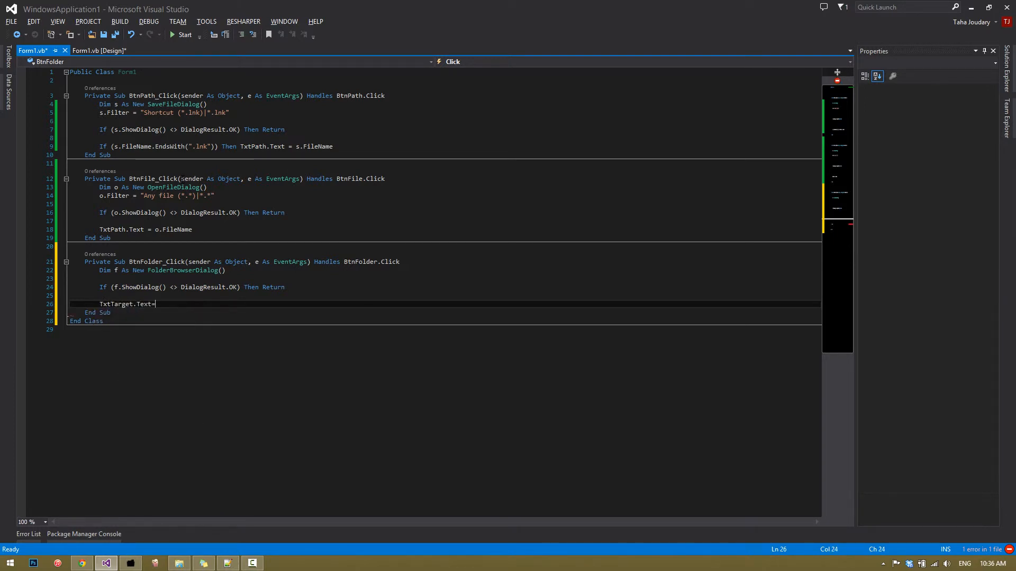
{"action": "type", "text": "f.selectedPath"}
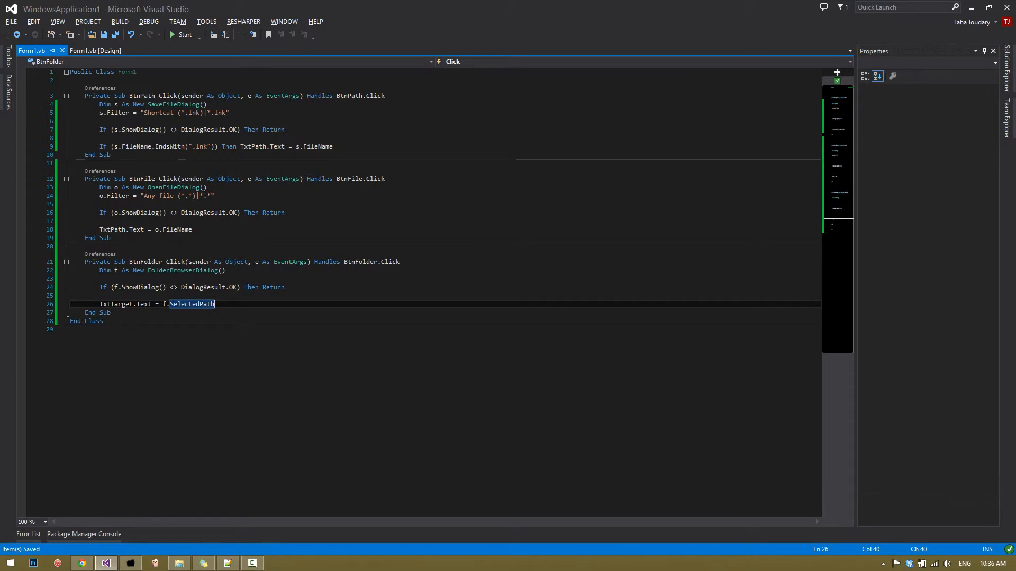
- In BtnIcon_Click_1 use filter "Icon file (*.ico)|*.ico" and assign o.FileName to TxtIcon.Text
{"action": "left_click", "coordinate": [94, 50]}
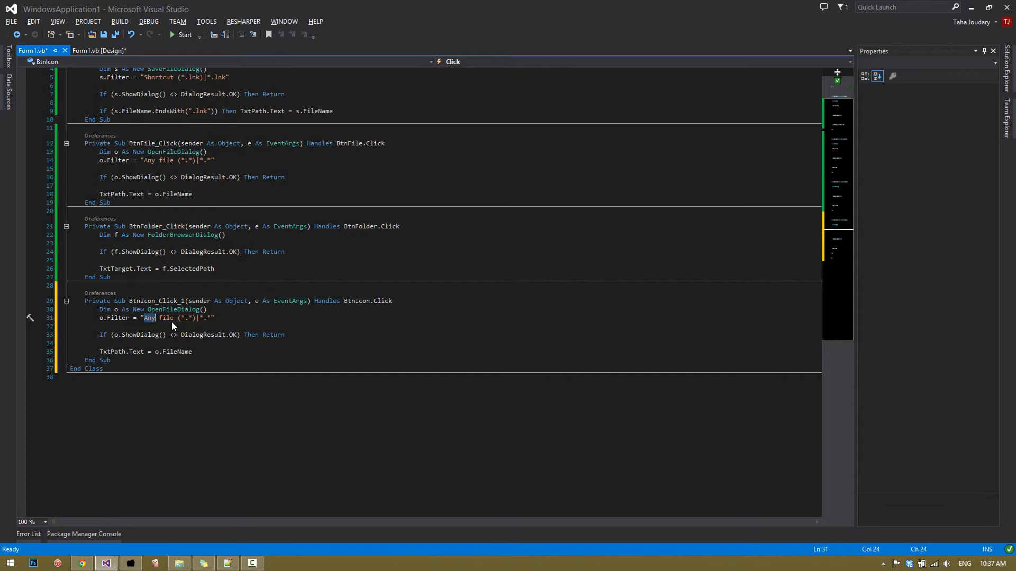
{"action": "type", "text": "Icon"}
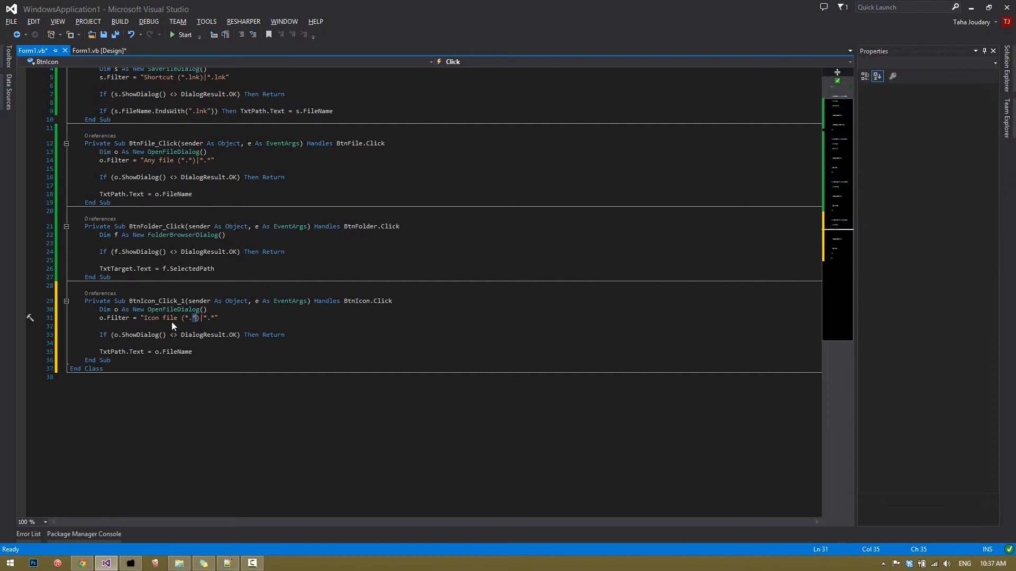
{"action": "type", "text": "co"}
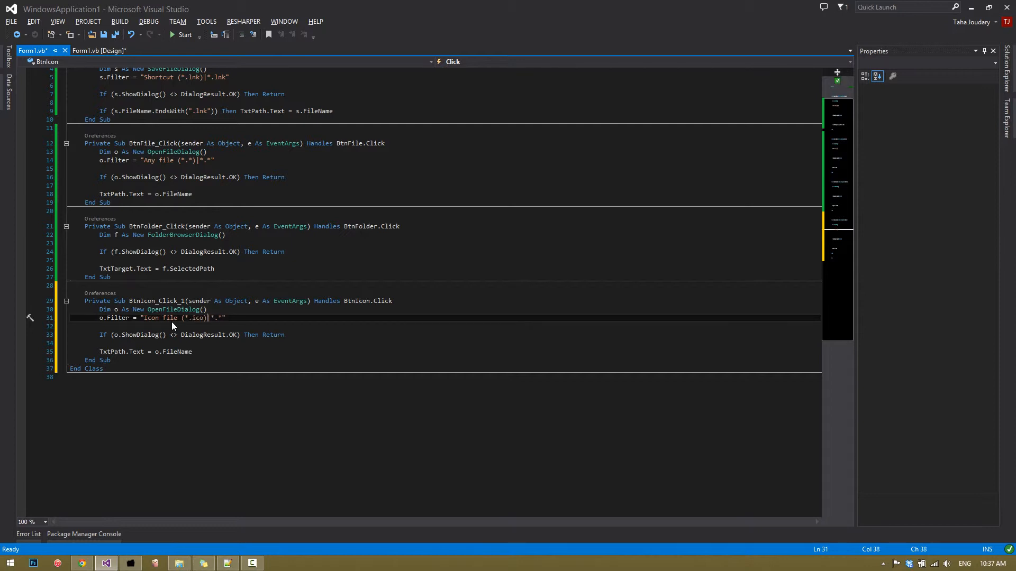
{"action": "type", "text": "*.ico"}
{"action": "left_click", "coordinate": [445, 352]}
{"action": "type", "text": "Icon"}
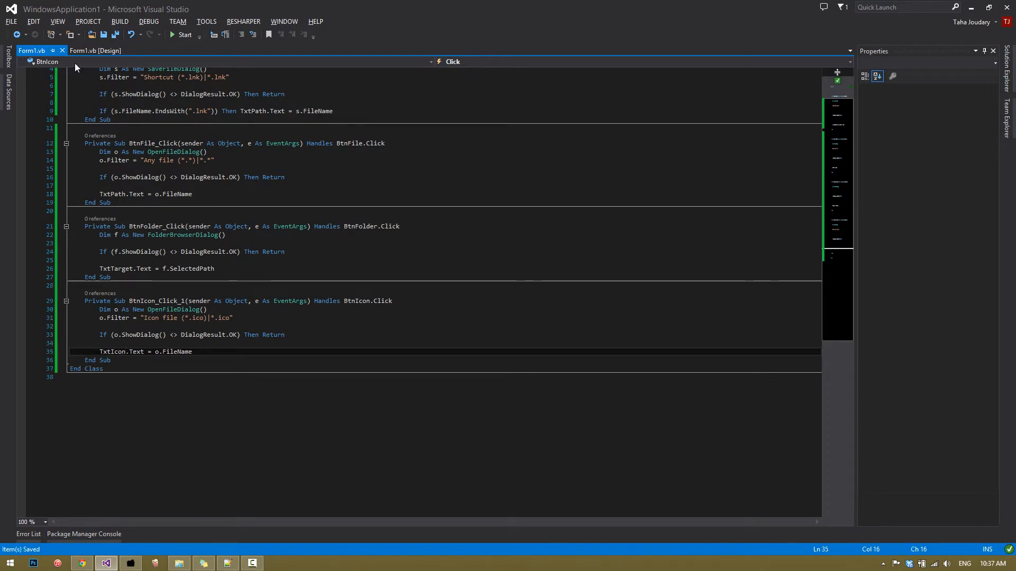
- Generate BtnCreate_Click and declare Dim wsh As New WshShellClass()
{"action": "left_click", "coordinate": [96, 51]}
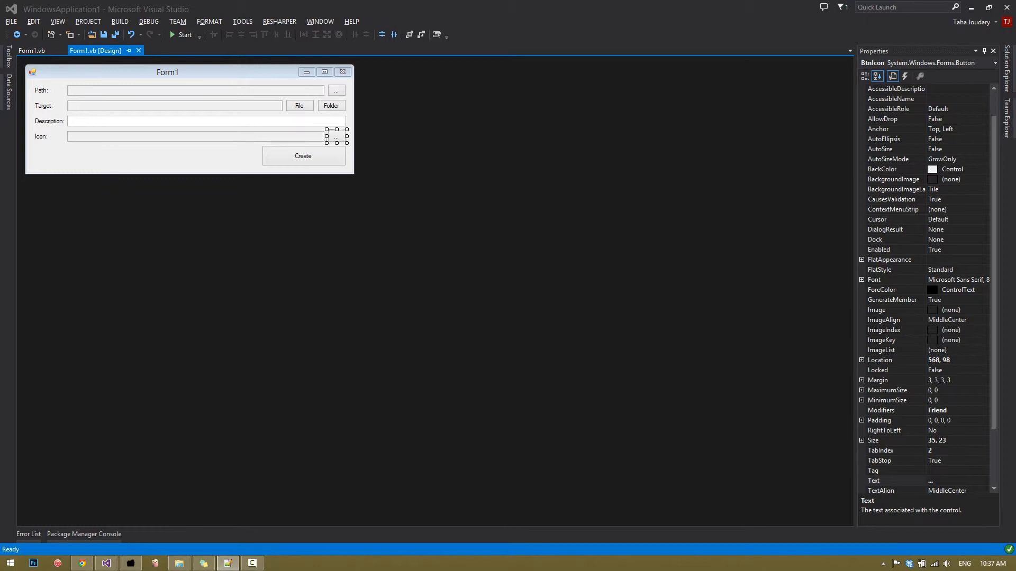
{"action": "mouse_move", "coordinate": [320, 159]}
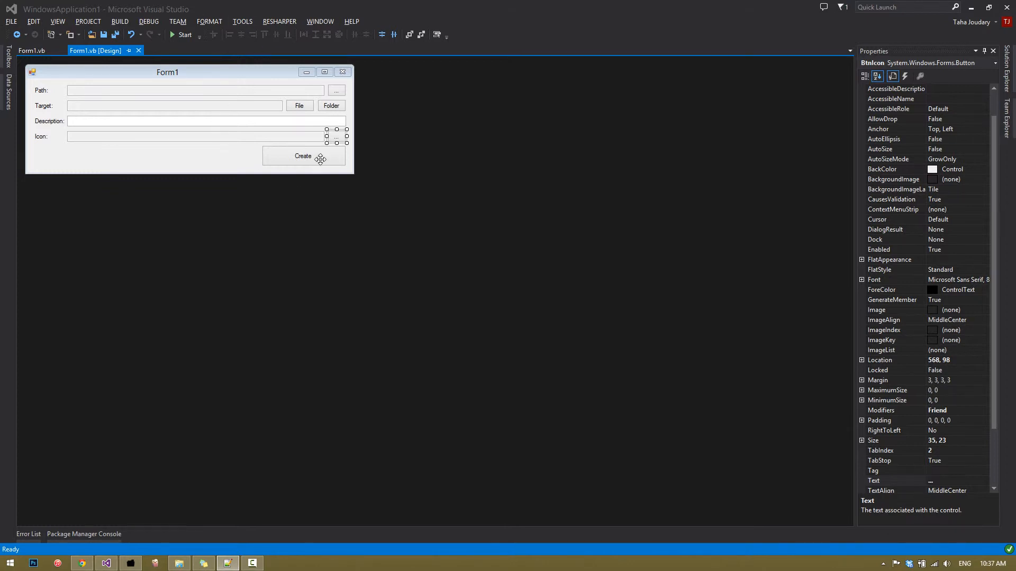
{"action": "double_click", "coordinate": [303, 156]}
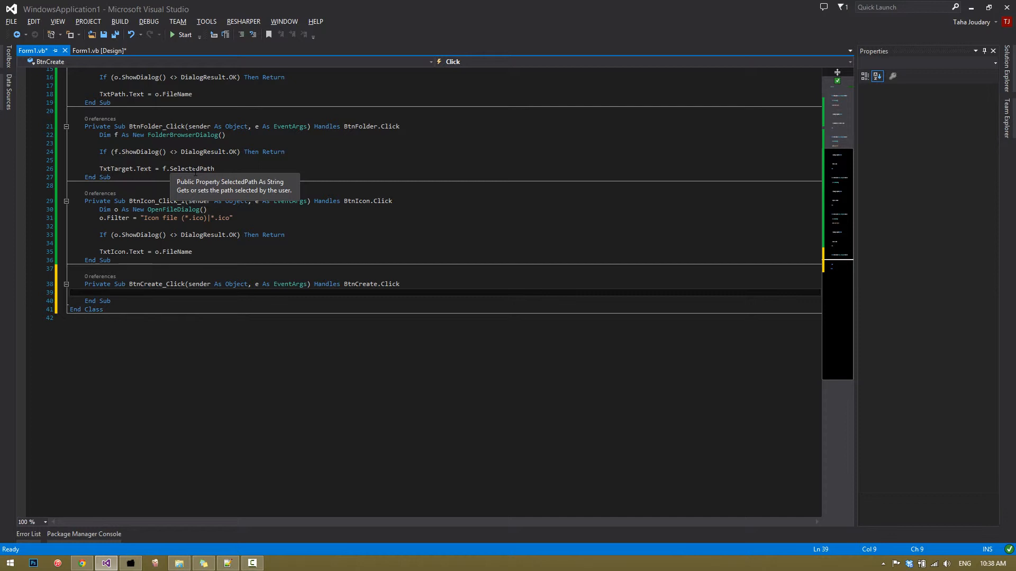
{"action": "type", "text": "Dim wsh As"}
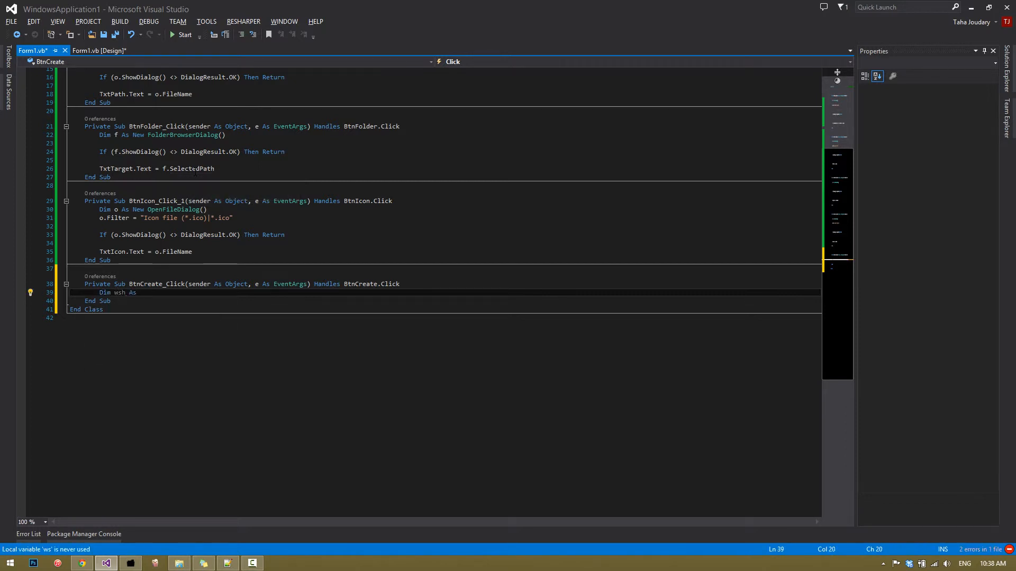
{"action": "type", "text": "New wsh"}
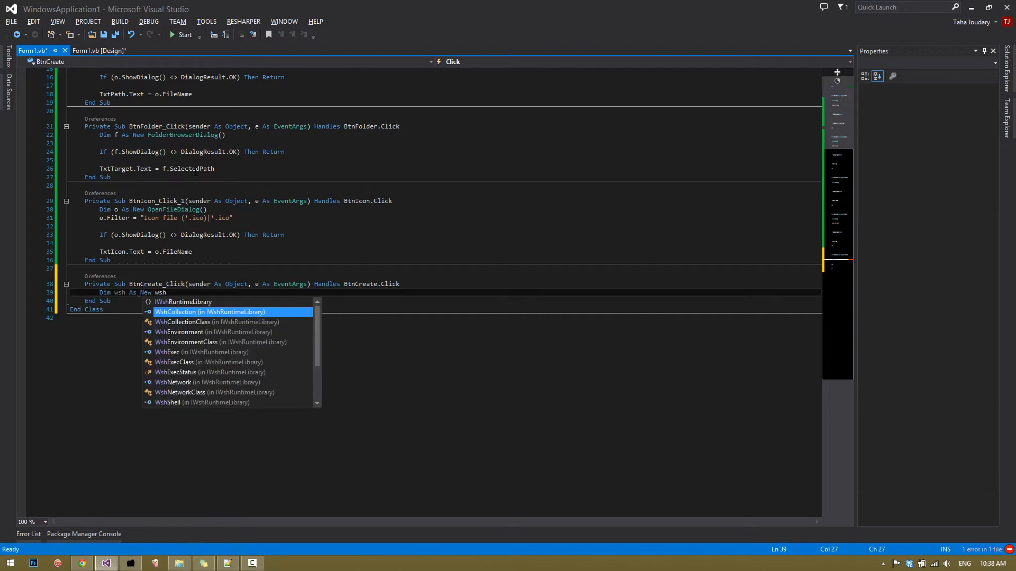
{"action": "type", "text": "she"}
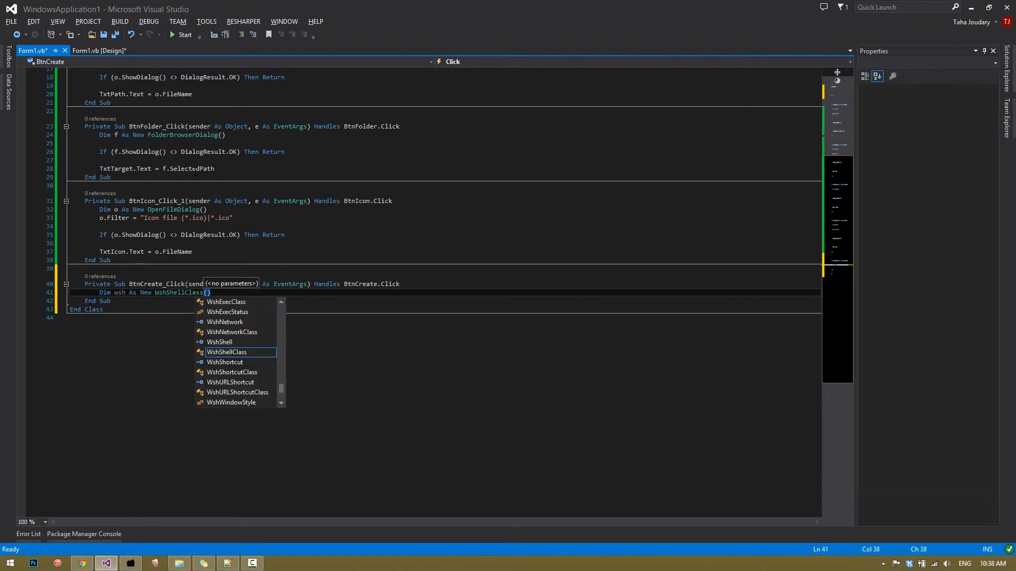
{"action": "key", "text": "Enter"}
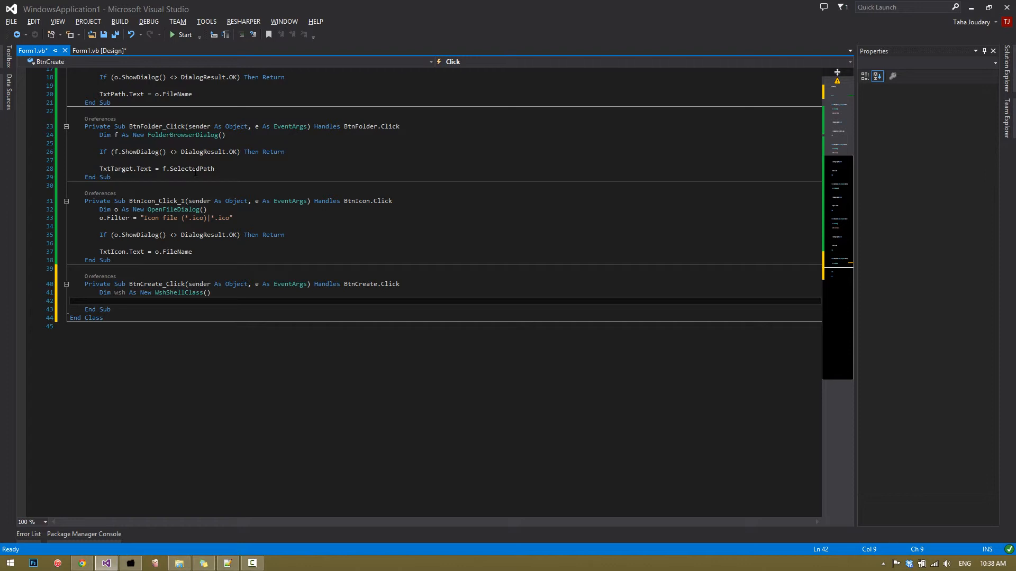
- Declare shortcut As IWshShortcut = wsh.CreateShortcut(TxtPath.Text)
{"action": "type", "text": "Dim"}
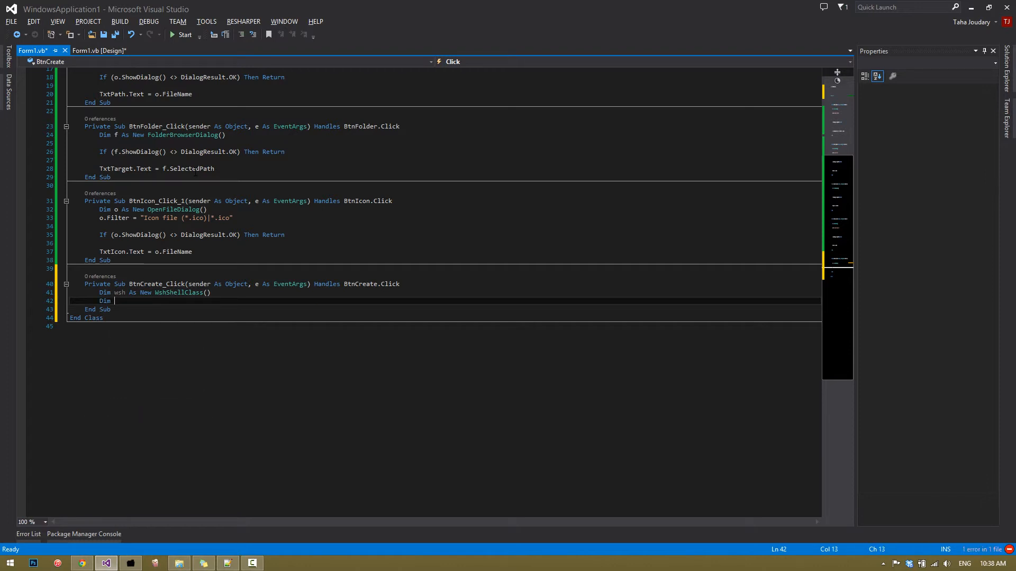
{"action": "type", "text": "shortcut a"}
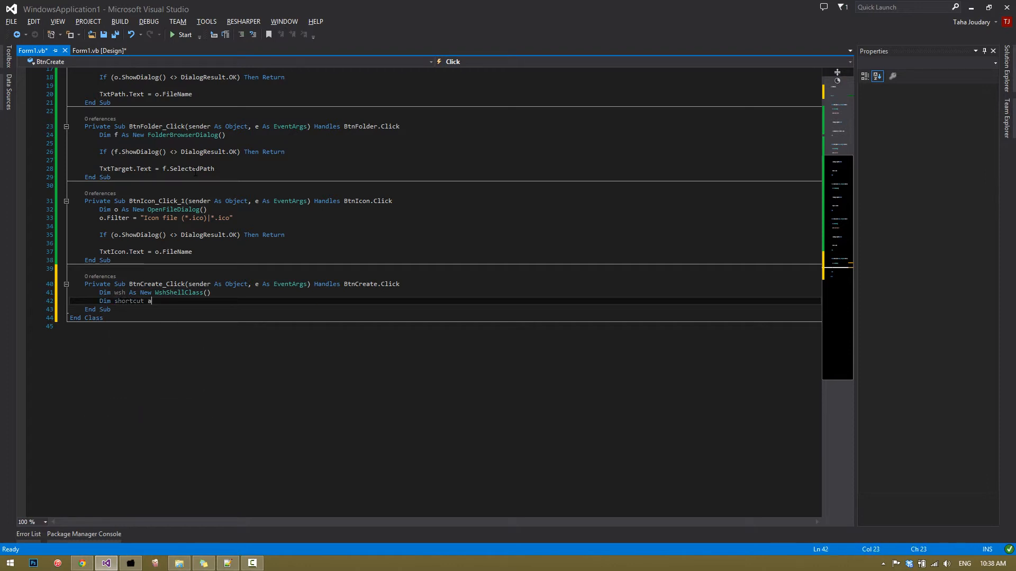
{"action": "type", "text": "As iwsh"}
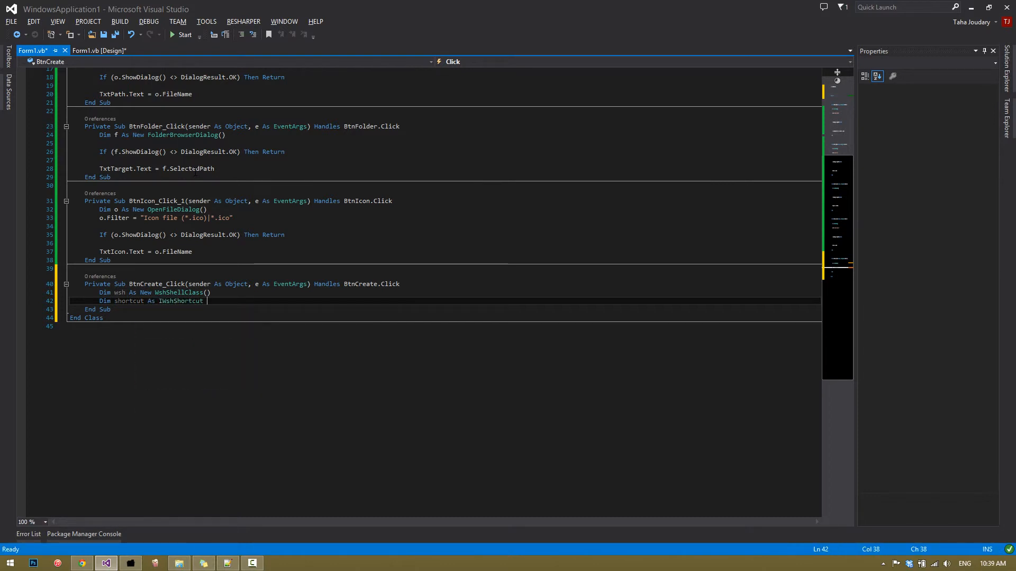
{"action": "type", "text": "= wsh.CreateShortcut("}
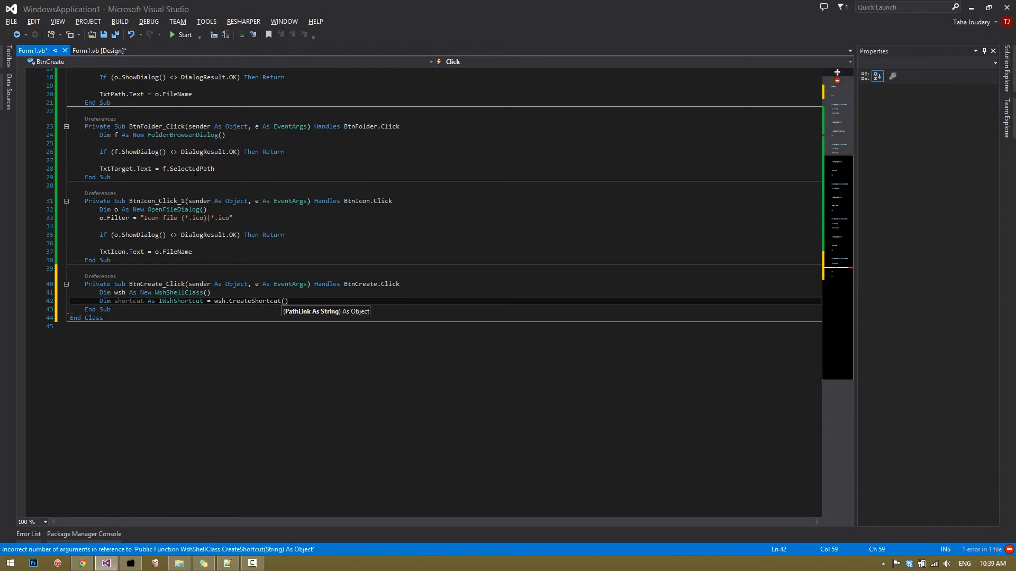
{"action": "type", "text": "tx"}
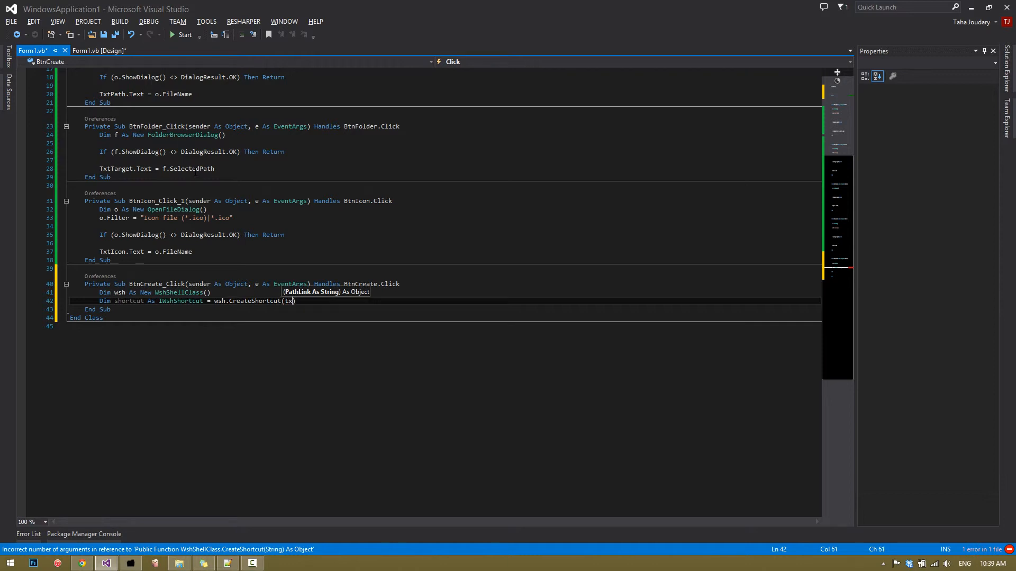
{"action": "type", "text": "tx"}
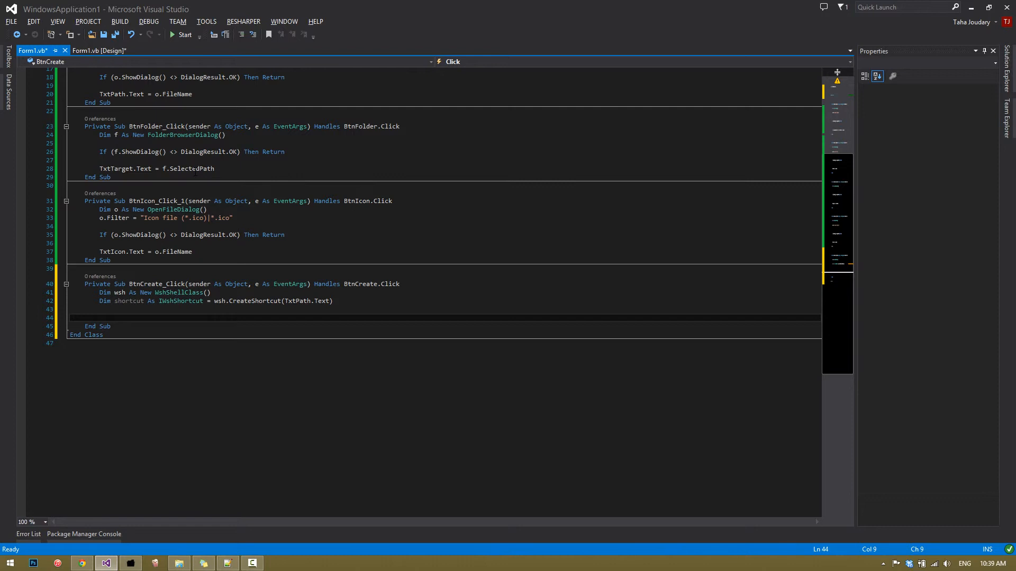
- Assign shortcut.TargetPath and Description from the txtTarget and description text boxes
{"action": "type", "text": "shortcut.ta"}
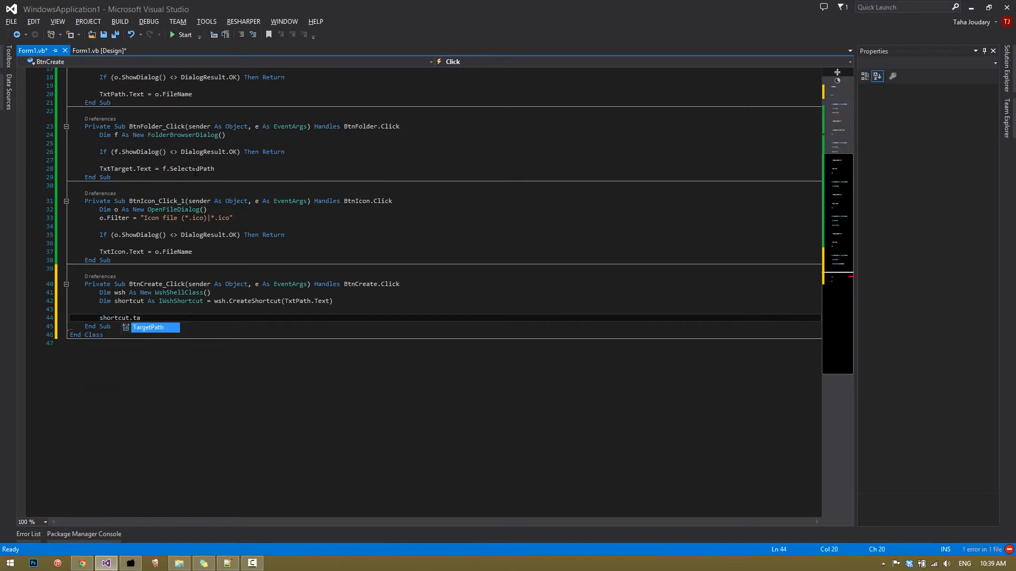
{"action": "type", "text": "rgetPath ="}
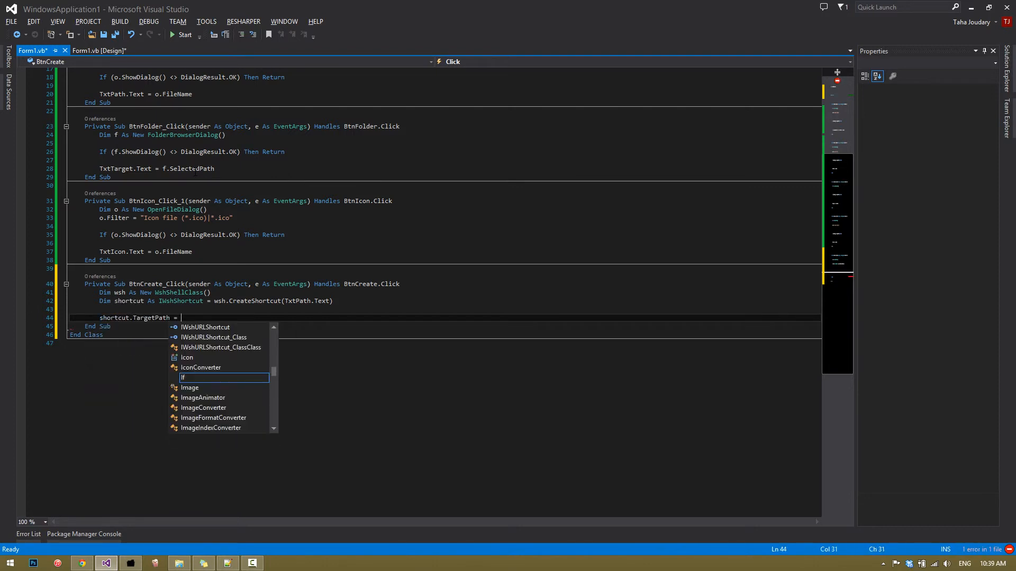
{"action": "type", "text": "txttar"}
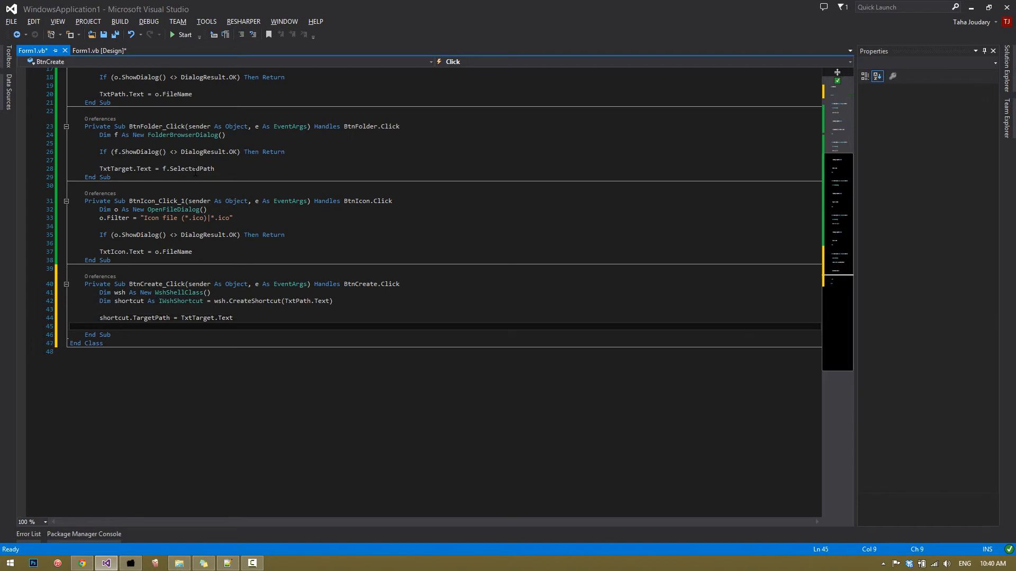
{"action": "type", "text": "shortcut.Description = TxtDescription.Text"}
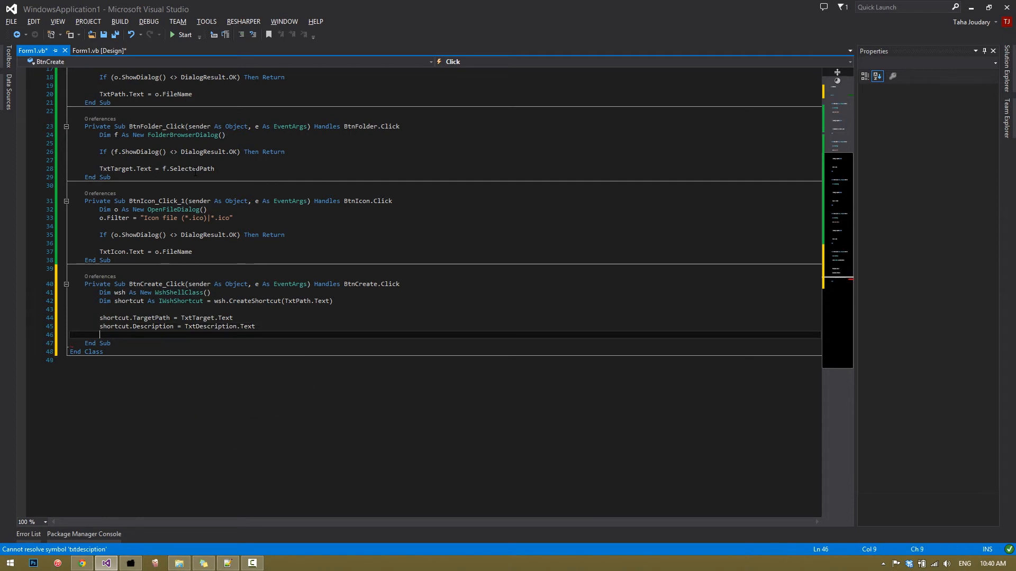
- Assign shortcut.IconLocation from TxtIcon.Text and call shortcut.Save(), then save the file
{"action": "type", "text": "sho"}
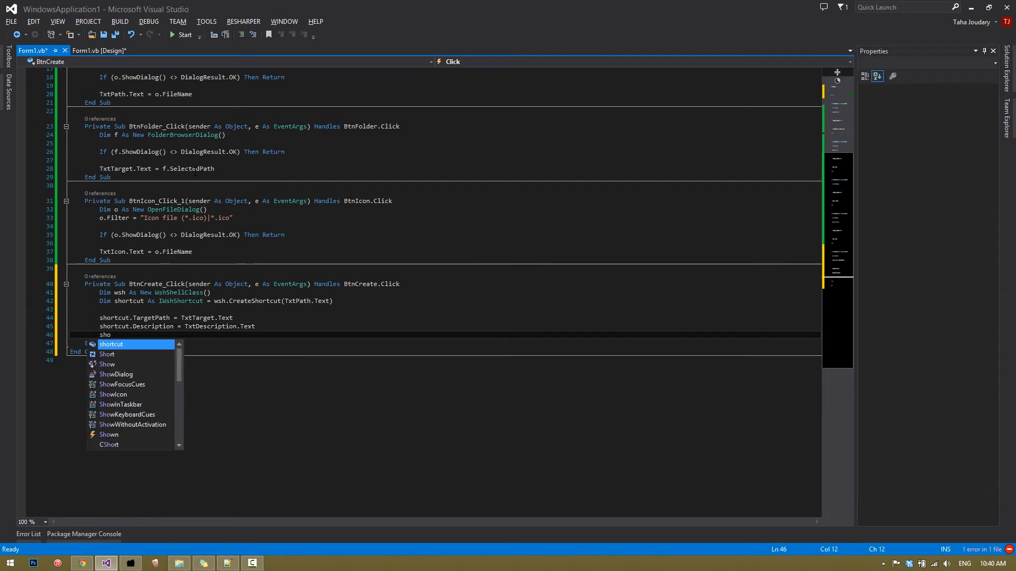
{"action": "type", "text": "."}
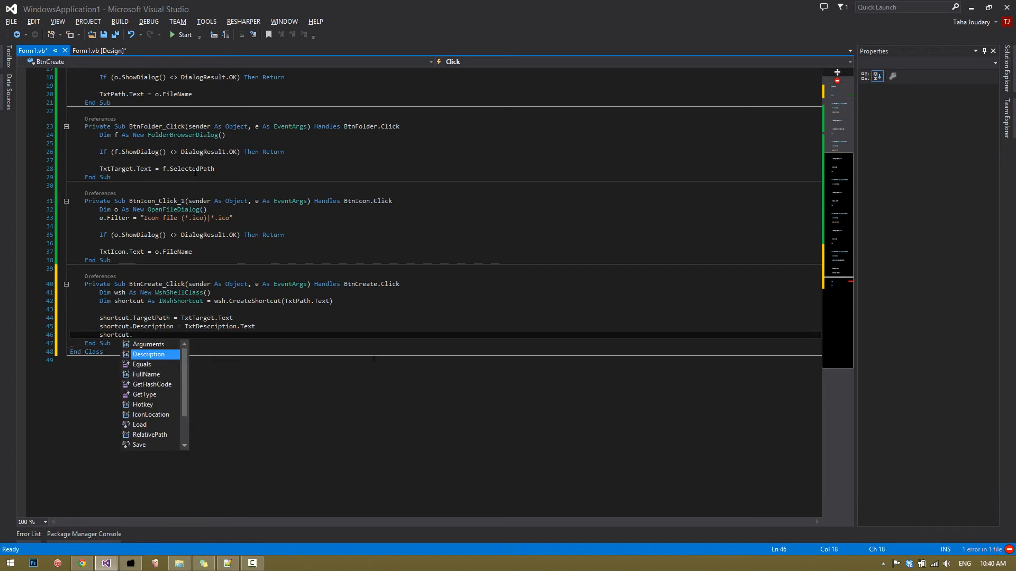
{"action": "type", "text": "IconLocation ="}
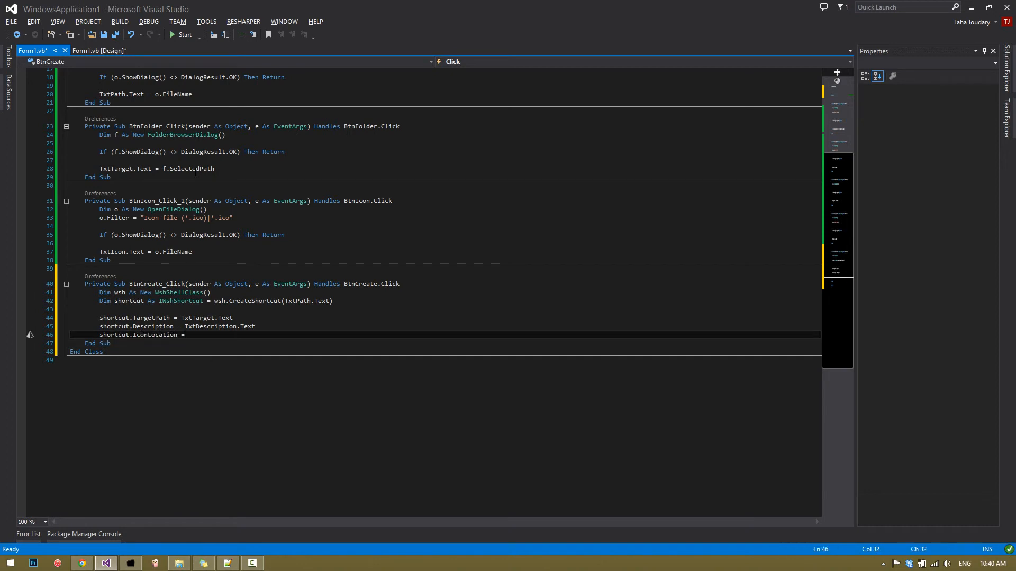
{"action": "type", "text": "txt"}
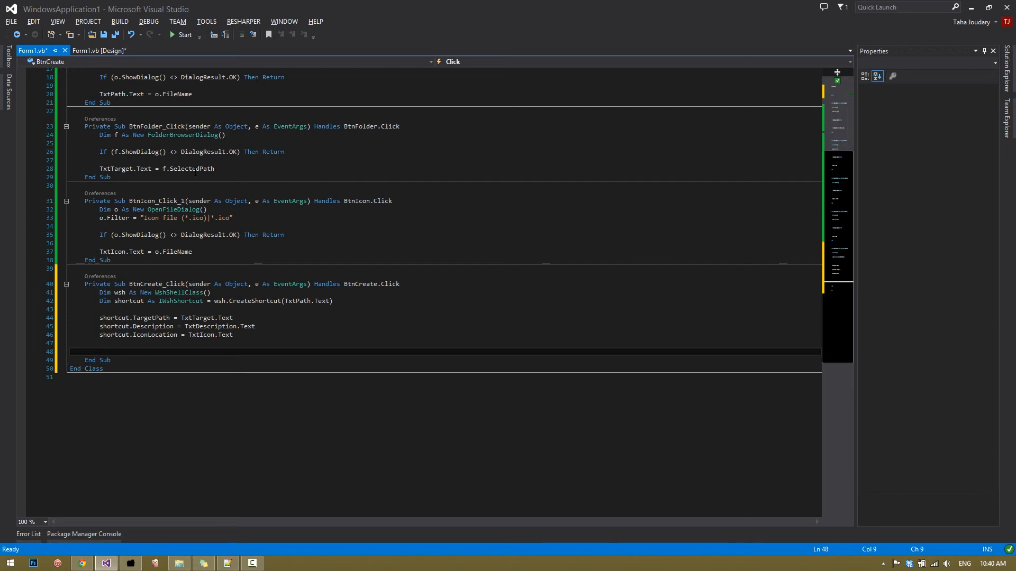
{"action": "type", "text": "shortcut."}
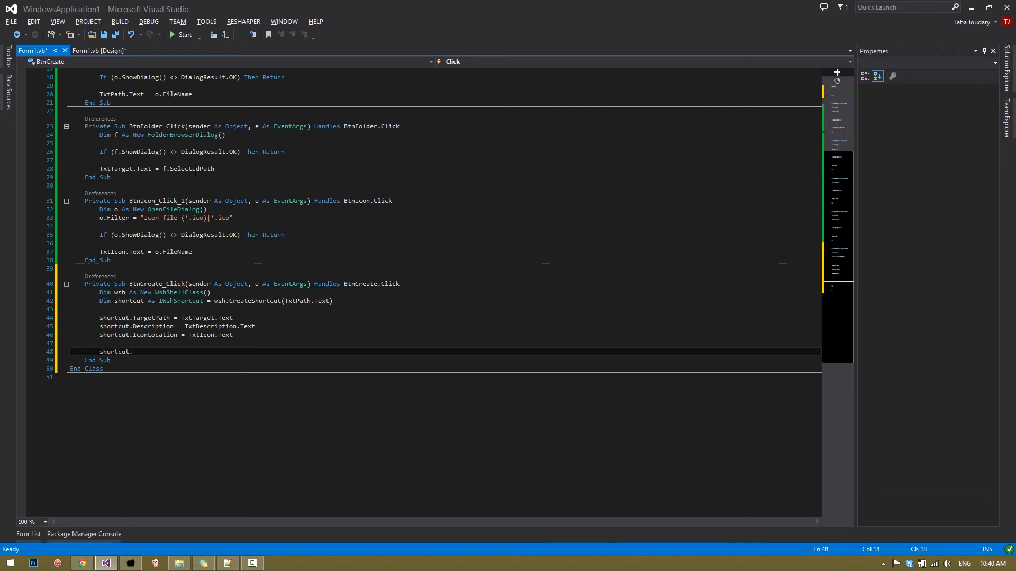
{"action": "type", "text": "Save()"}
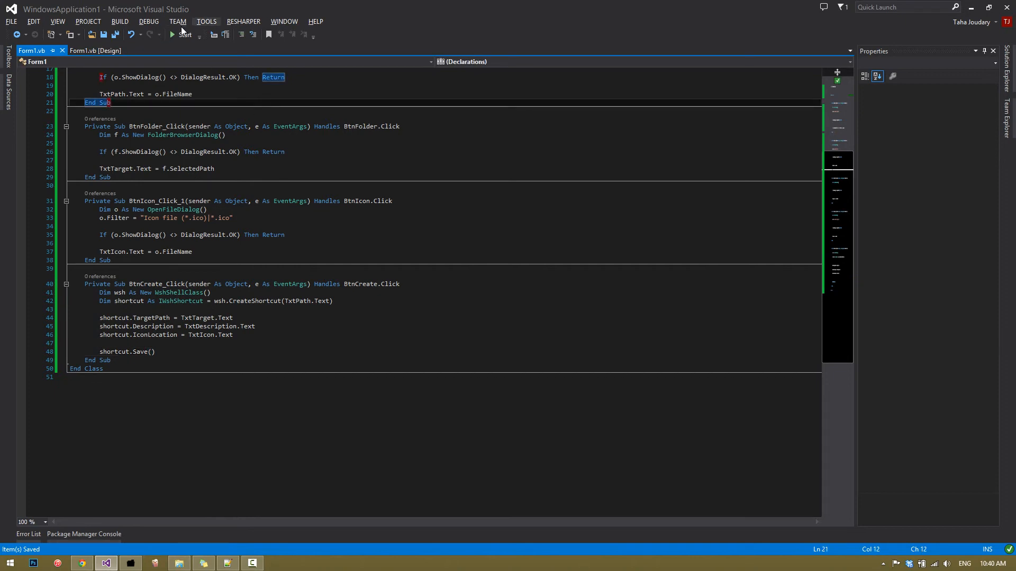
- Run the app and set the shortcut save path to 'tutorial file' on the desktop
{"action": "left_click", "coordinate": [184, 35]}
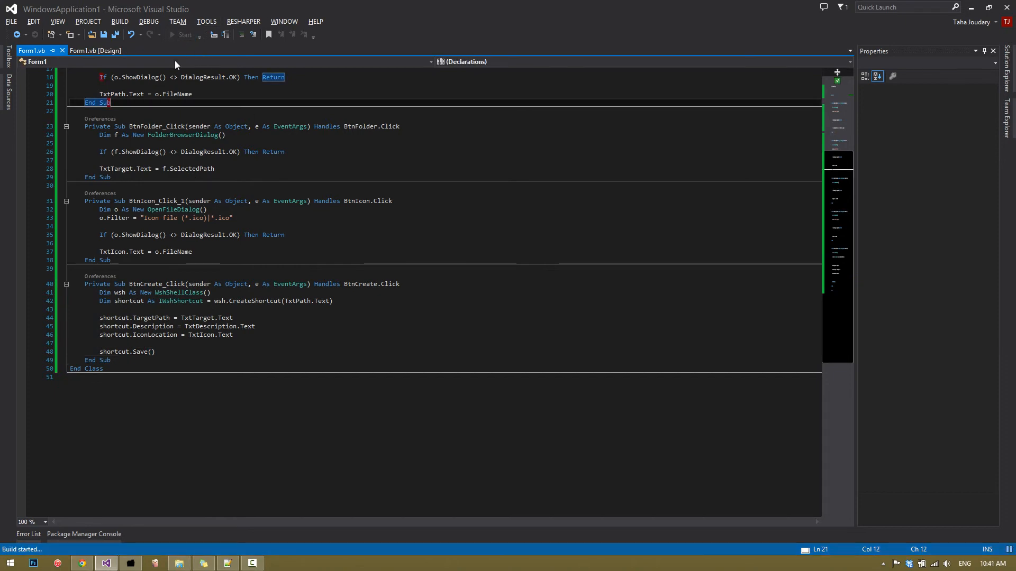
{"action": "left_click", "coordinate": [182, 35]}
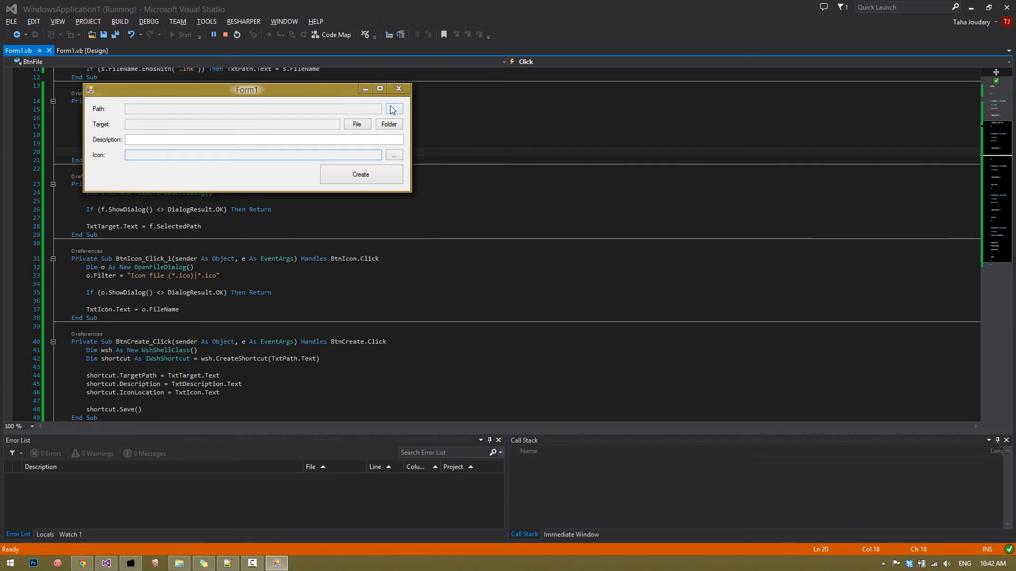
{"action": "left_click", "coordinate": [393, 108]}
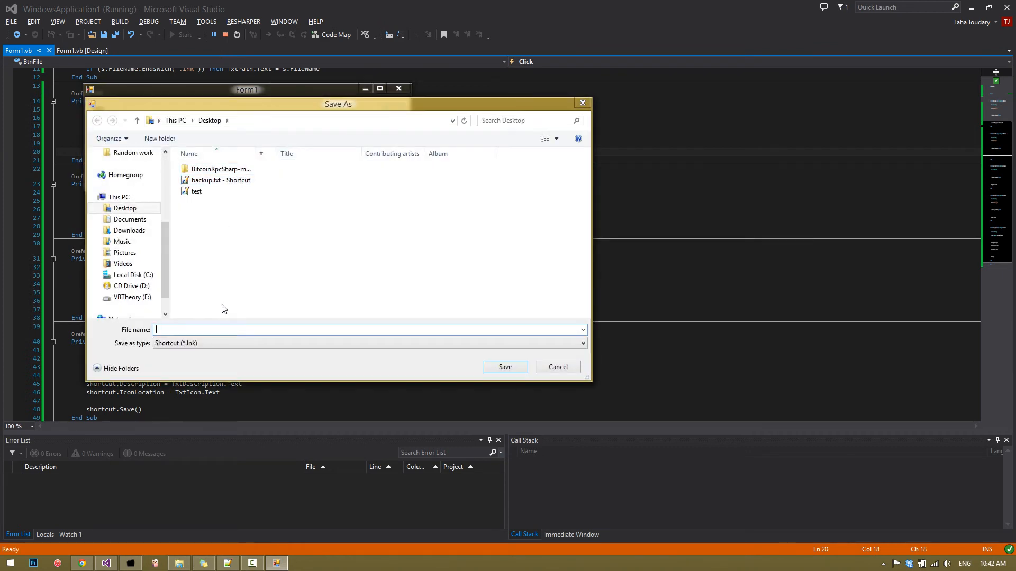
{"action": "type", "text": "tutorial"}
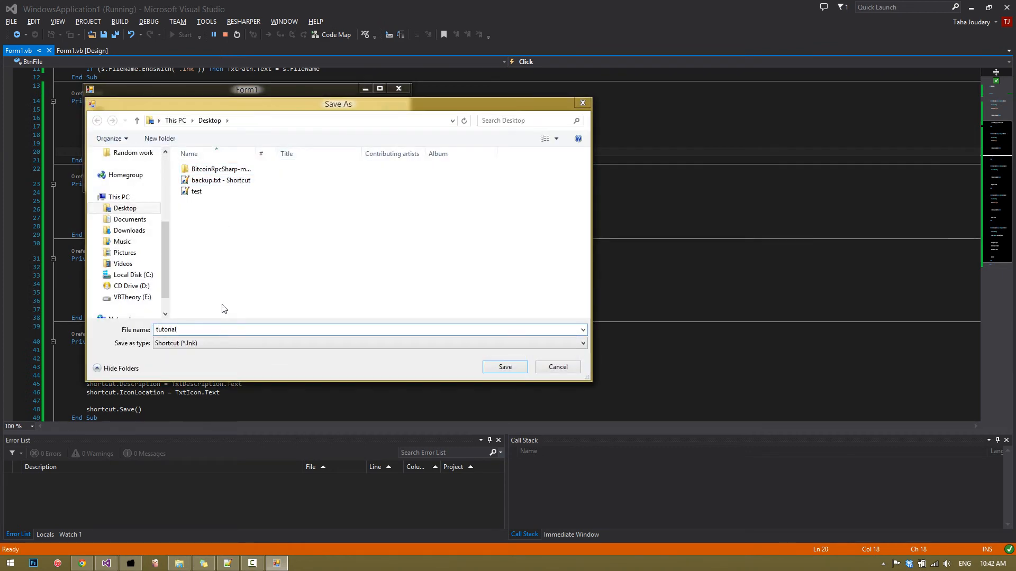
{"action": "left_click", "coordinate": [505, 367]}
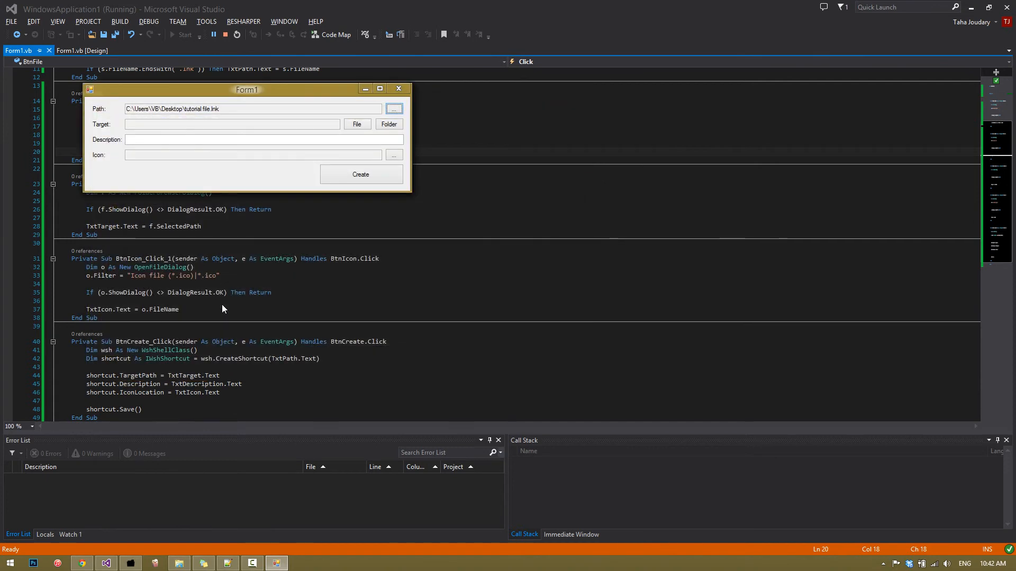
- Target ebook.psd, enter description 'This tutorial rocks' and choose the WinFavs.ico icon
{"action": "left_click", "coordinate": [356, 124]}
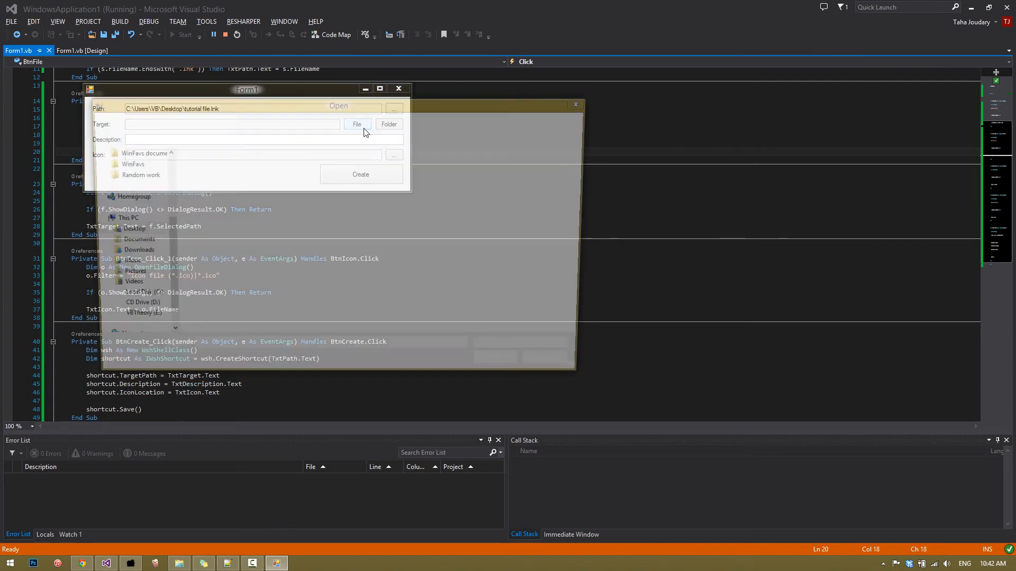
{"action": "left_click", "coordinate": [356, 125]}
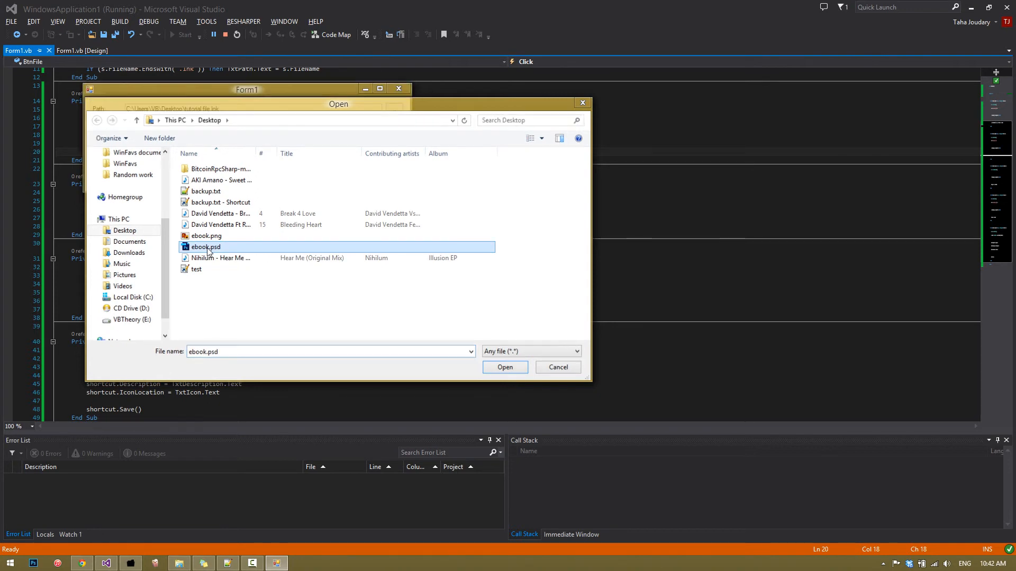
{"action": "left_click", "coordinate": [505, 367]}
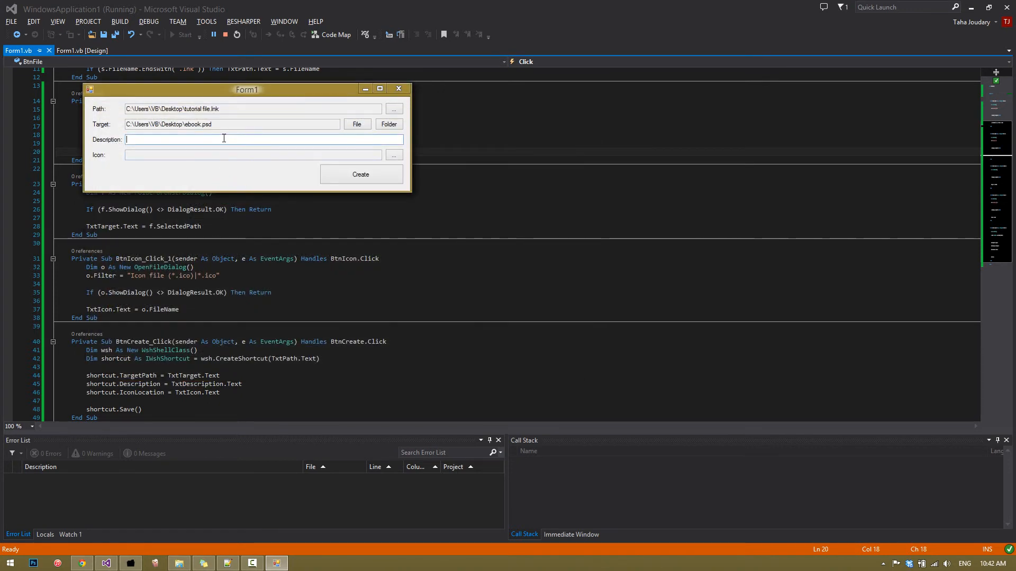
{"action": "type", "text": "This tutorial"}
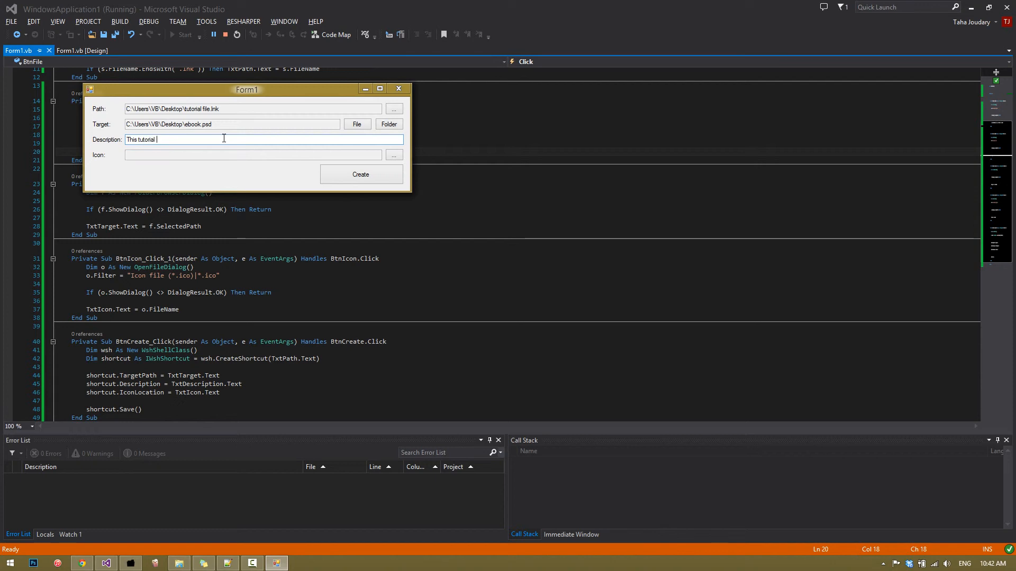
{"action": "type", "text": "rocks"}
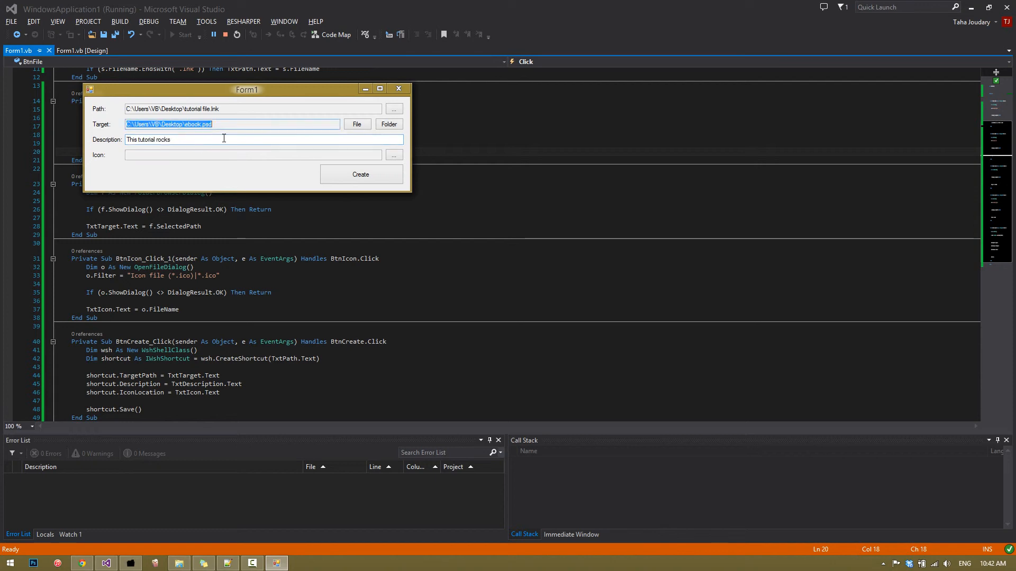
{"action": "left_click", "coordinate": [393, 155]}
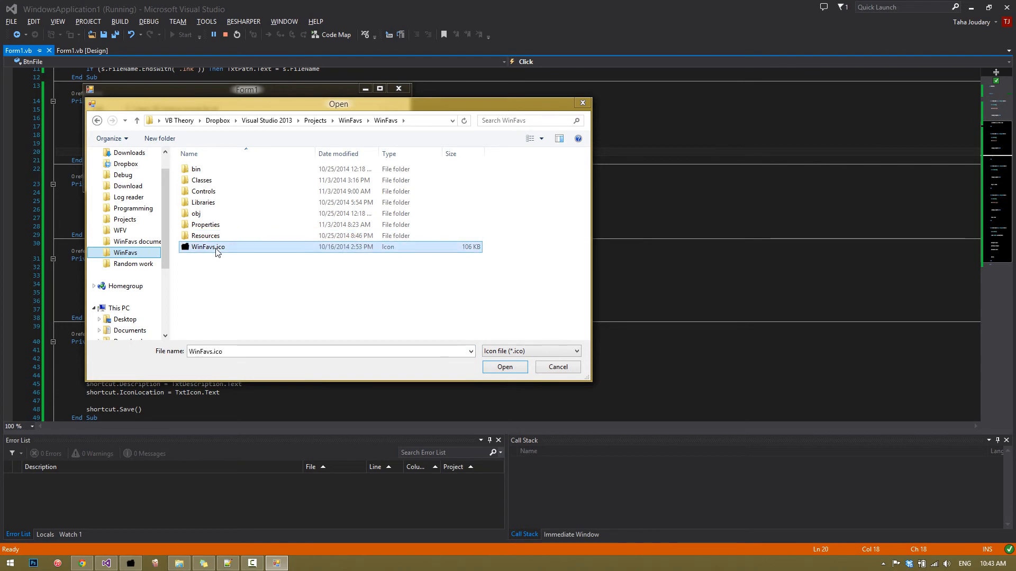
{"action": "left_click", "coordinate": [504, 367]}
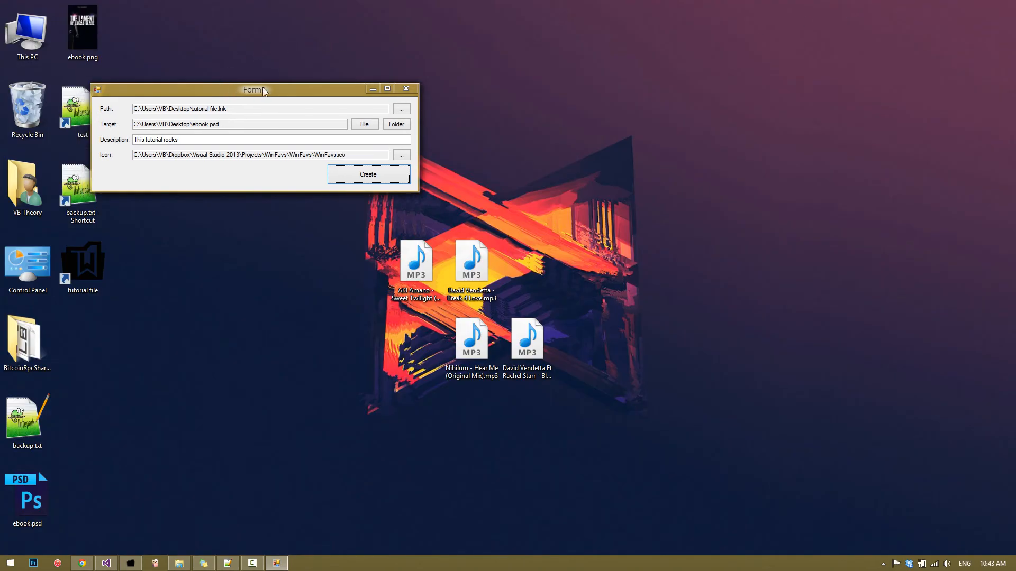
- Move the form aside and check the tutorial file shortcut's Properties for ebook.psd target and comment
{"action": "left_click_drag", "start_coordinate": [253, 89], "coordinate": [497, 89]}
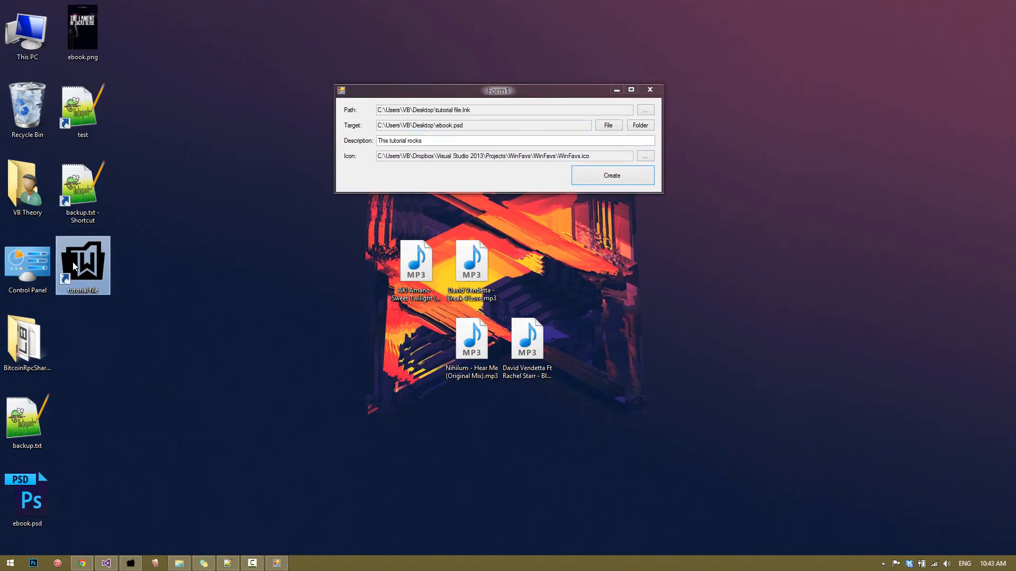
{"action": "right_click", "coordinate": [83, 265]}
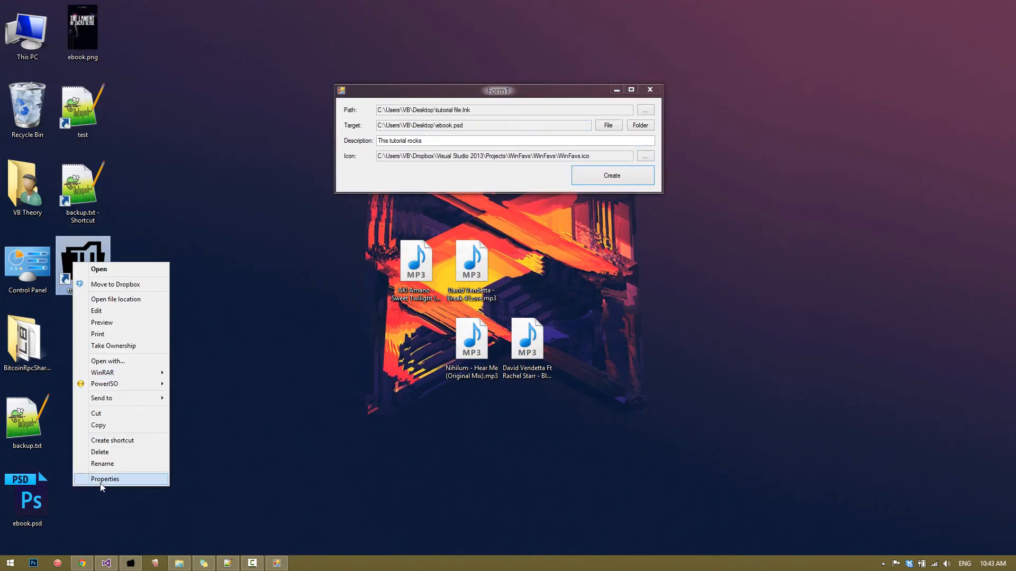
{"action": "left_click", "coordinate": [104, 479]}
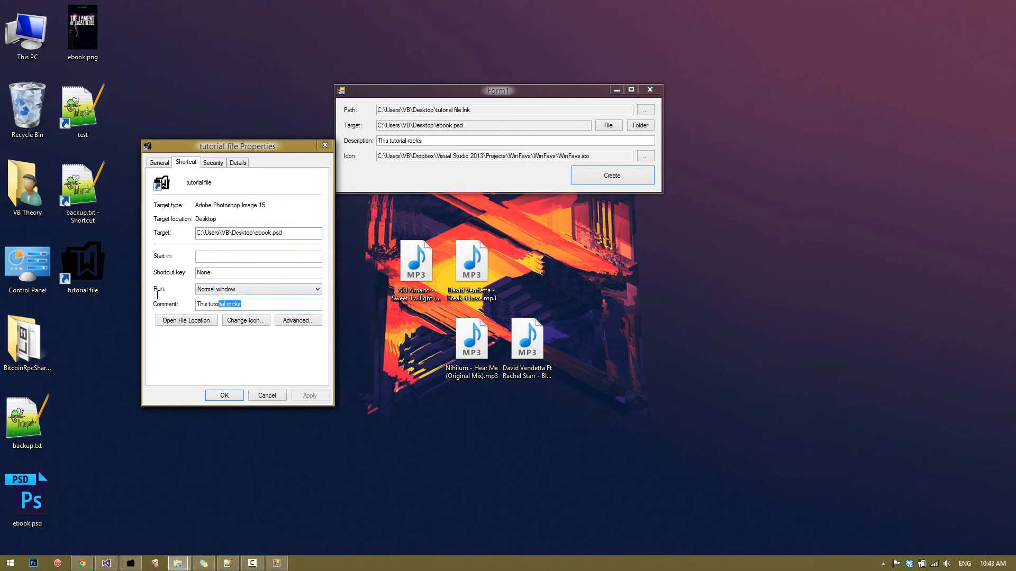
{"action": "triple_click", "coordinate": [219, 304]}
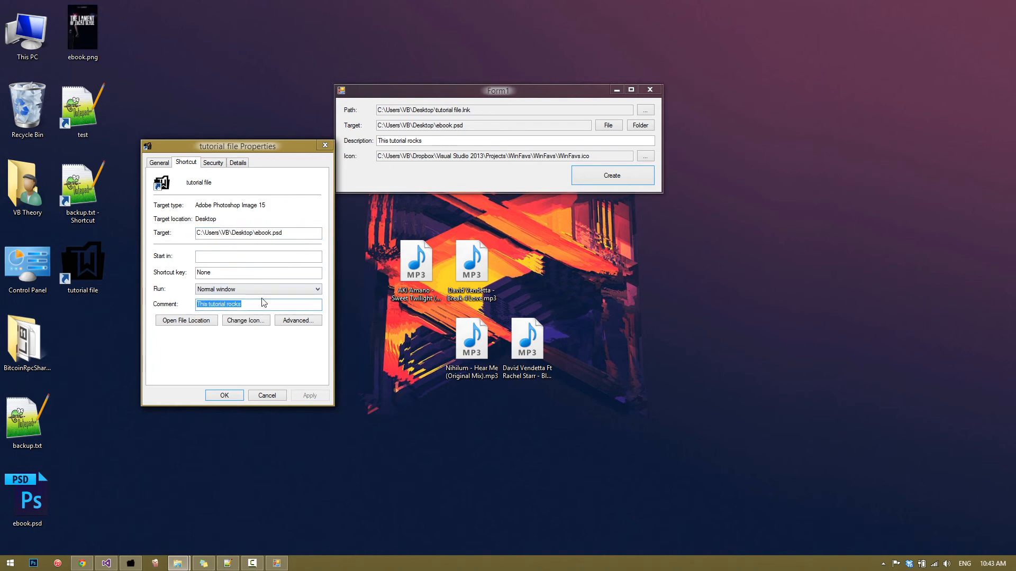
{"action": "mouse_move", "coordinate": [217, 173]}
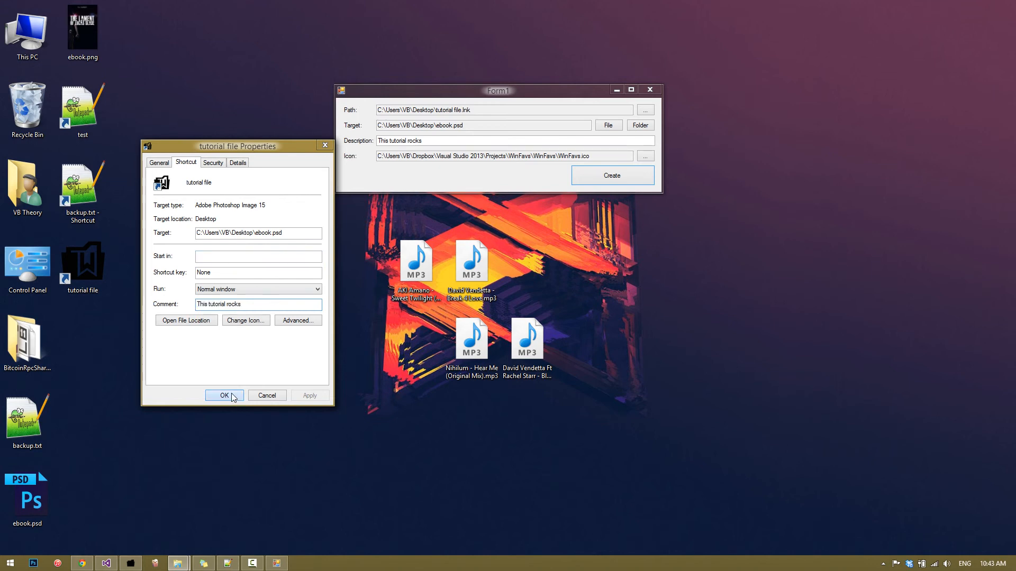
- Close Properties and set a second shortcut save path named 'tutorial folder'
{"action": "left_click", "coordinate": [224, 396]}
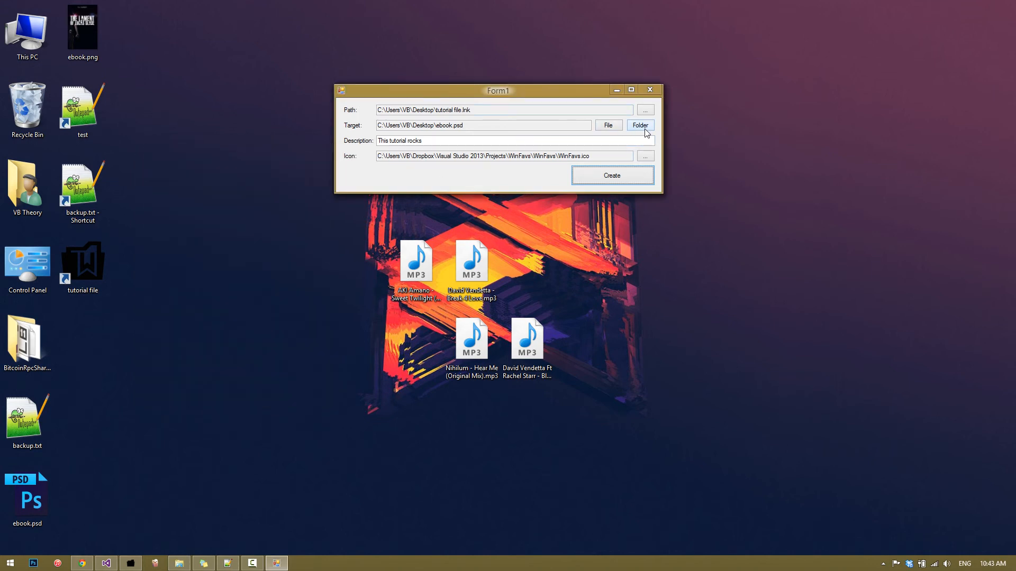
{"action": "left_click", "coordinate": [639, 125]}
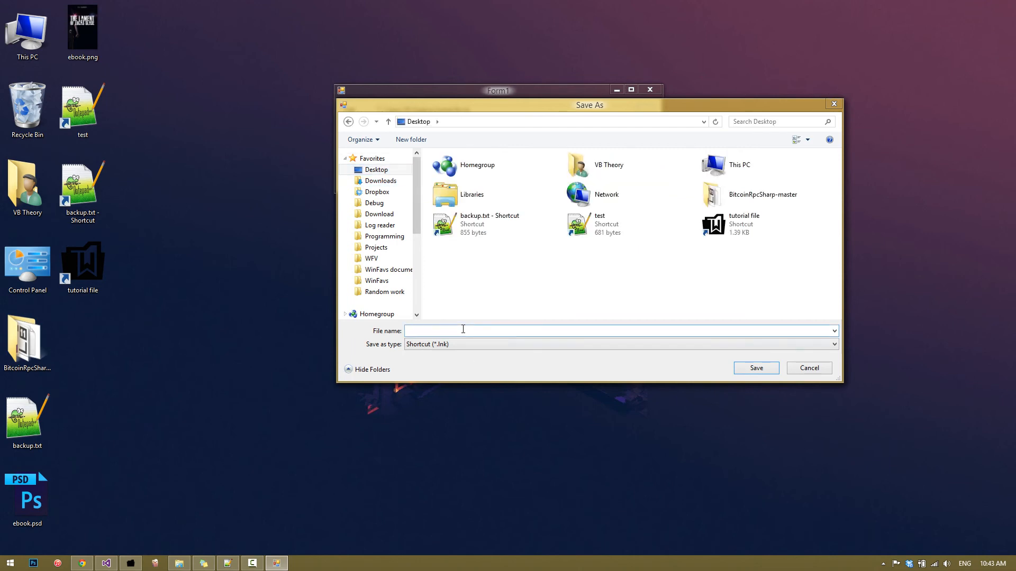
{"action": "type", "text": "tutorial fold"}
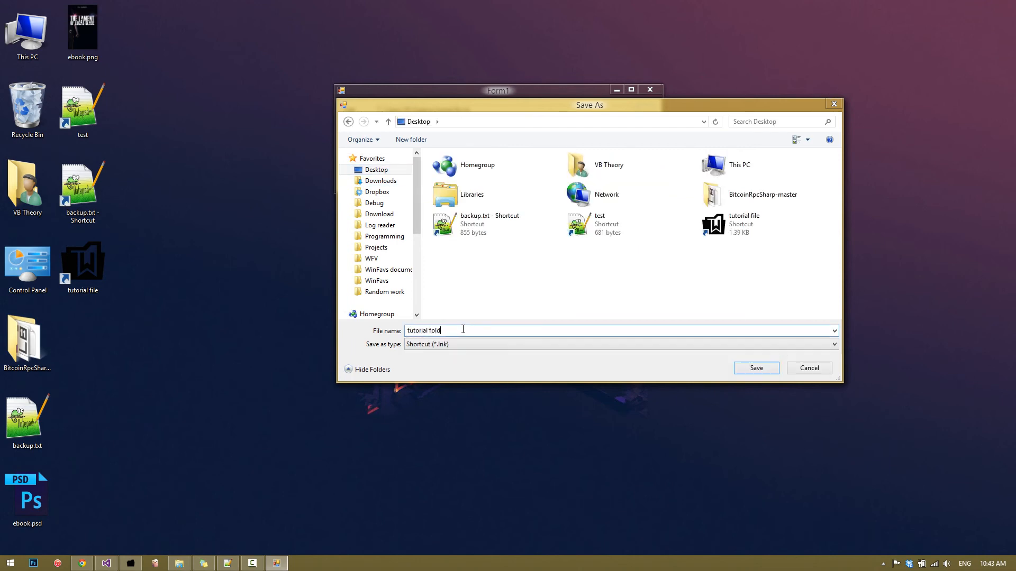
{"action": "left_click", "coordinate": [755, 368]}
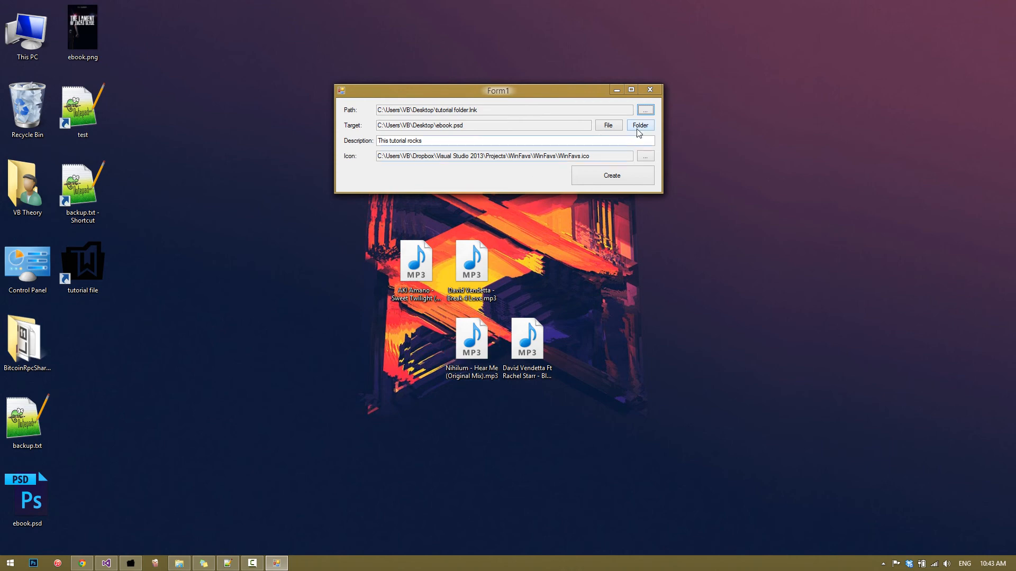
- Target the VB Theory user folder, create the shortcut and check it on the desktop
{"action": "left_click", "coordinate": [639, 125]}
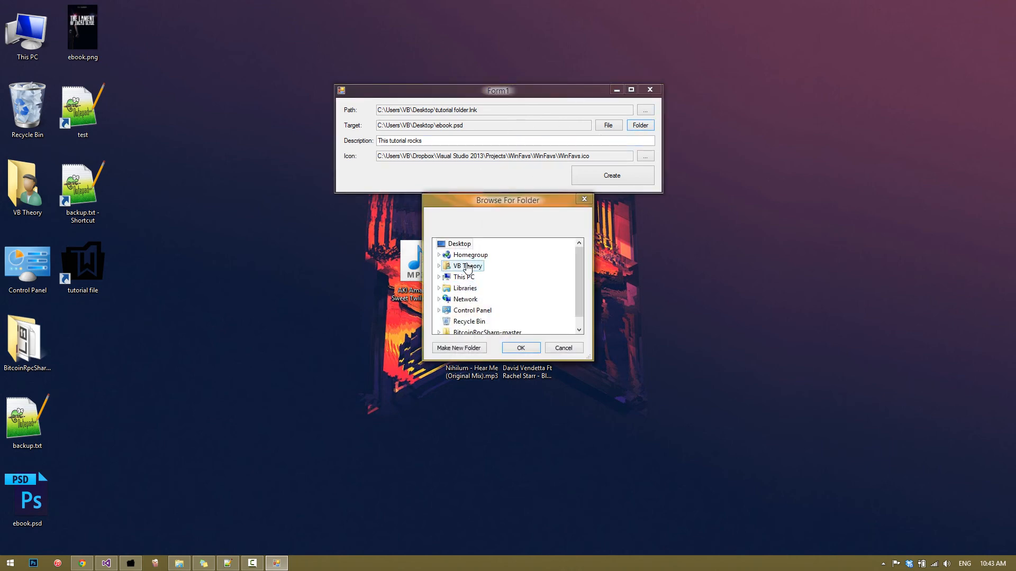
{"action": "double_click", "coordinate": [465, 265]}
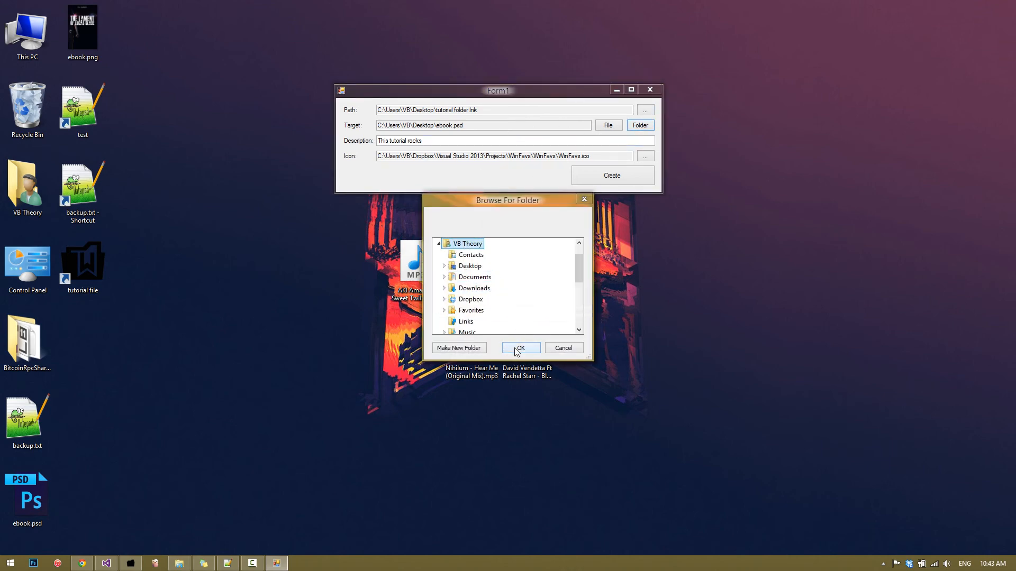
{"action": "left_click", "coordinate": [520, 348]}
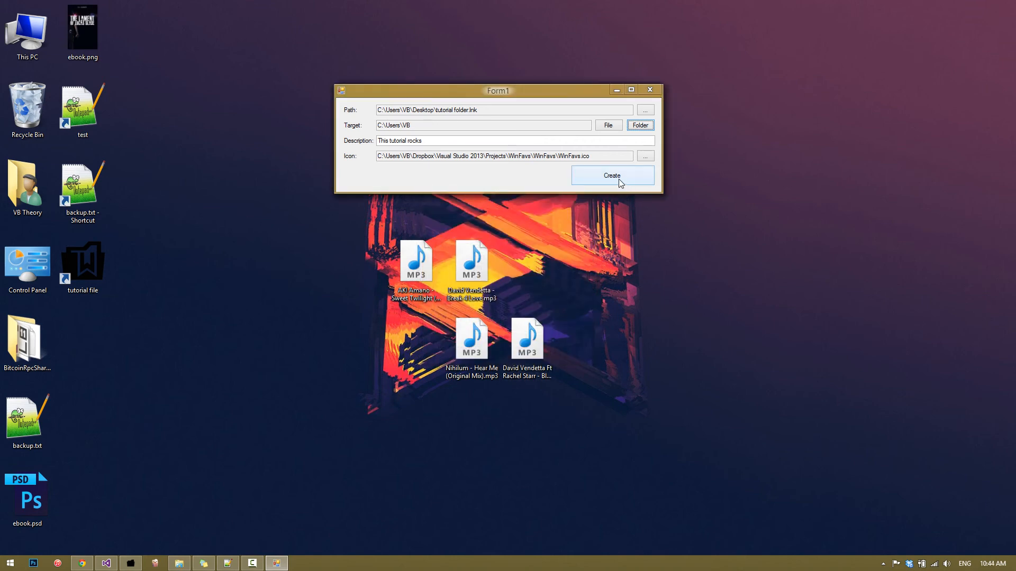
{"action": "left_click", "coordinate": [611, 175]}
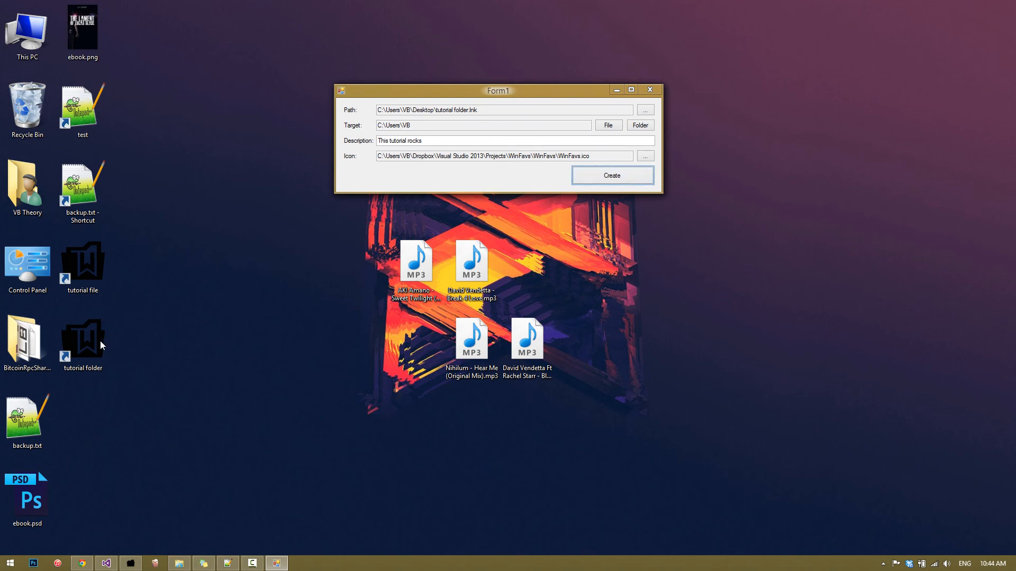
{"action": "left_click", "coordinate": [83, 340]}
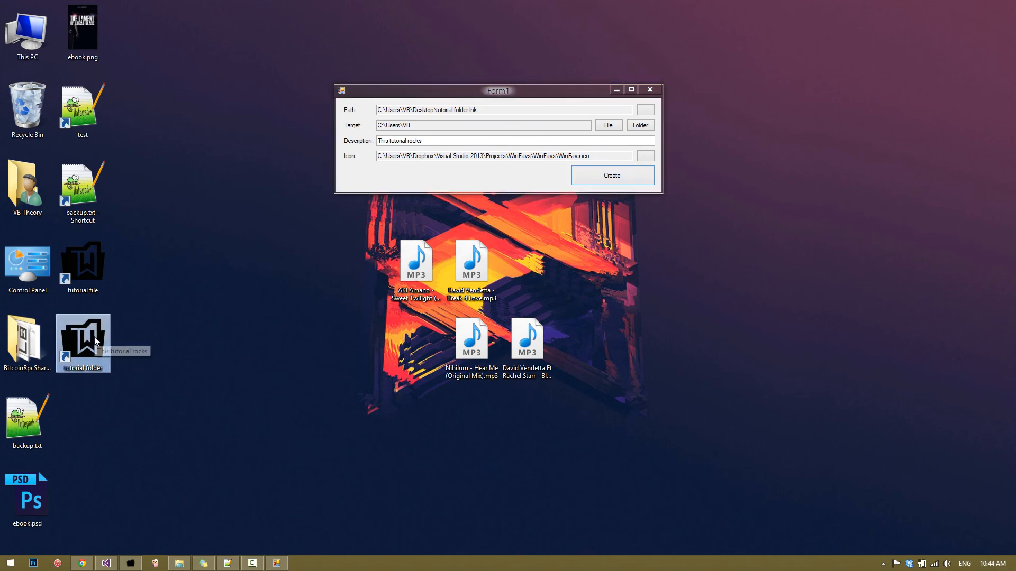